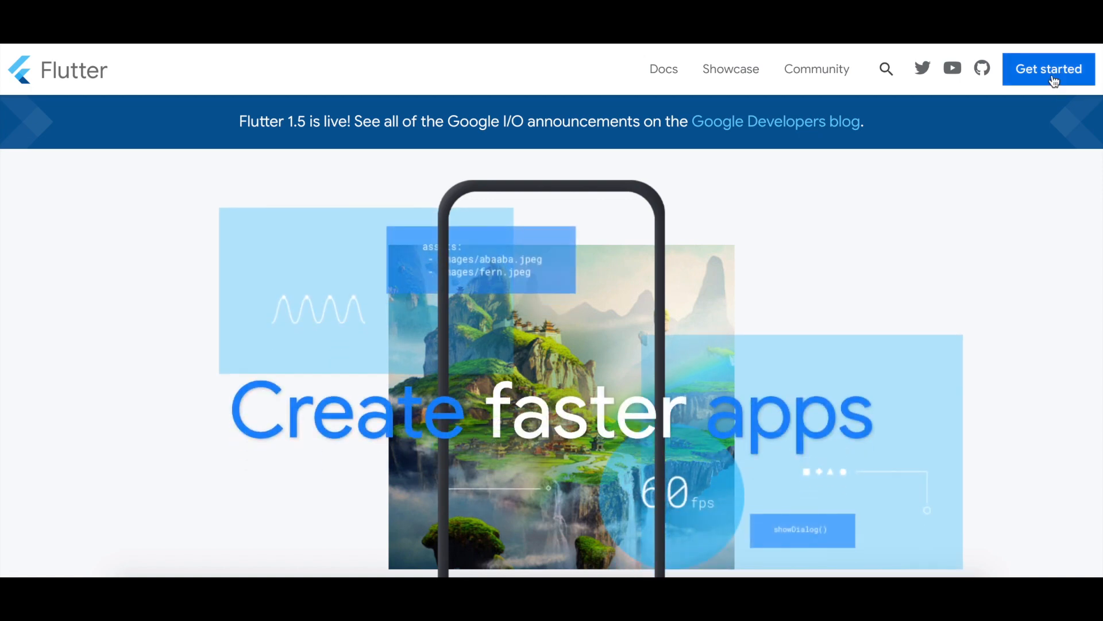
Reach the Get the Flutter SDK section of the macOS install guide from Get started.
left_click(1049, 69)
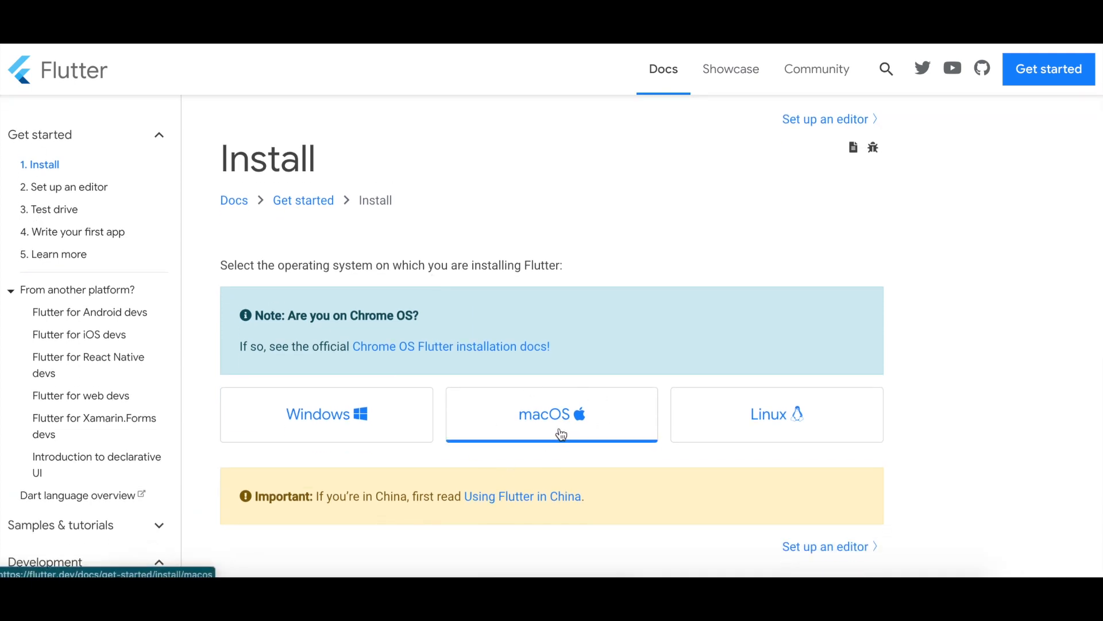
left_click(551, 413)
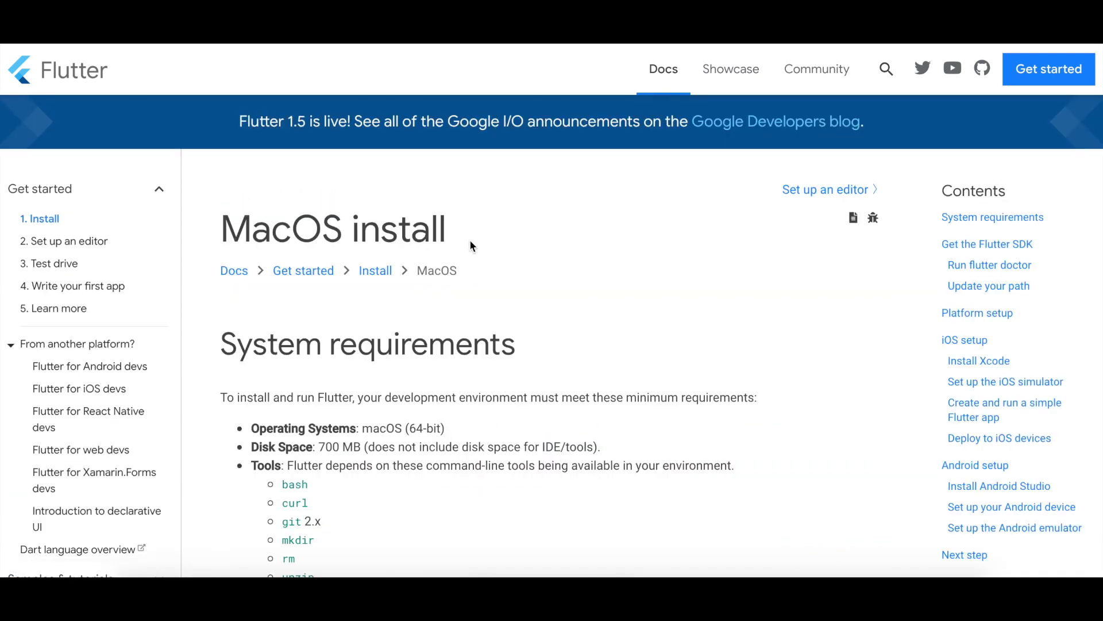
scroll("down", 3)
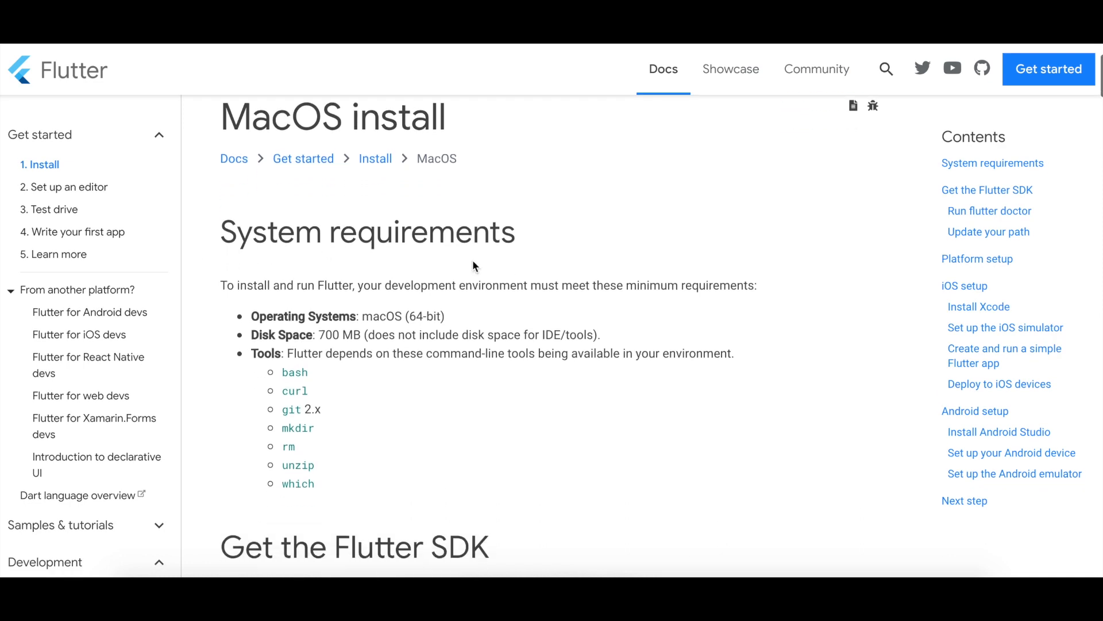
scroll("down", 3)
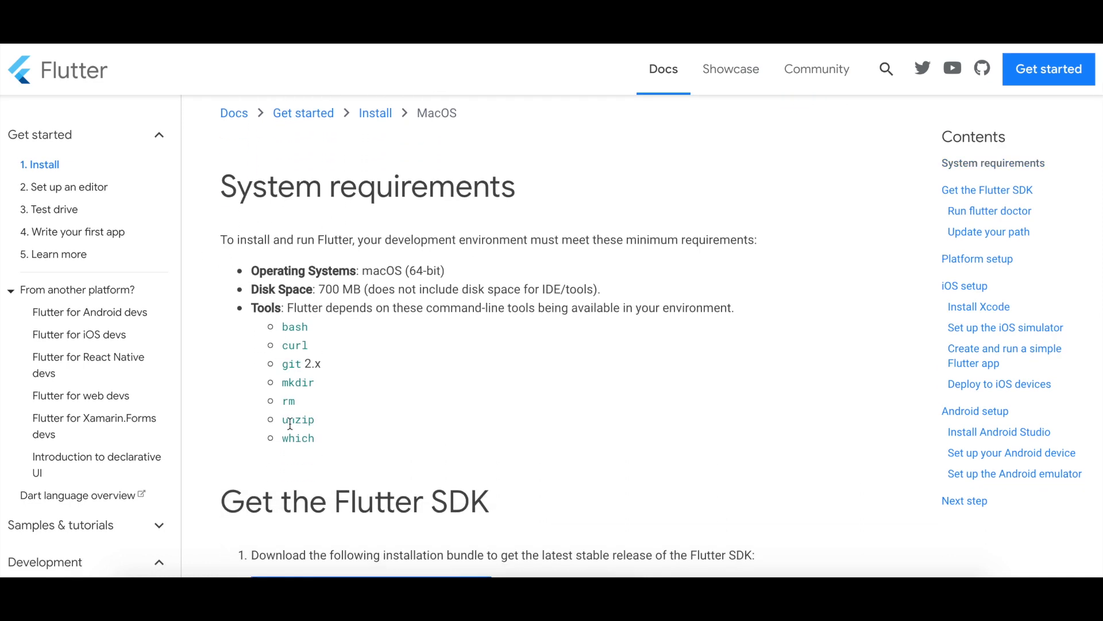
mouse_move(356, 435)
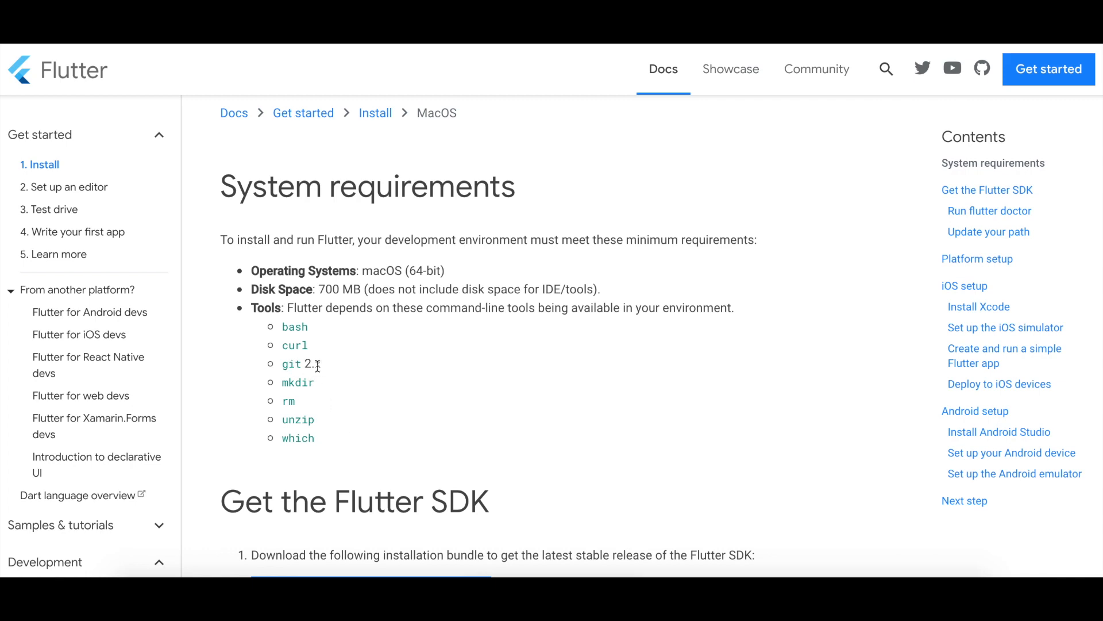
scroll("down", 3)
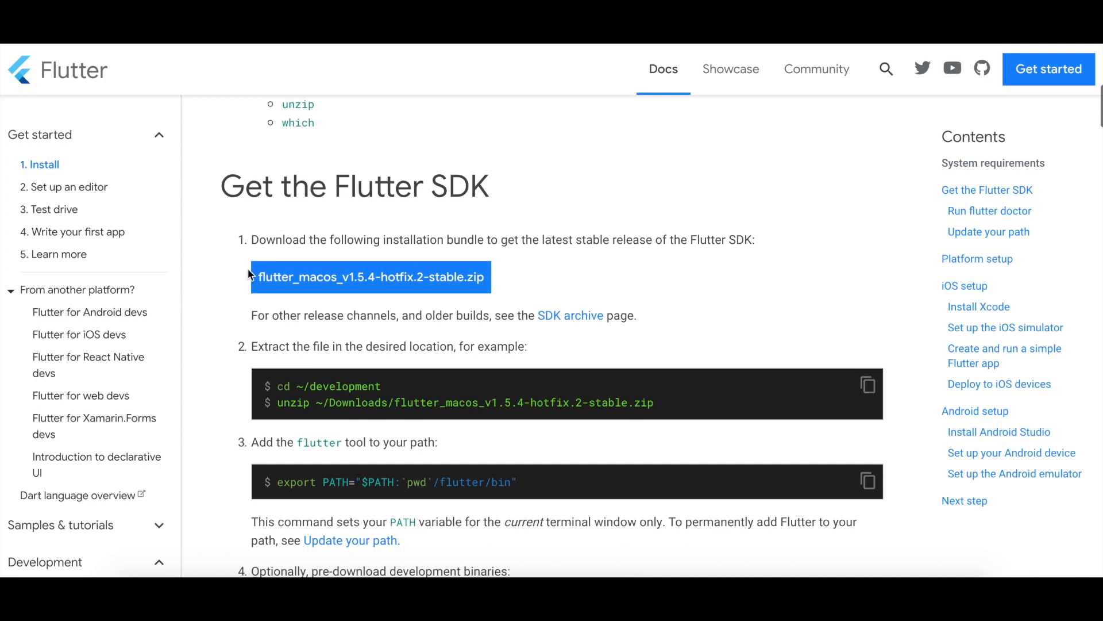
mouse_move(242, 285)
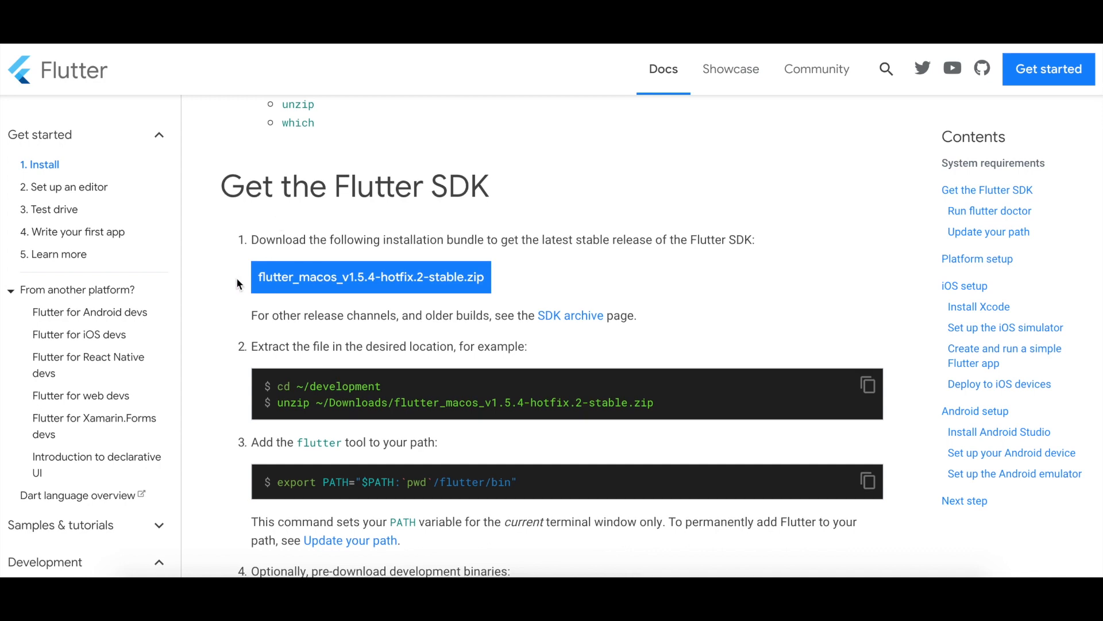
mouse_move(397, 277)
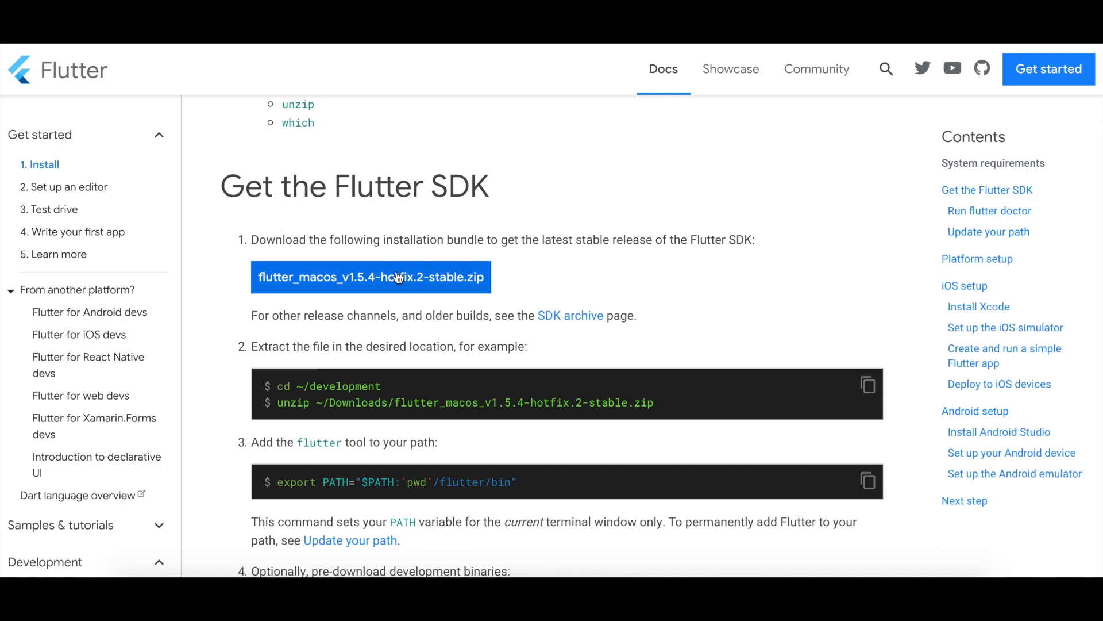
Start the stable Flutter SDK zip download and move the shell into the Code folder, confirming with pwd.
left_click(372, 277)
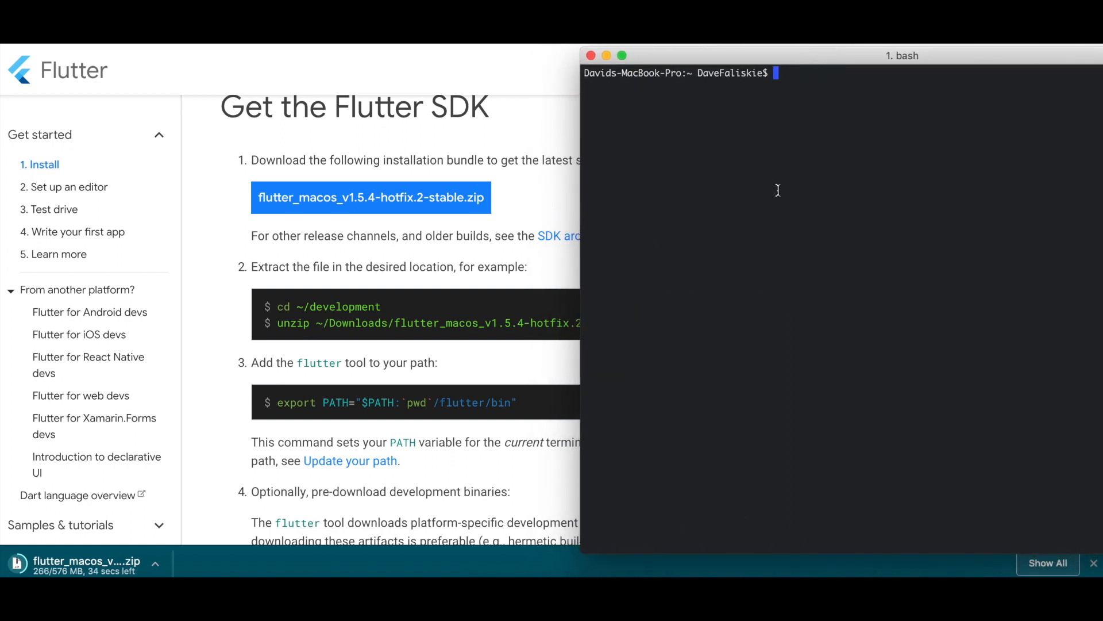
type("cd $CODE")
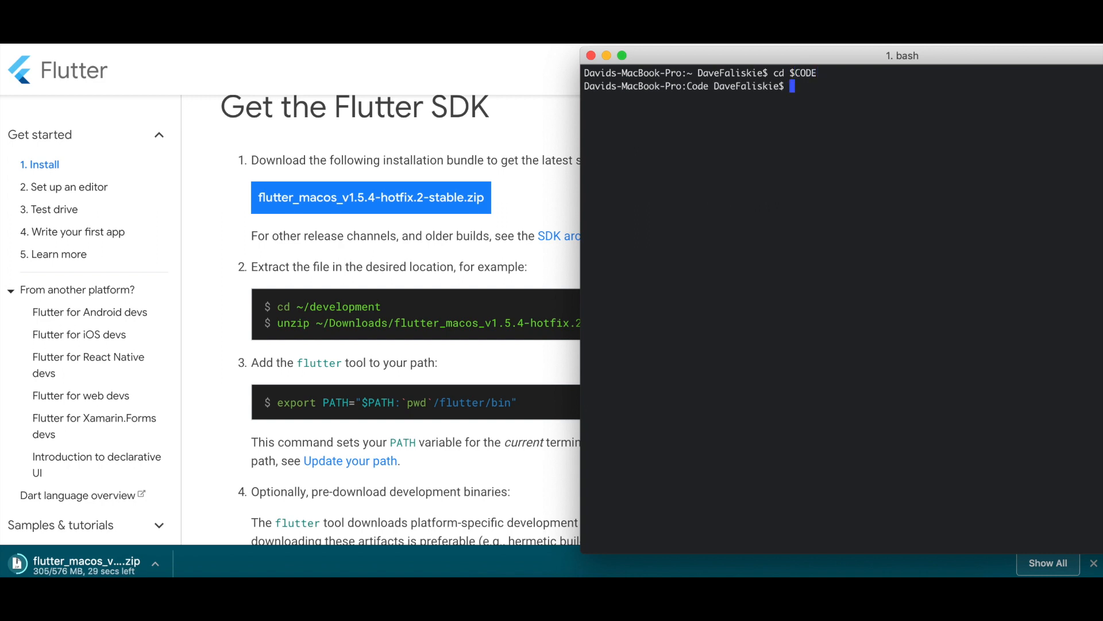
type("pwd")
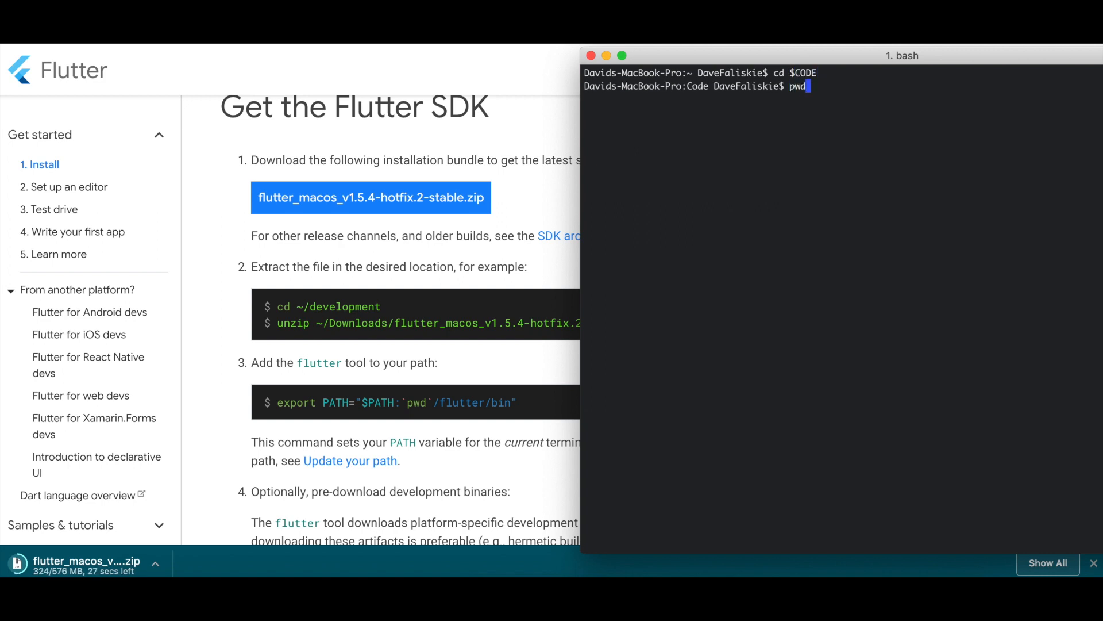
key("Return")
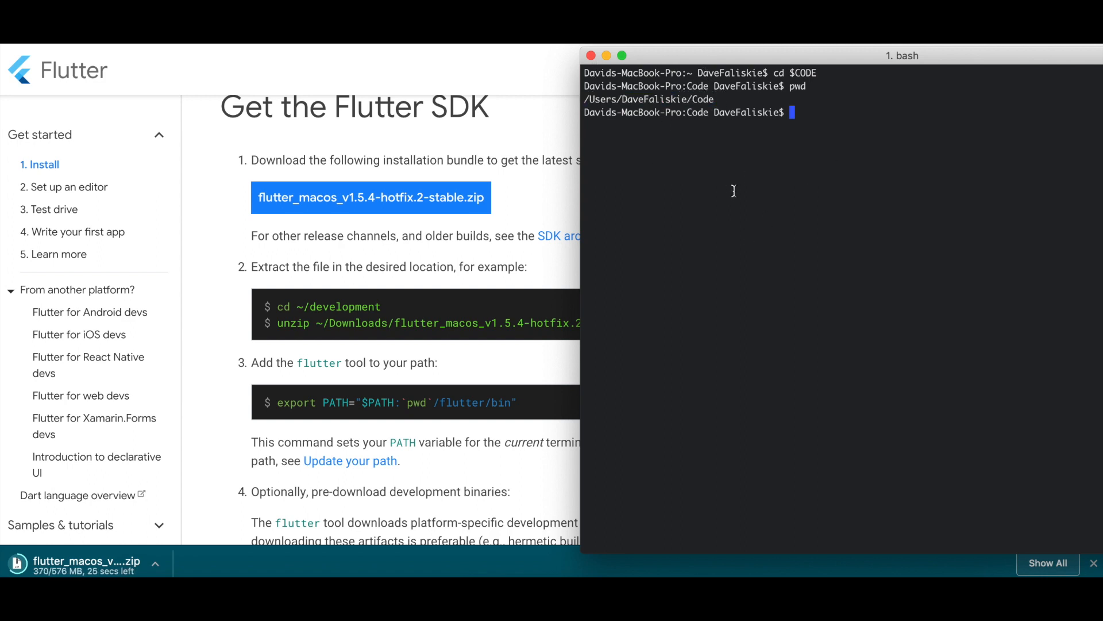
mouse_move(654, 195)
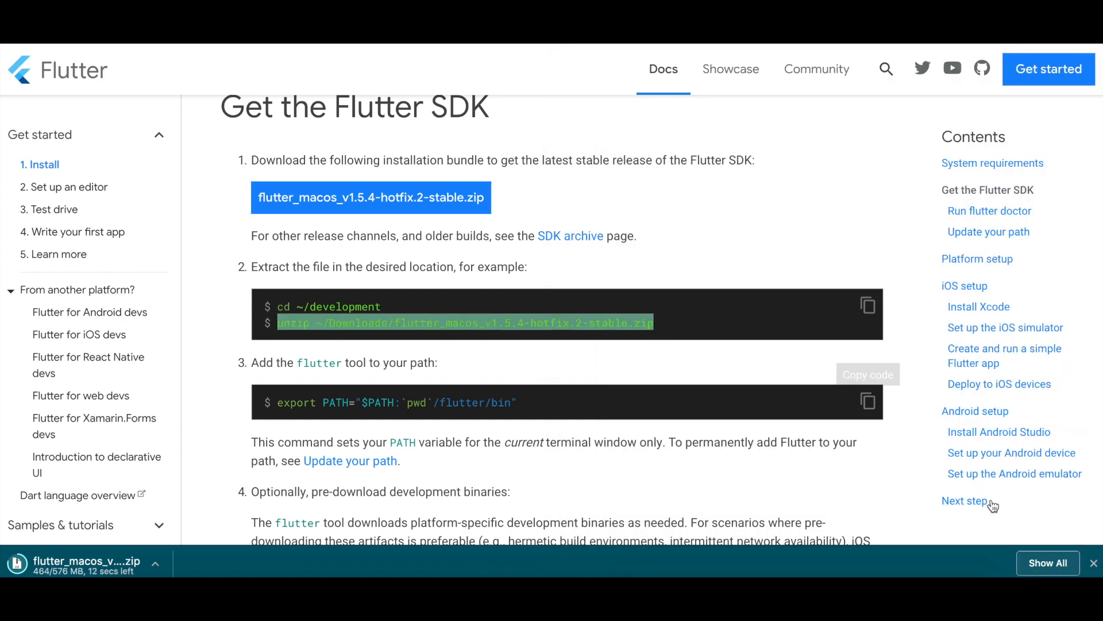
mouse_move(760, 562)
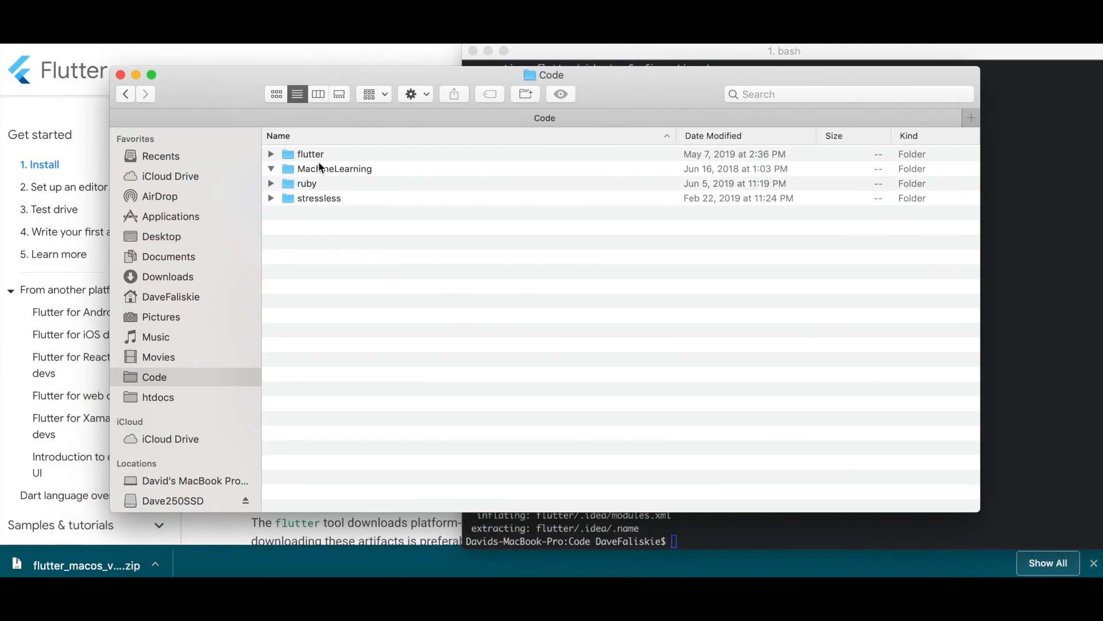
left_click(310, 153)
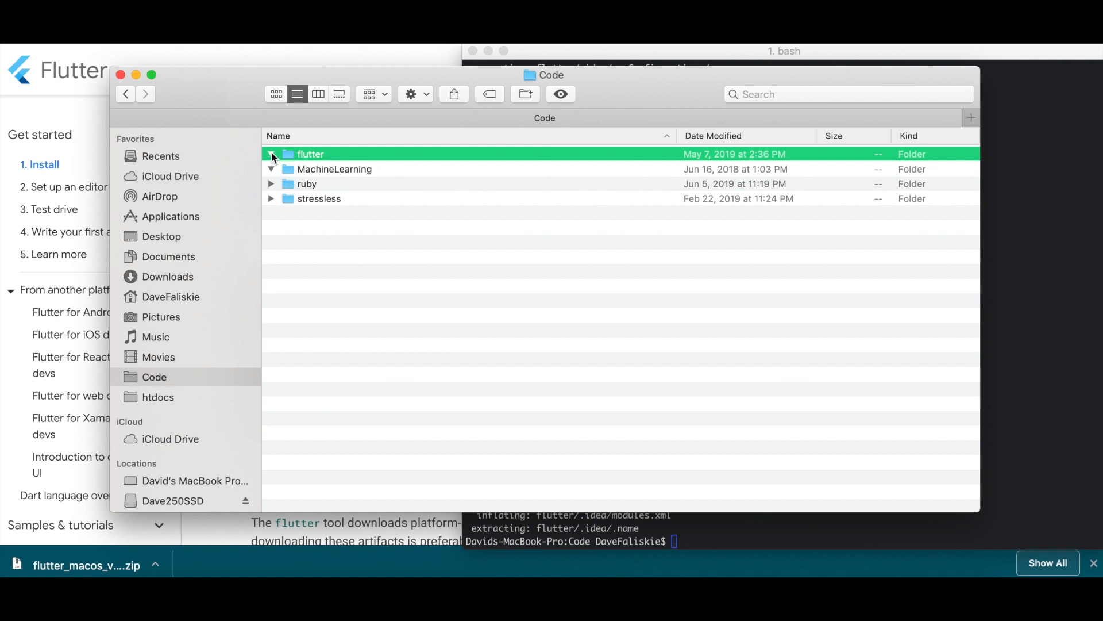
left_click(271, 154)
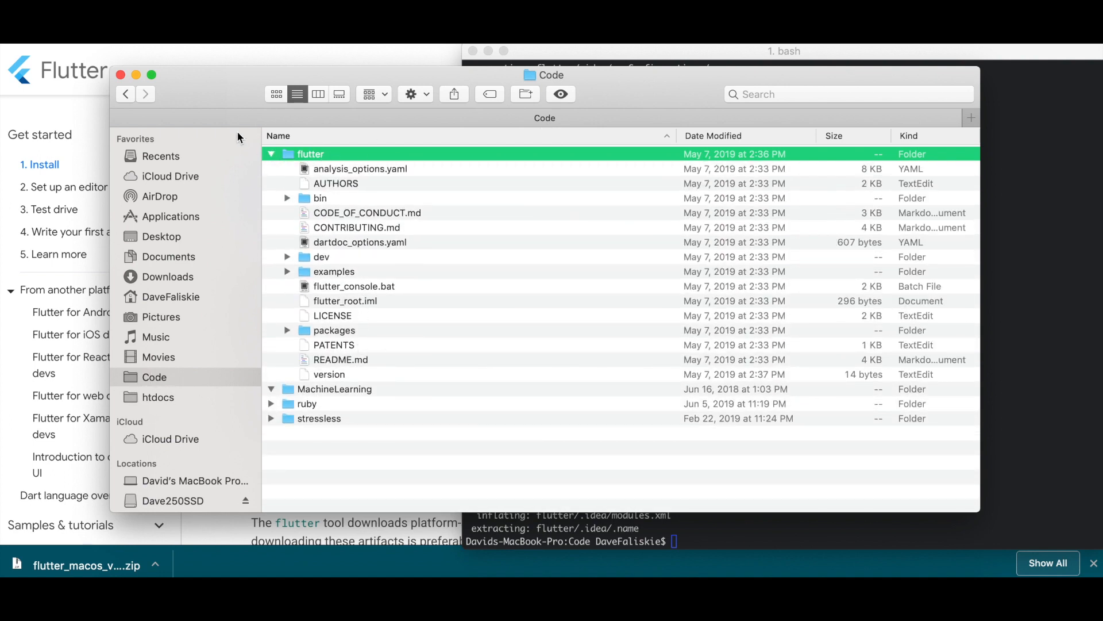
mouse_move(380, 64)
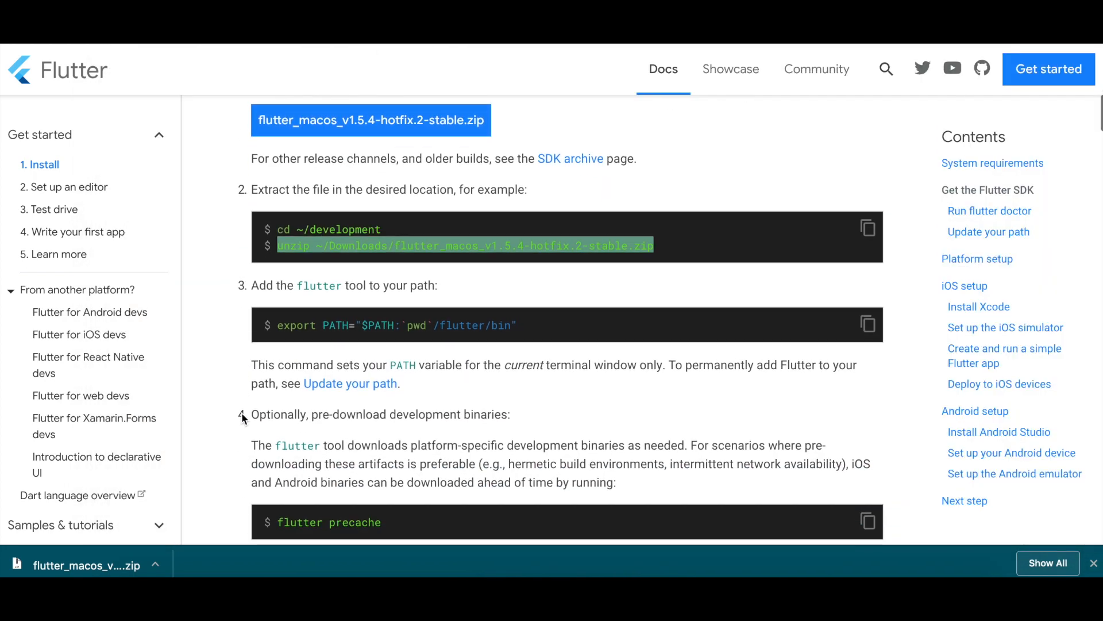
Copy the docs' export PATH command for flutter/bin to use in the current shell.
scroll("down", 3)
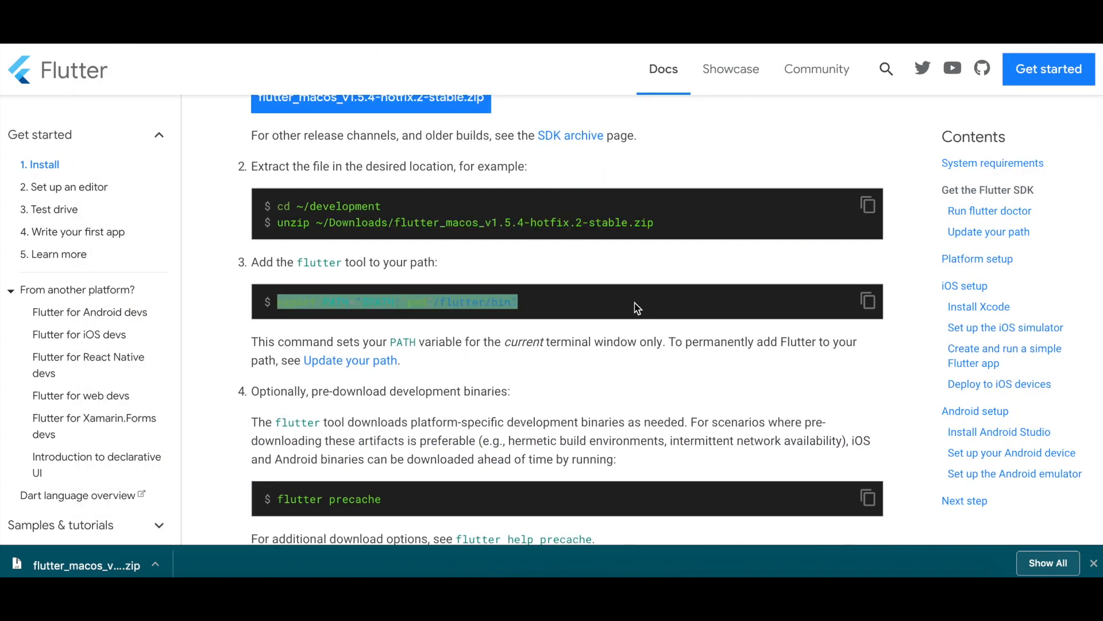
left_click(540, 563)
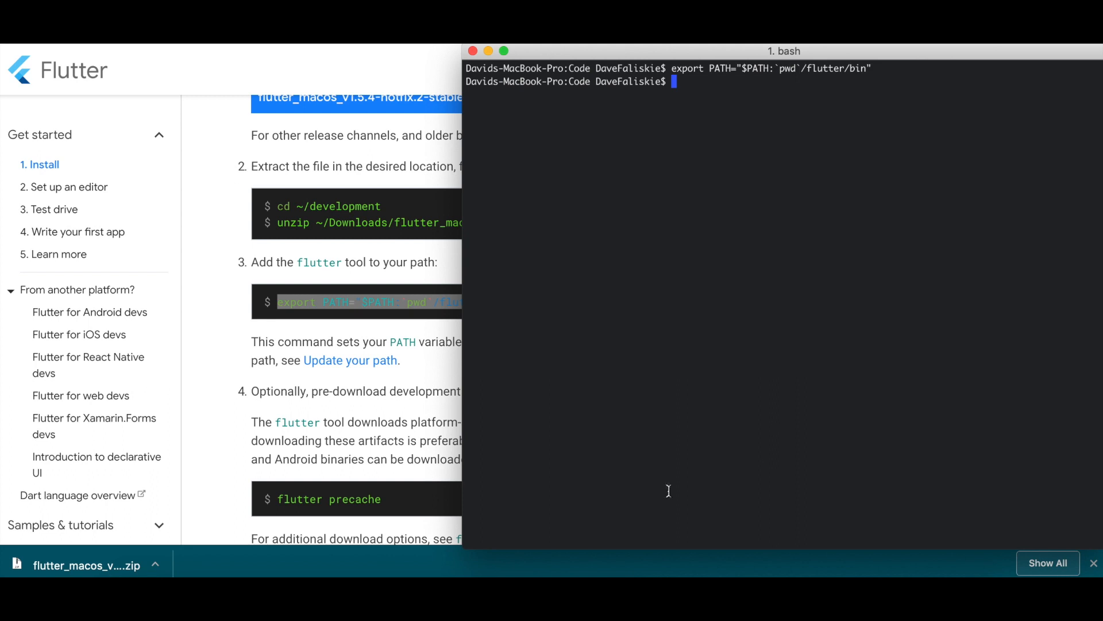
mouse_move(430, 194)
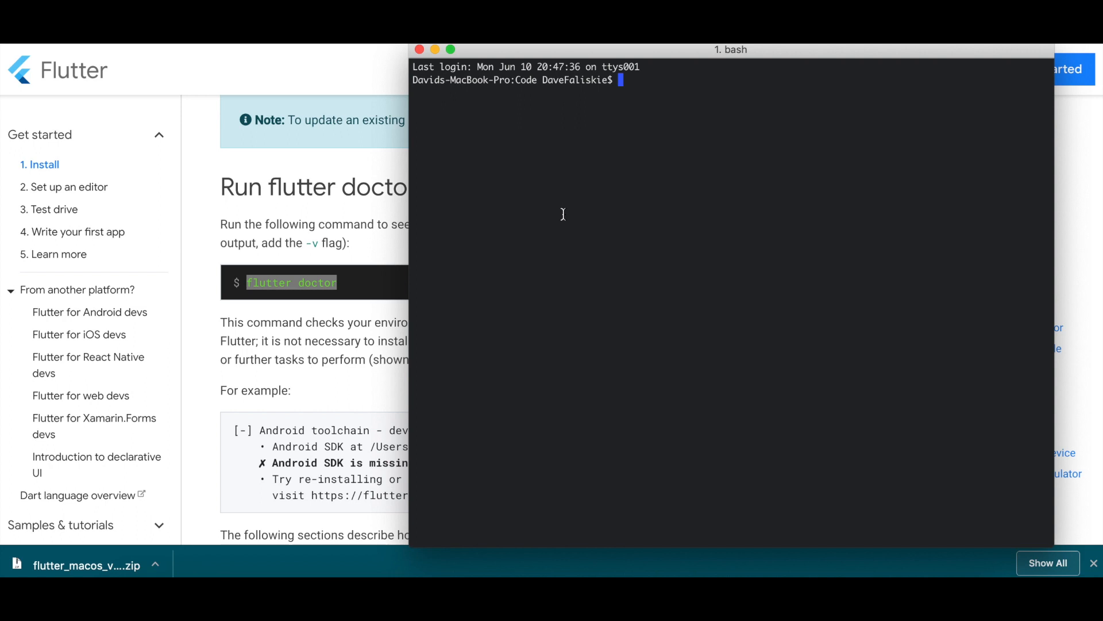
Run flutter doctor and dismiss the gen_snapshot compatibility alert.
type("flutter doctor")
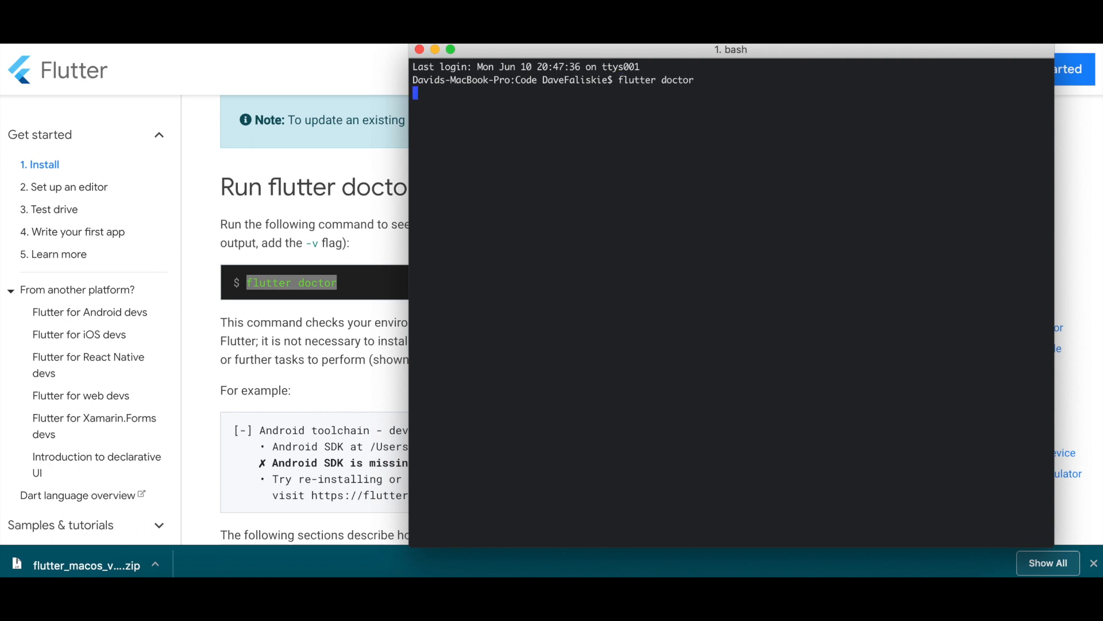
key("Return")
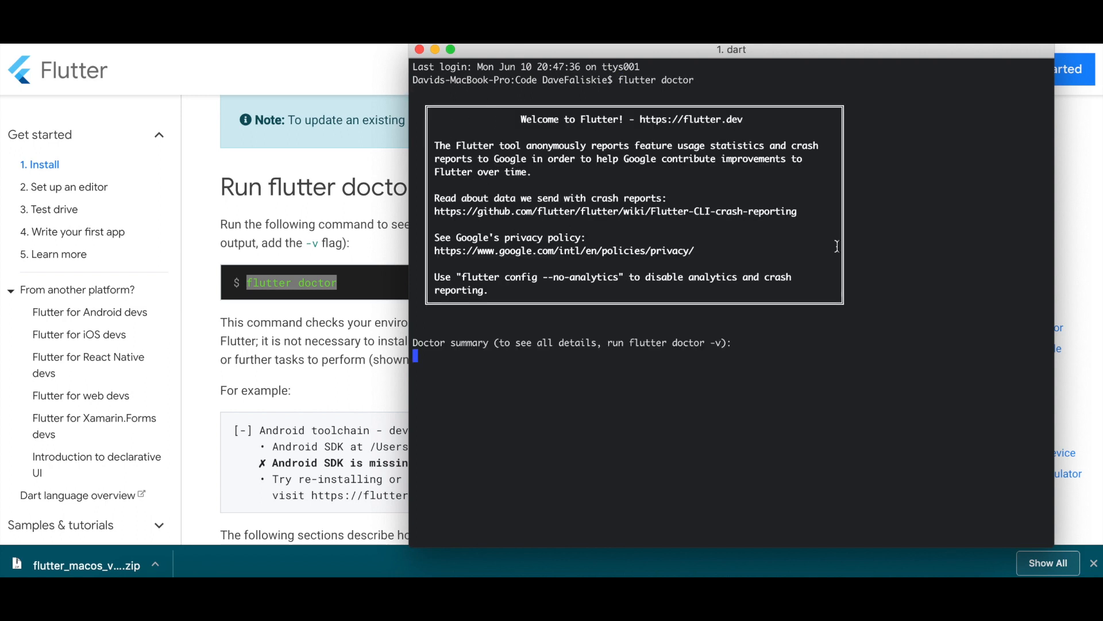
mouse_move(563, 411)
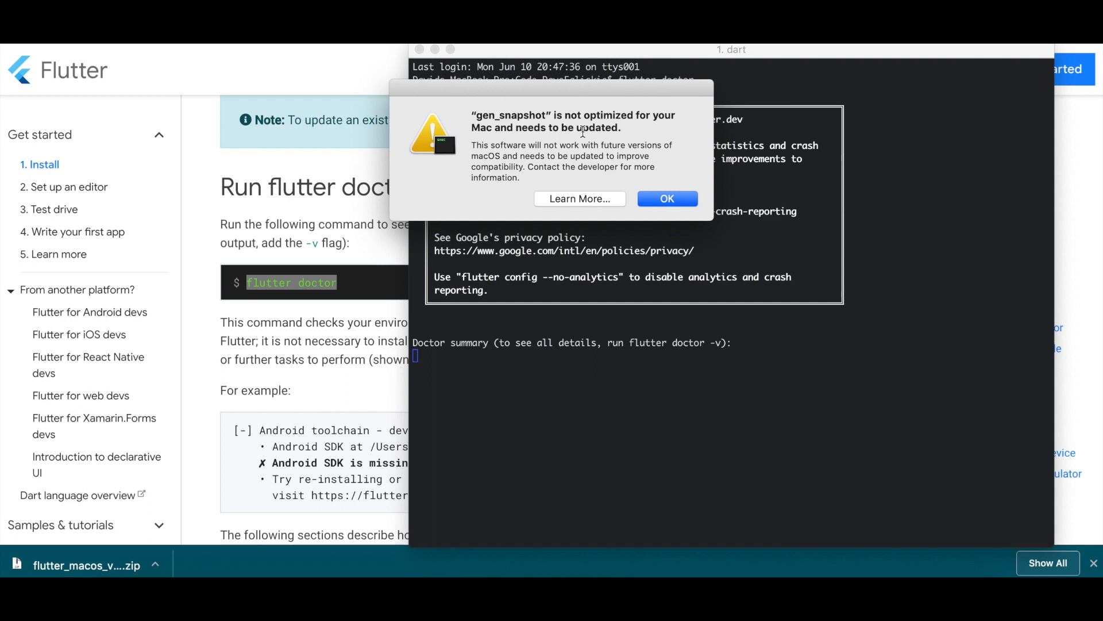
left_click(666, 197)
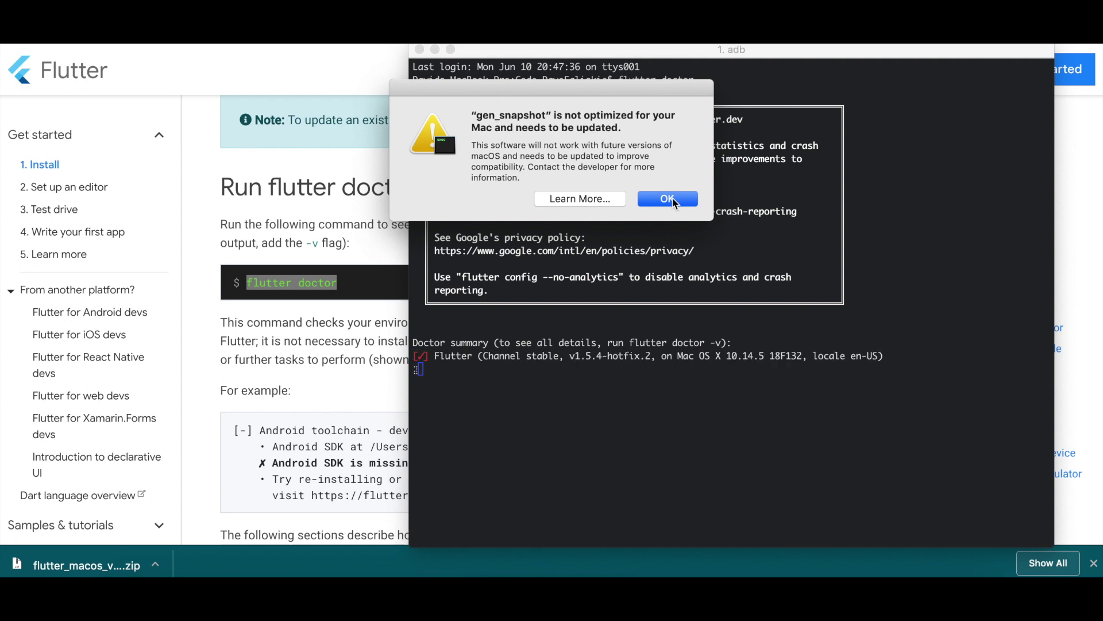
left_click(667, 199)
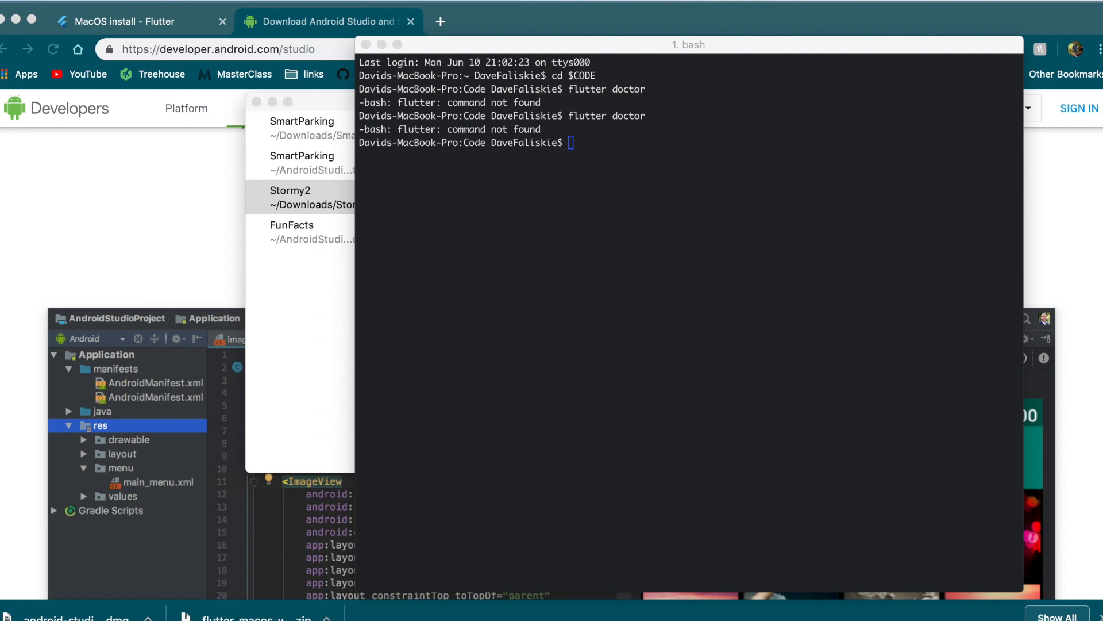
mouse_move(97, 349)
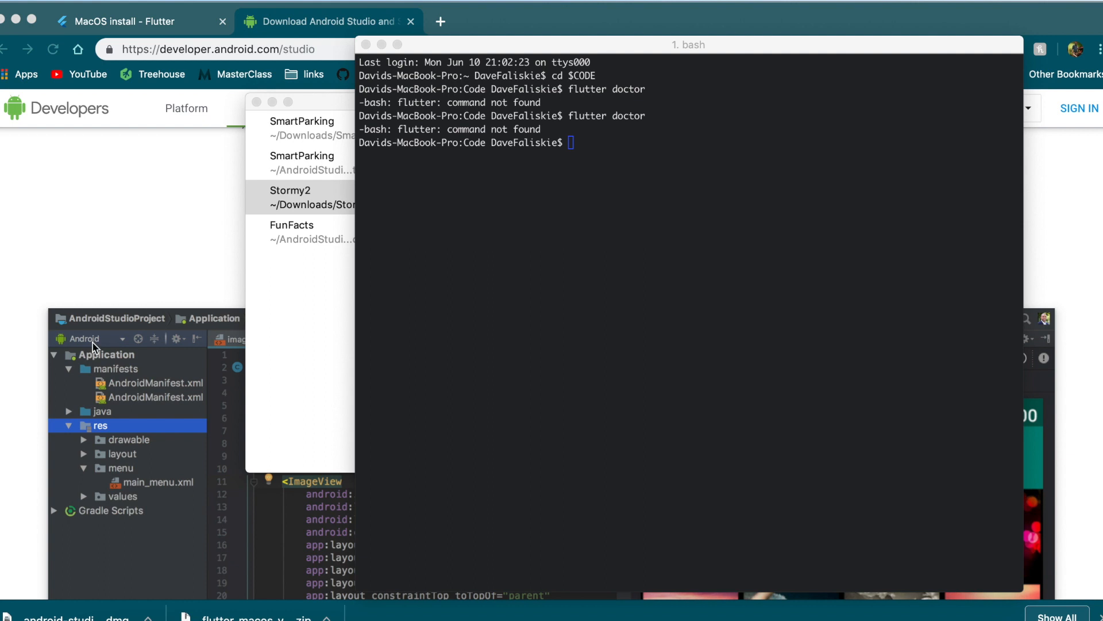
mouse_move(599, 232)
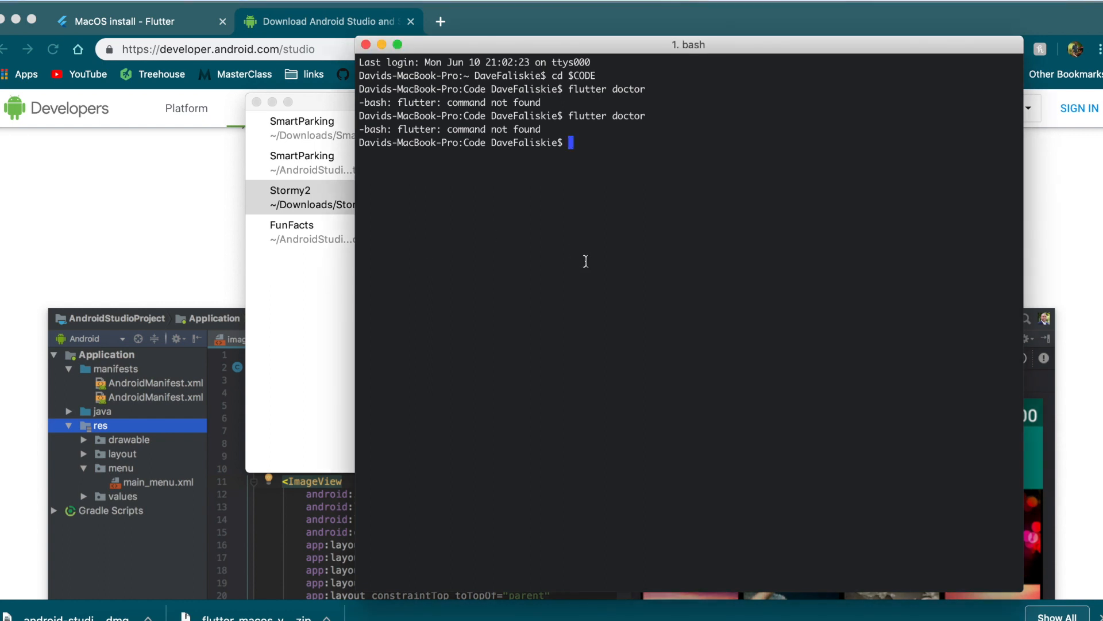
mouse_move(335, 395)
type("cd")
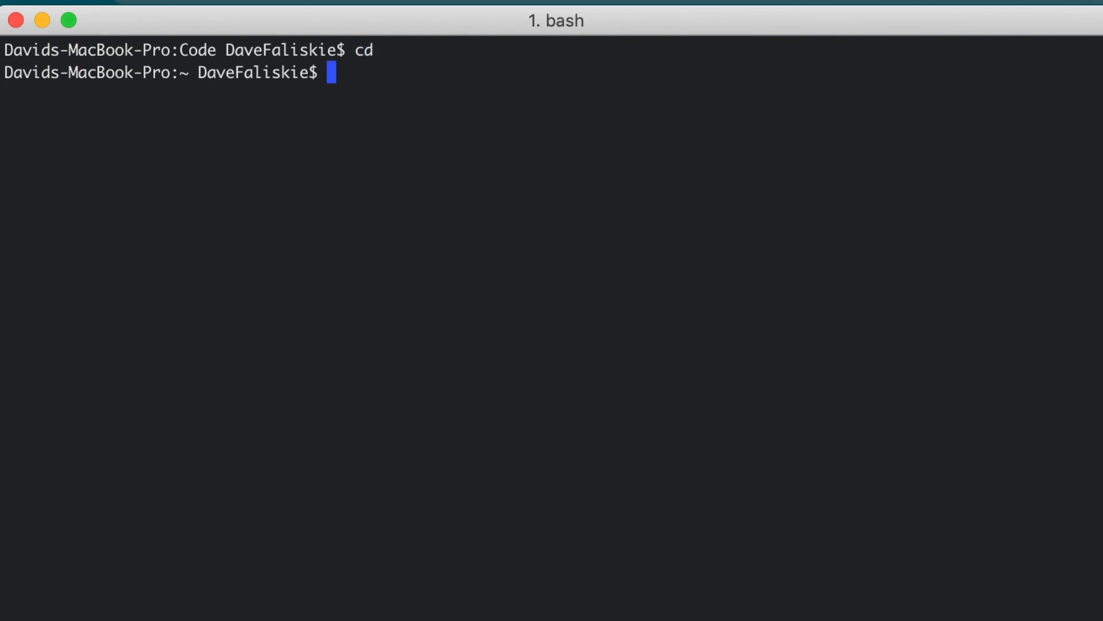
Open .bash_profile in Atom from the Terminal.
type("atom")
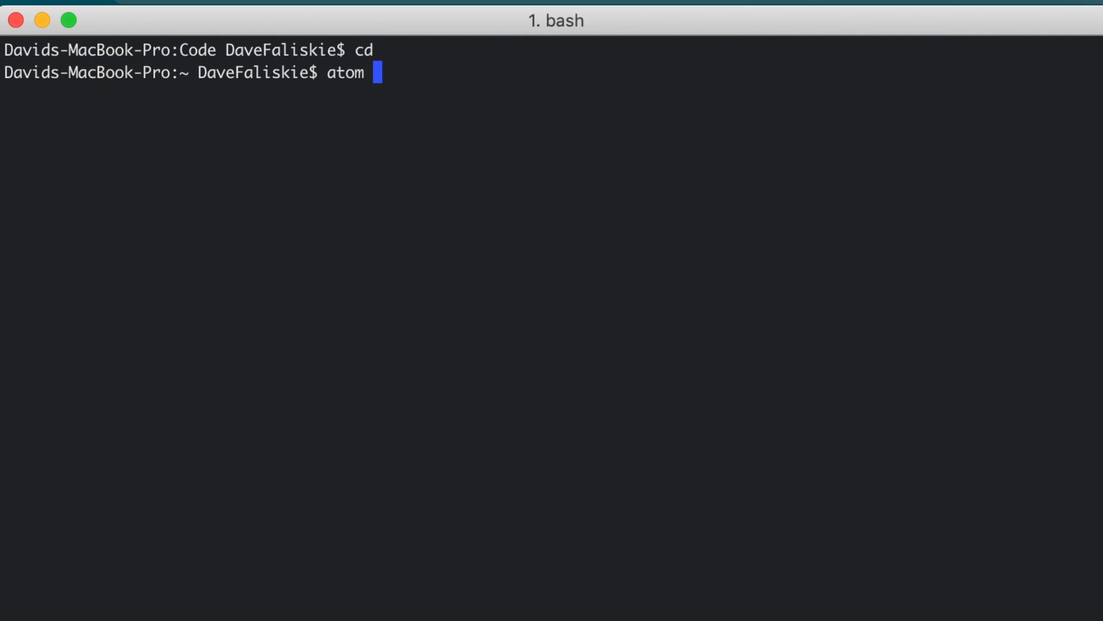
type(".bash_pr")
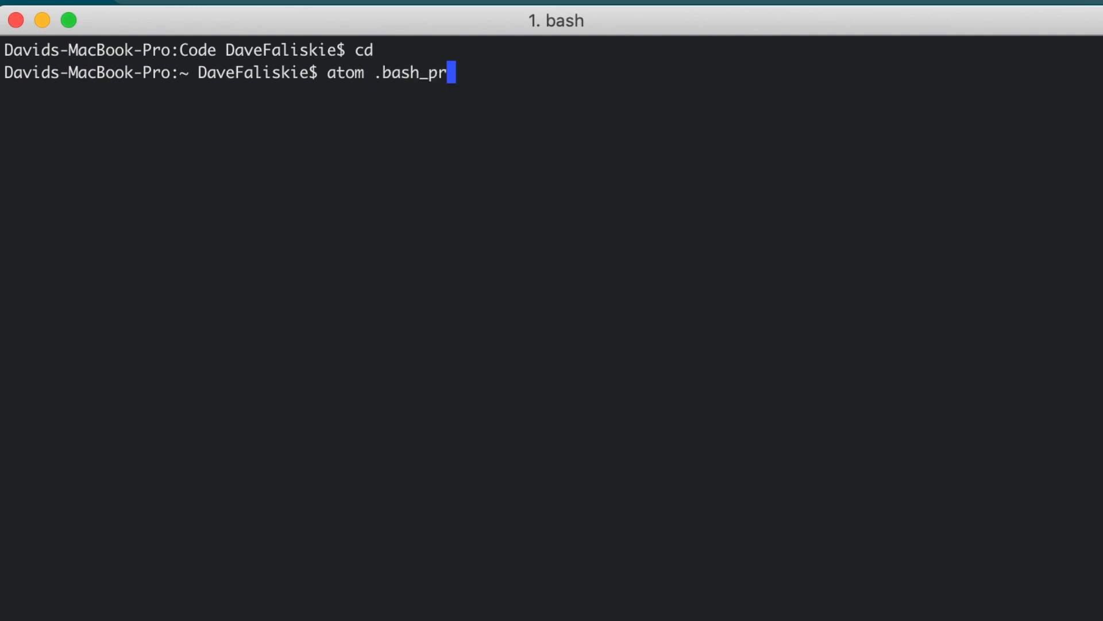
key("Return")
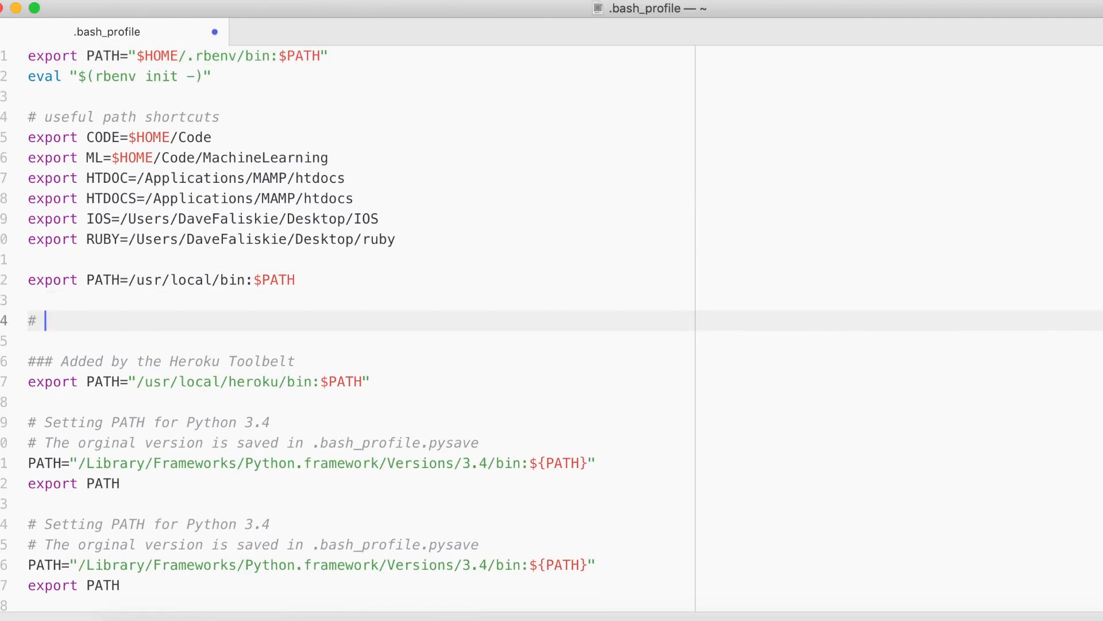
Add a '# Flutter' section exporting PATH="$PATH:[PATH_TO_FLUTTER_GIT_DIRECTORY]/flutter/bin".
type("Flutter")
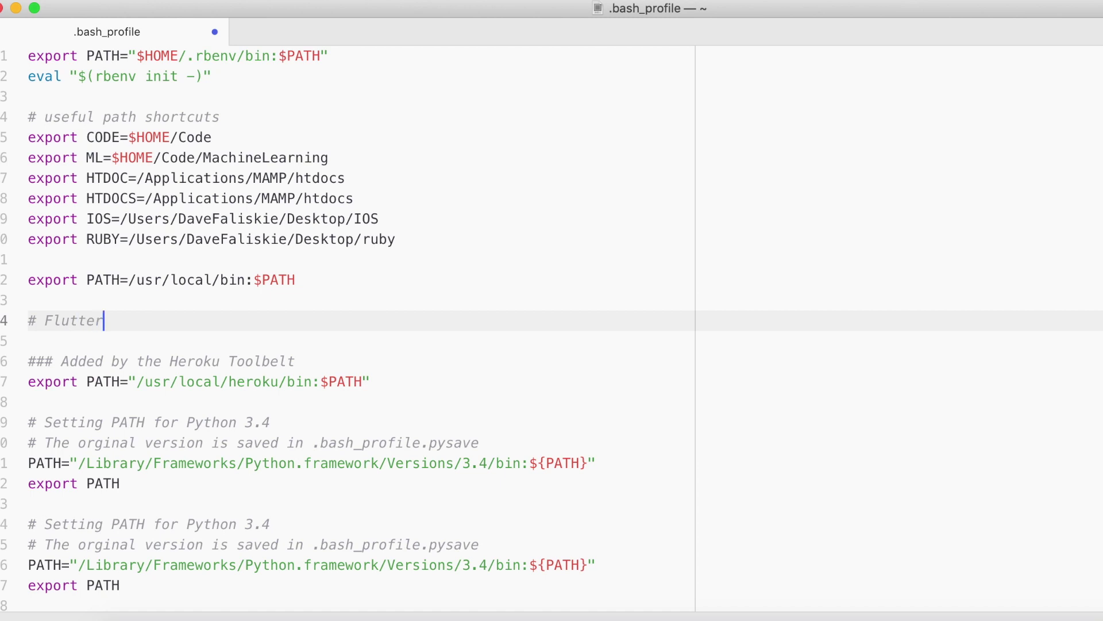
type("ex")
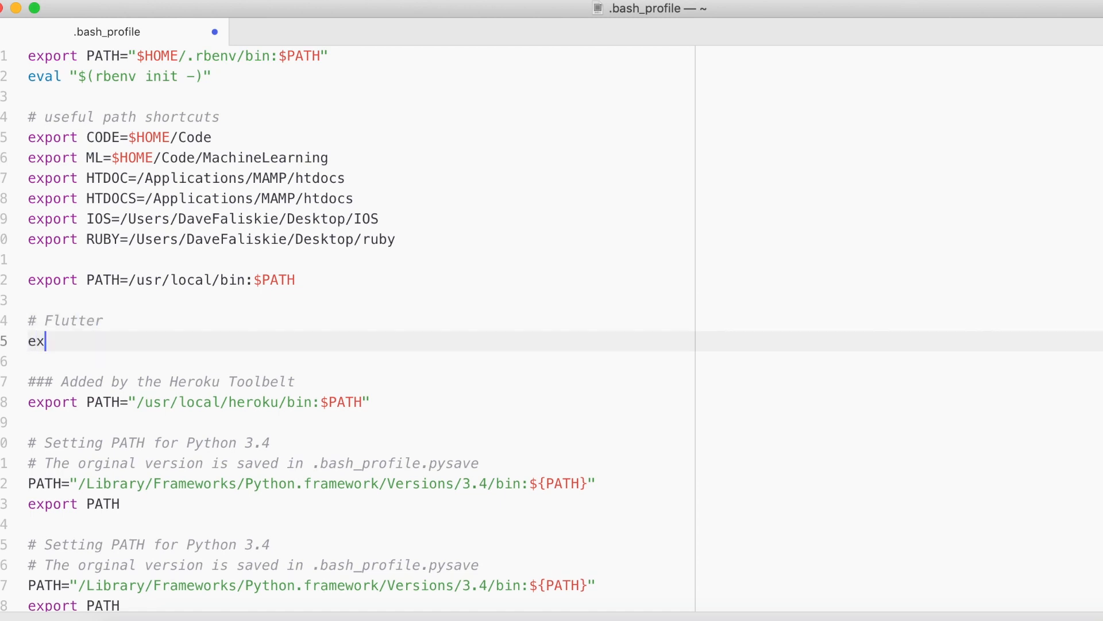
type("port")
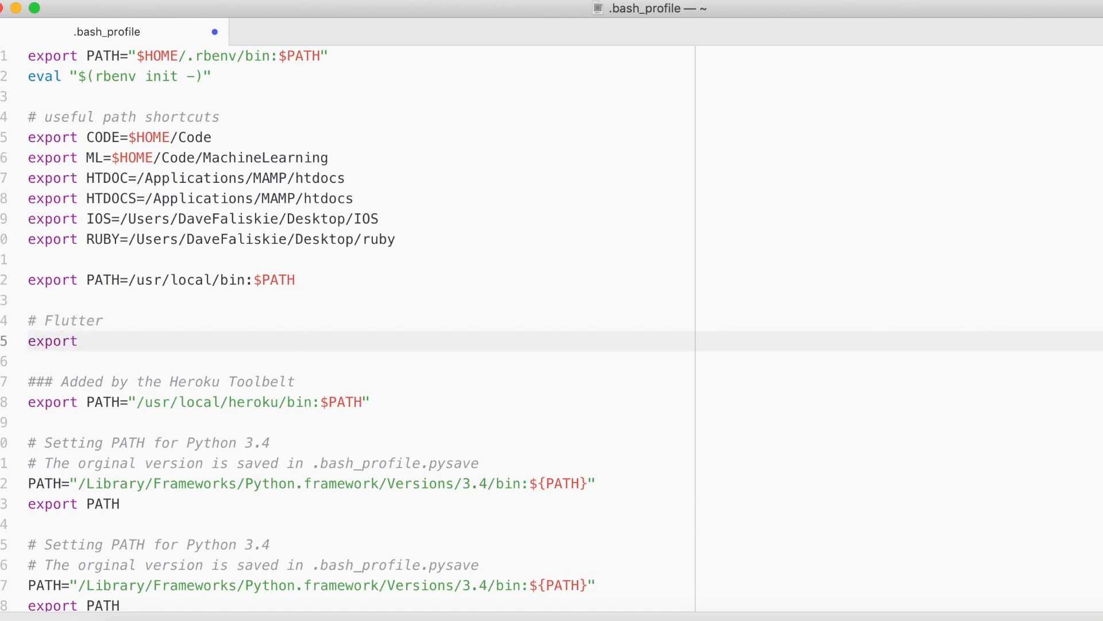
left_click(83, 340)
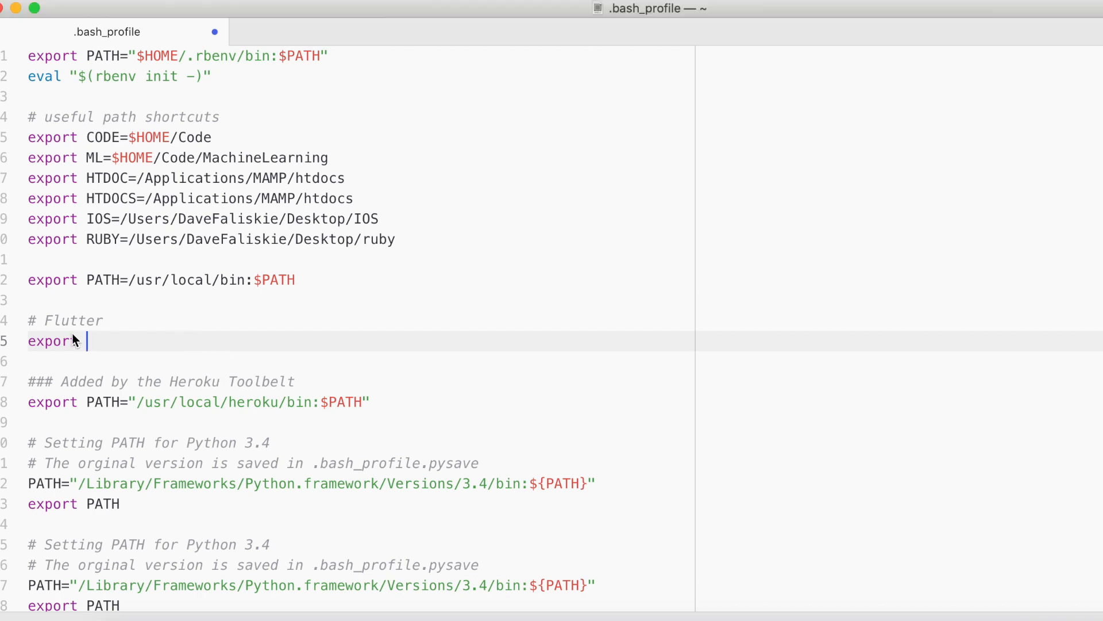
type("PATH=\"$PATH:[PATH_TO_FLUTTER_GIT_DIRECTORY]/flutter/bin\"")
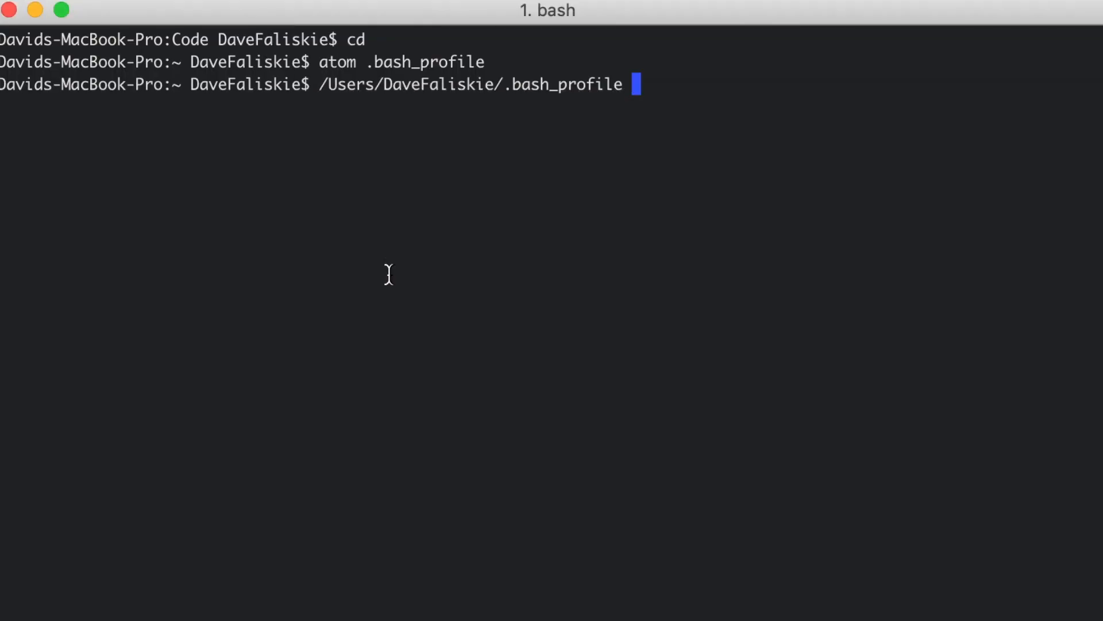
Move into Code/flutter, print its full path with pwd and select it for copying.
key("Backspace")
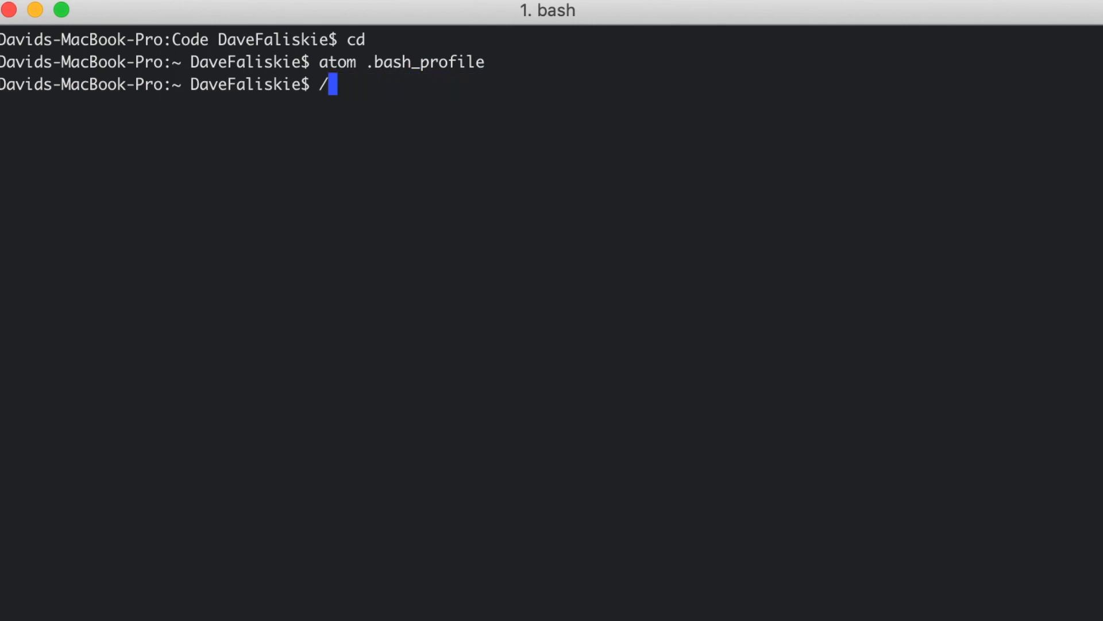
type("cd $")
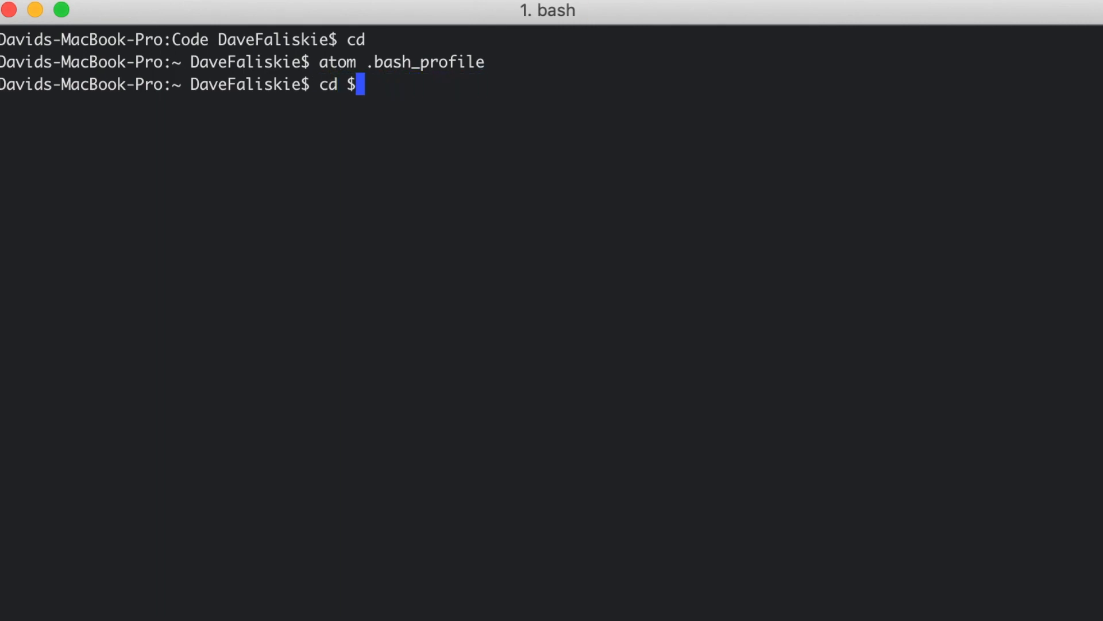
type("CODE")
type("ls")
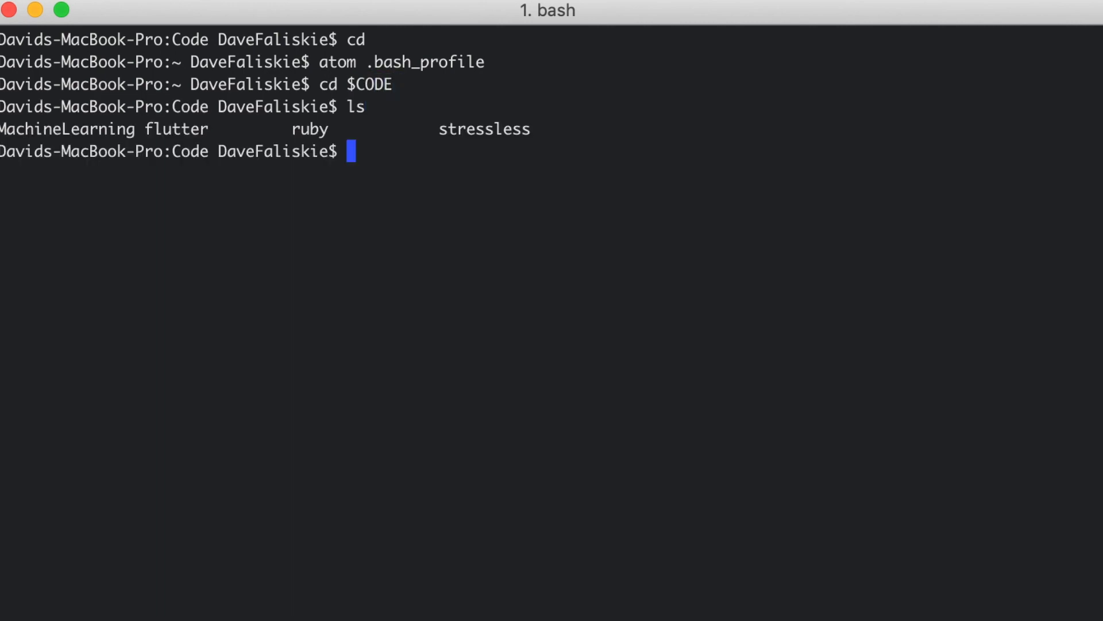
type("cd")
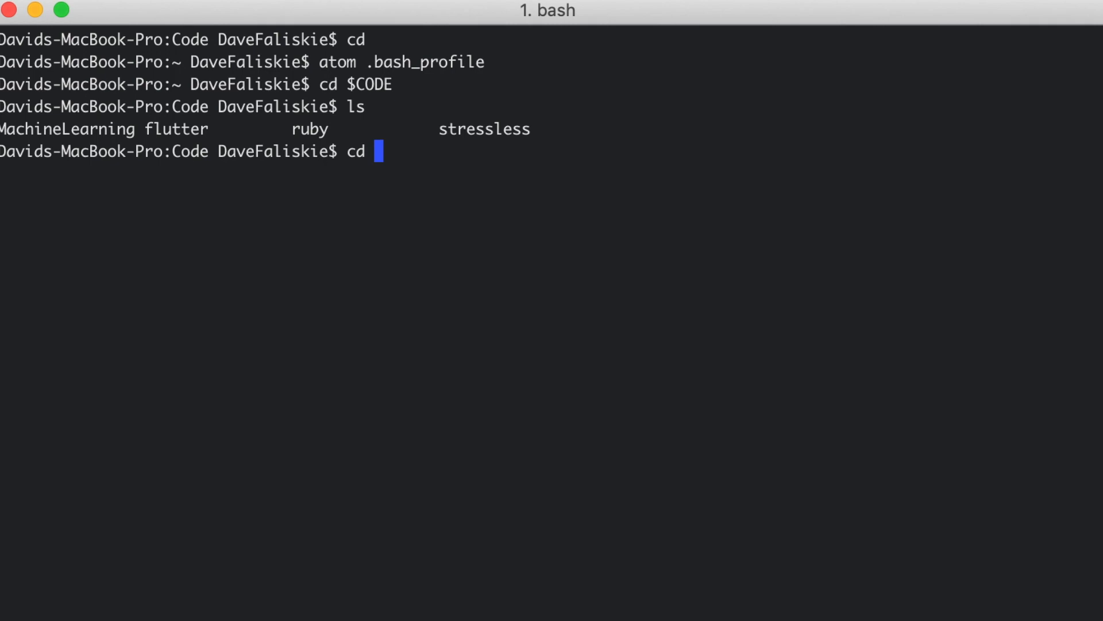
key("Return")
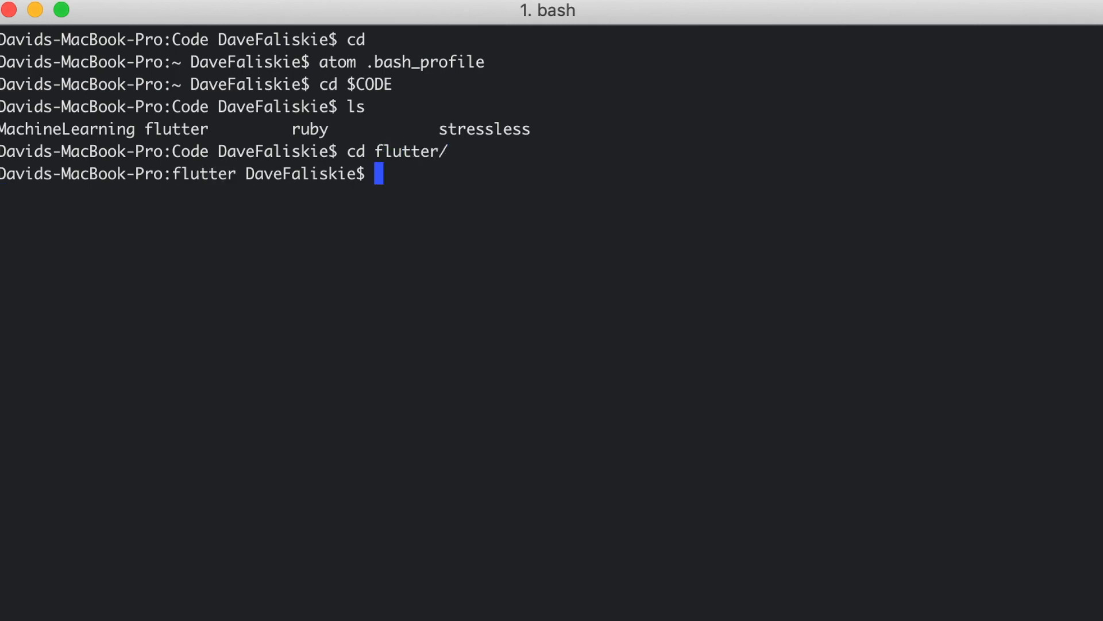
type("pwd")
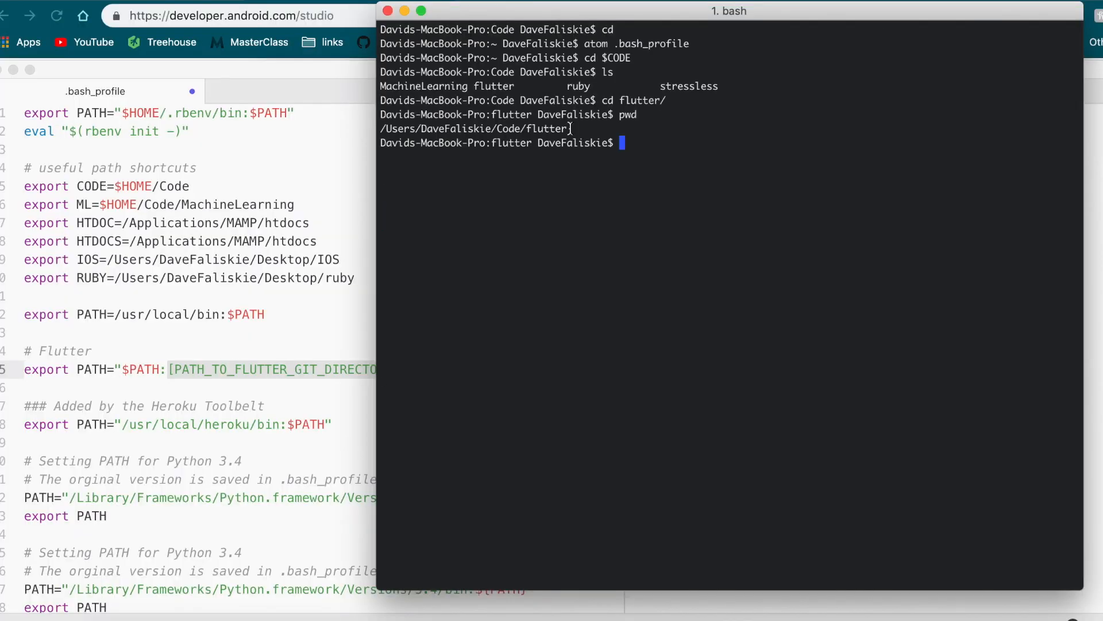
double_click(472, 127)
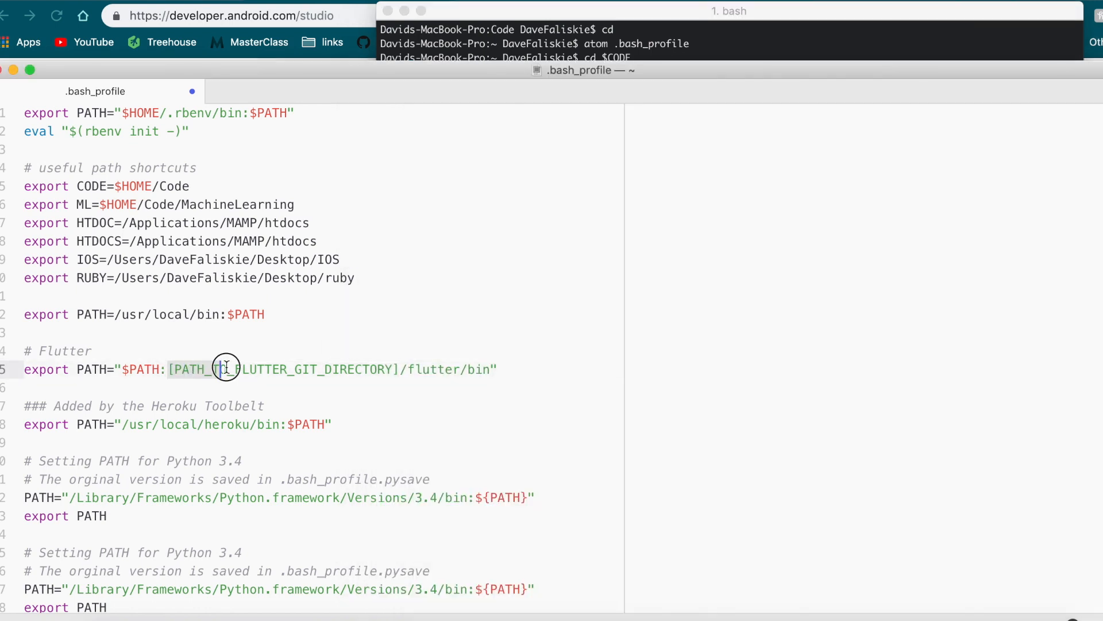
Replace the placeholder with /Users/DaveFaliskie/Code/flutter and save the bash profile.
type("/Users/DaveFaliskie/Code/flutter")
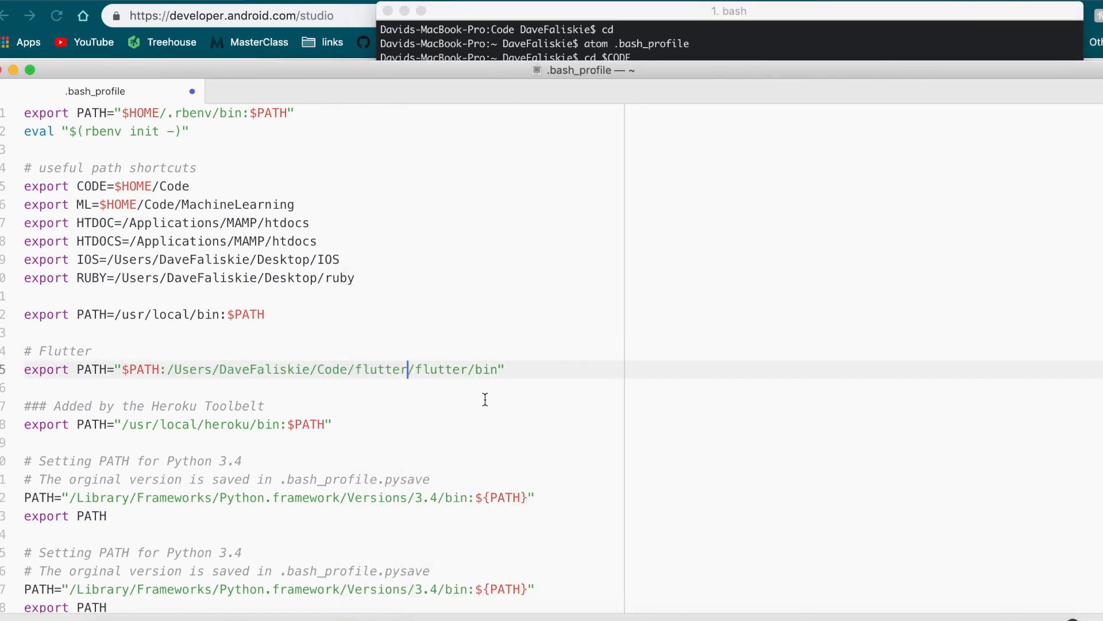
key("Backspace")
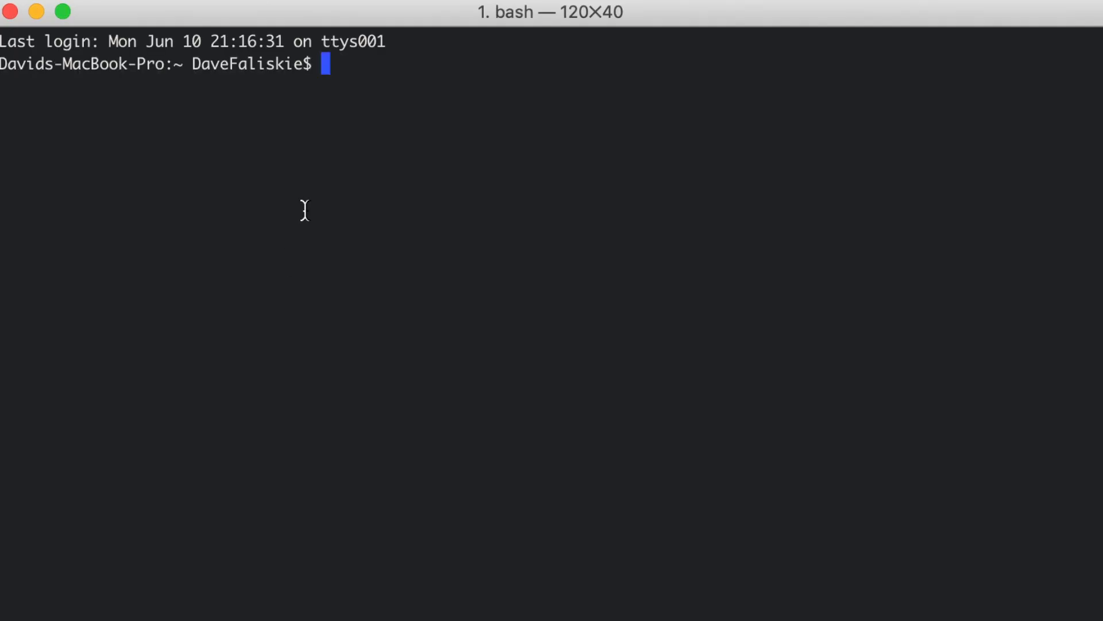
Run flutter doctor in the new Terminal session to get the doctor summary.
type("fl")
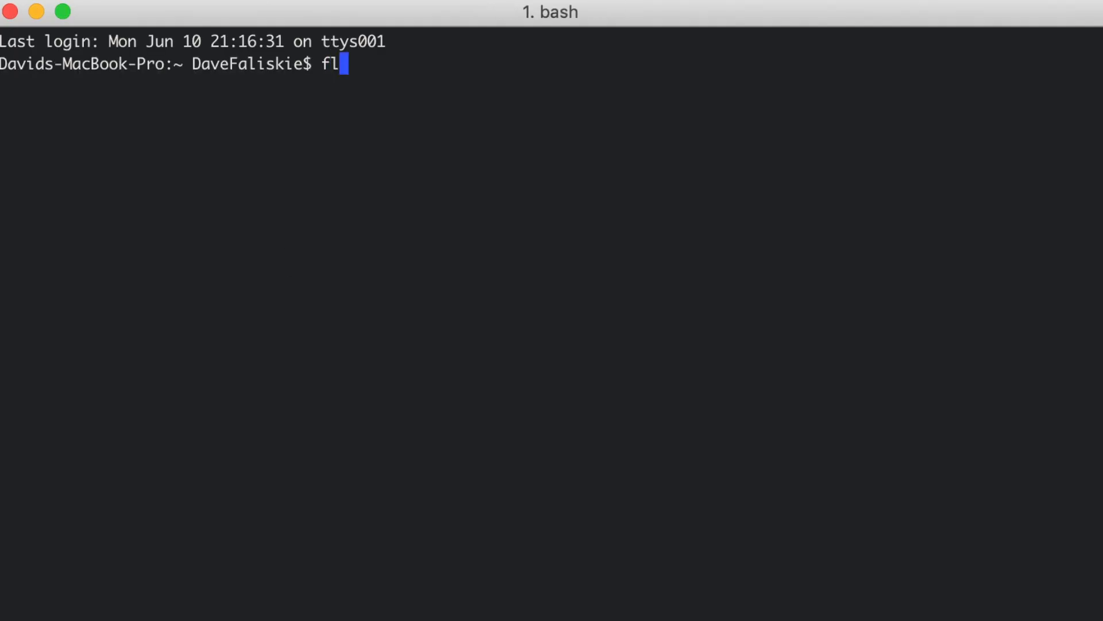
type("utter doctor")
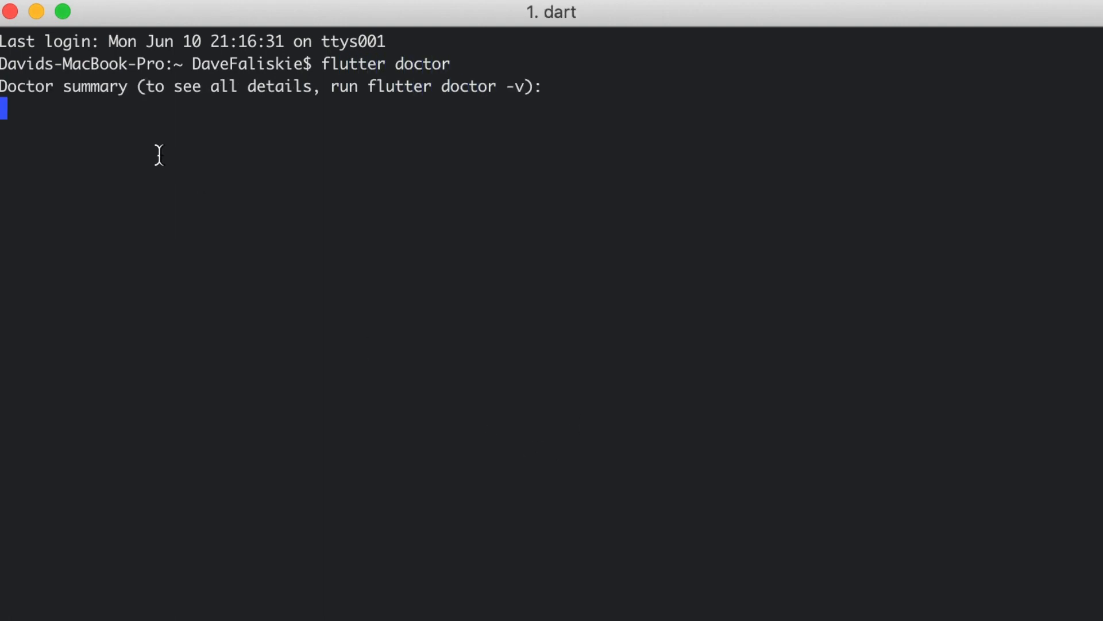
mouse_move(355, 500)
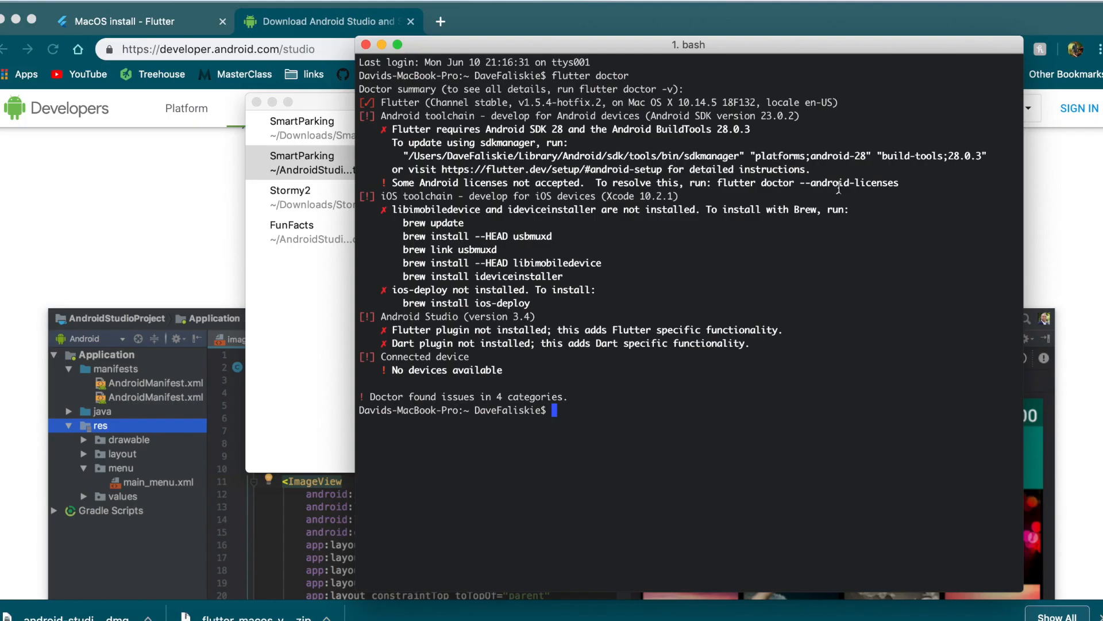
mouse_move(728, 123)
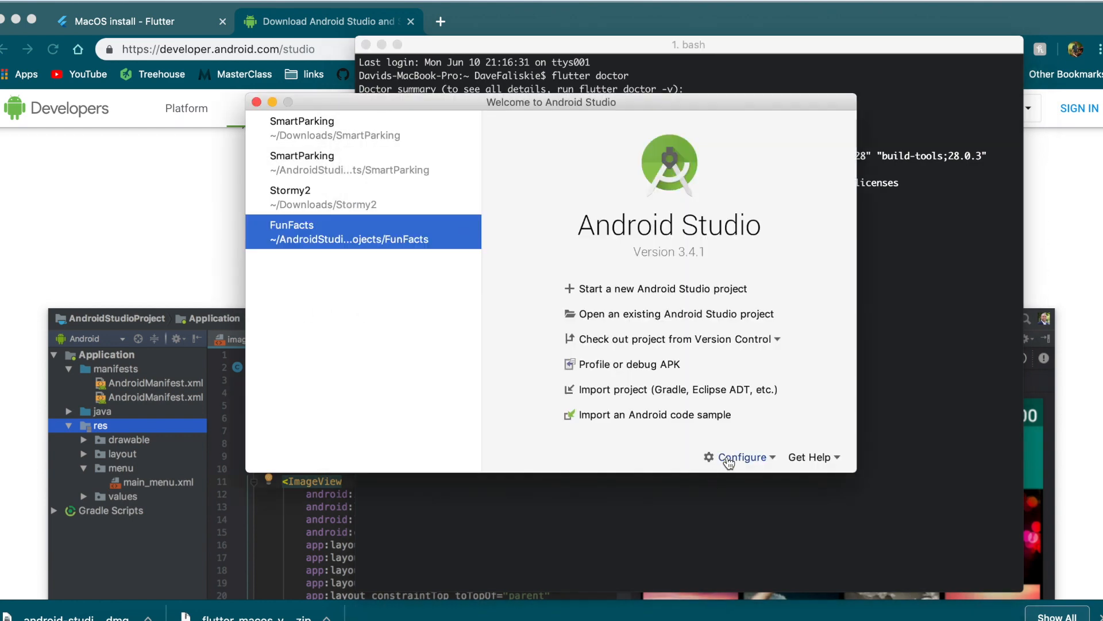
From SDK Manager, install Android 9.0 (Pie) SDK Platform 28 with its sources.
left_click(743, 456)
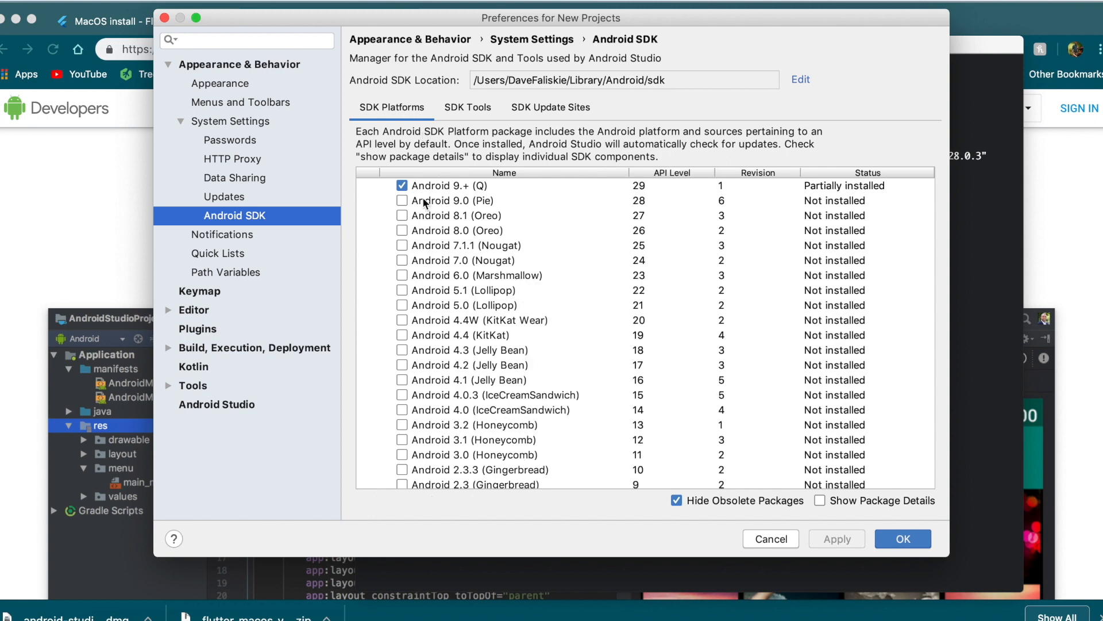
left_click(402, 200)
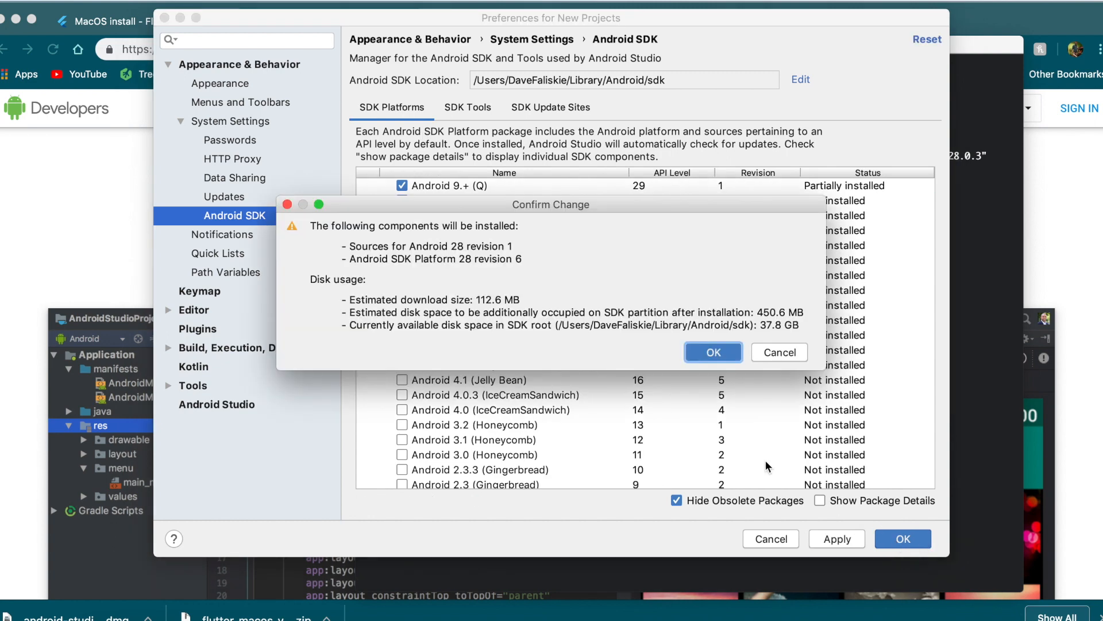
left_click(713, 352)
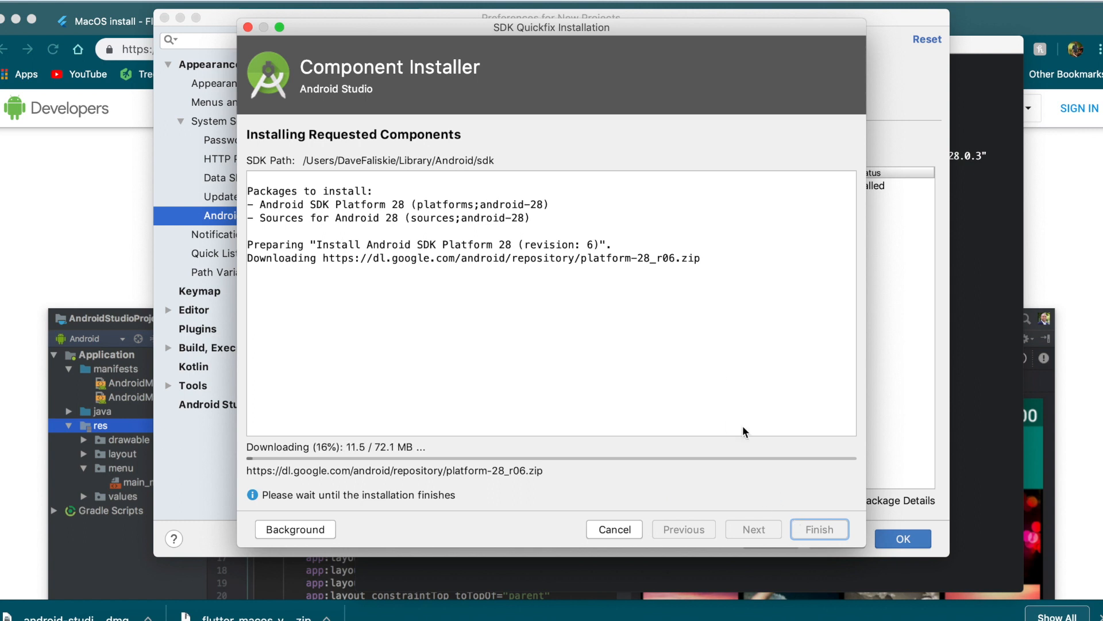
mouse_move(686, 354)
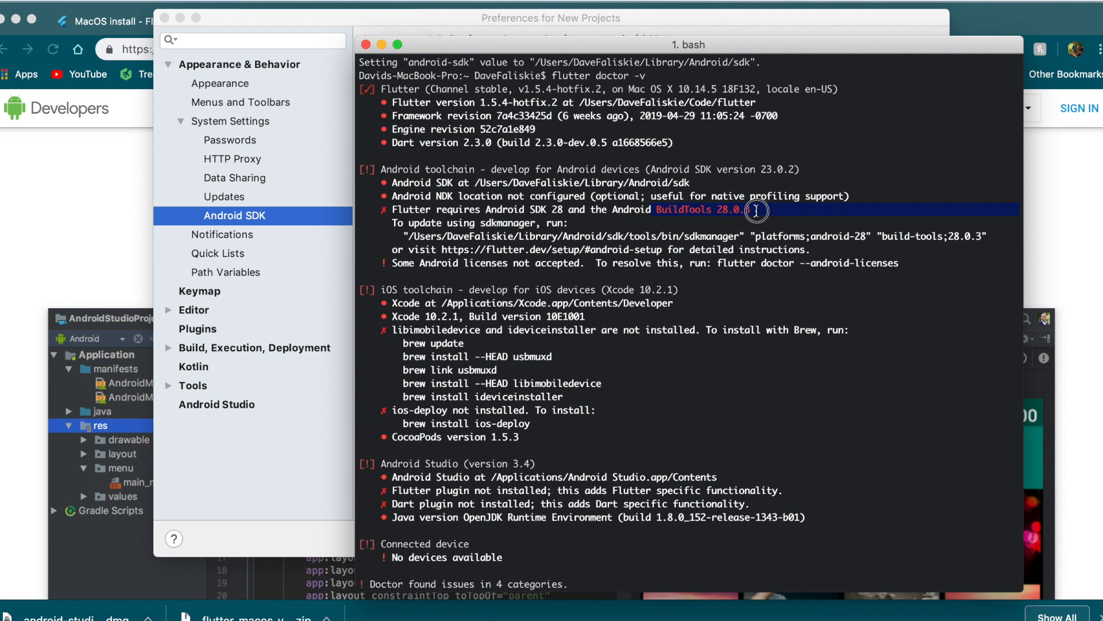
mouse_move(393, 25)
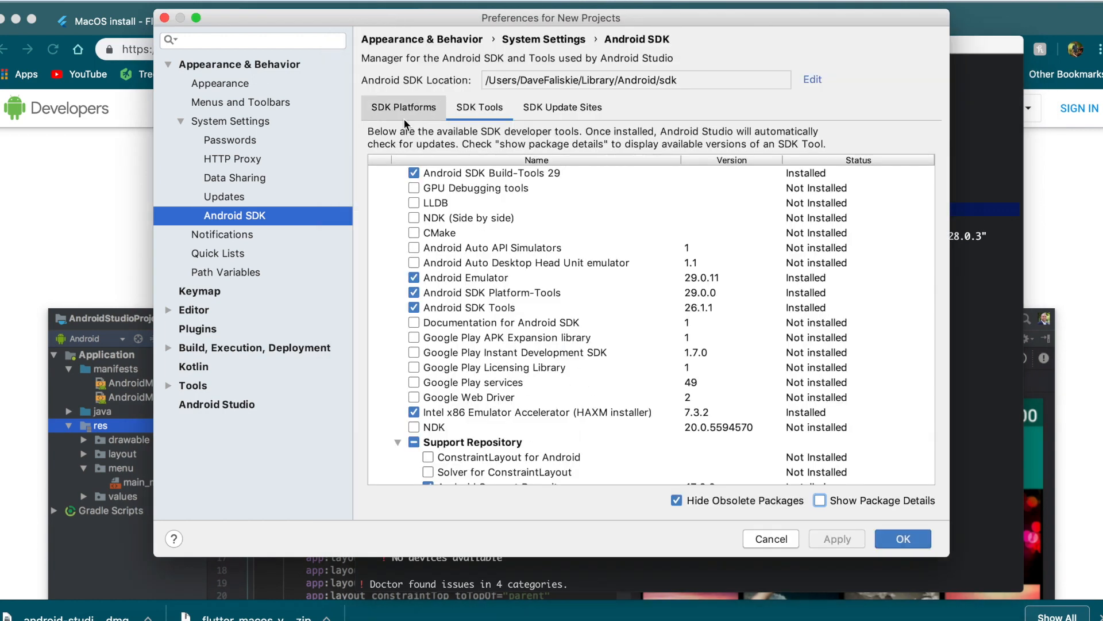
Review installed SDK platforms and show every tool version under SDK Tools.
left_click(404, 107)
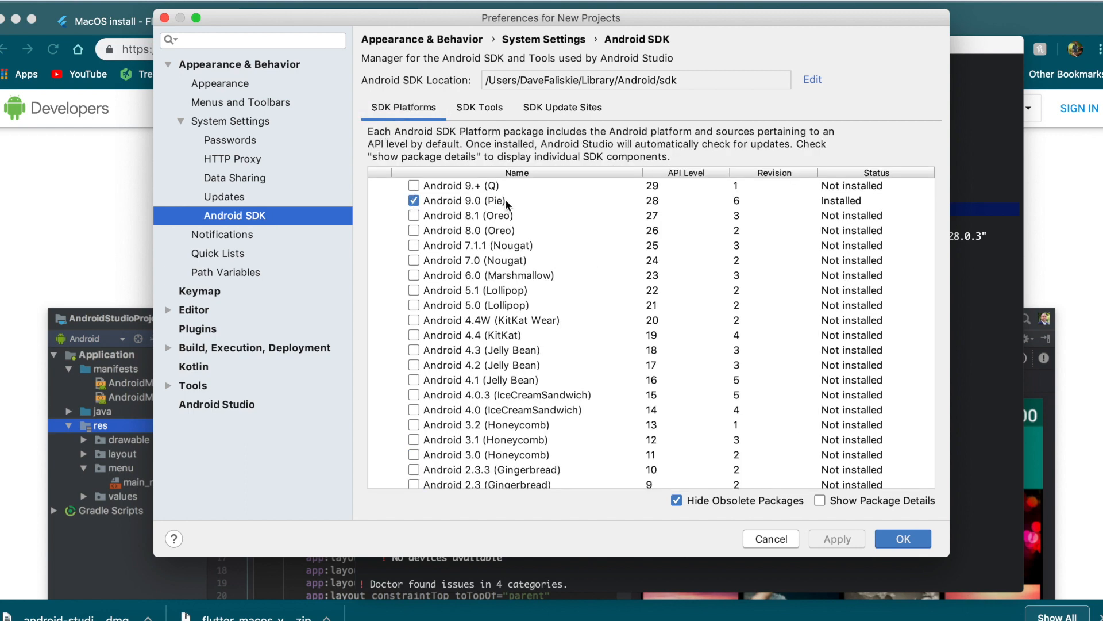
mouse_move(494, 215)
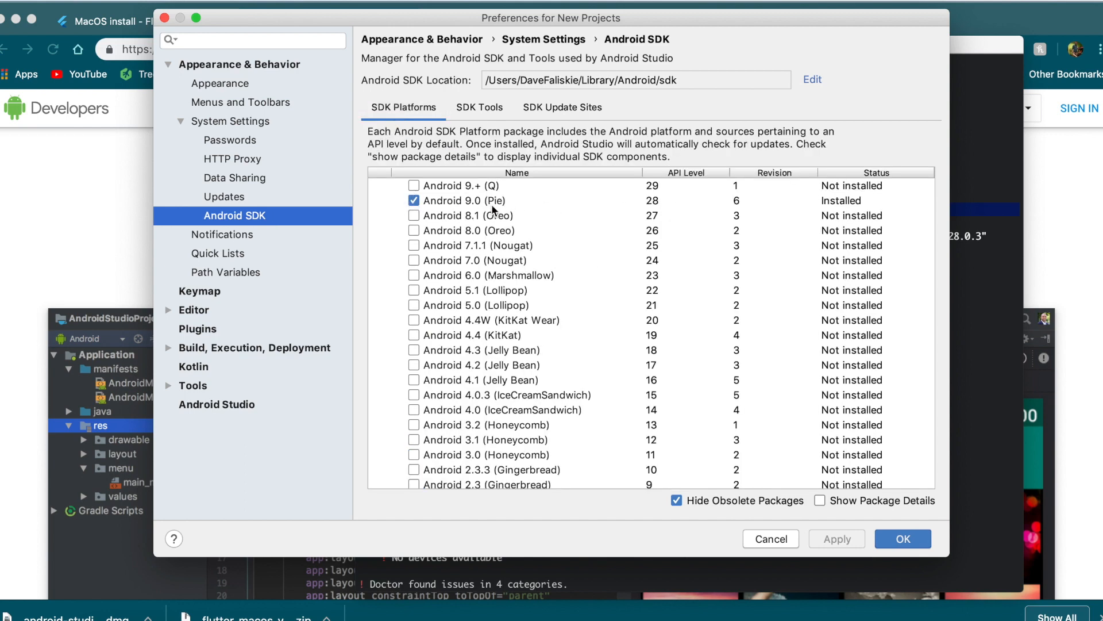
left_click(479, 107)
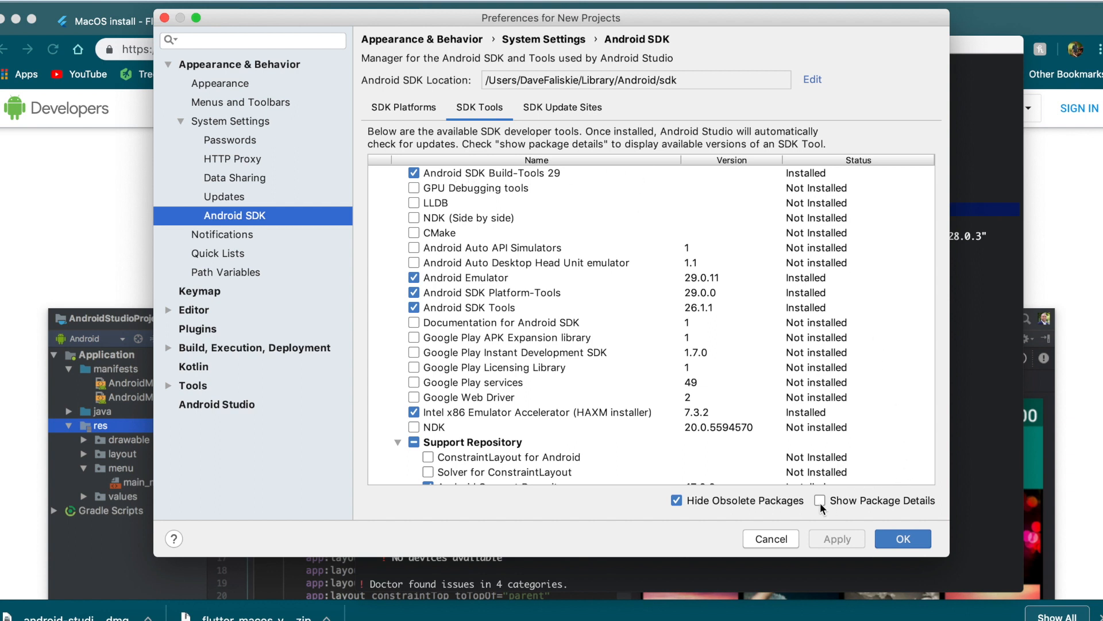
left_click(819, 500)
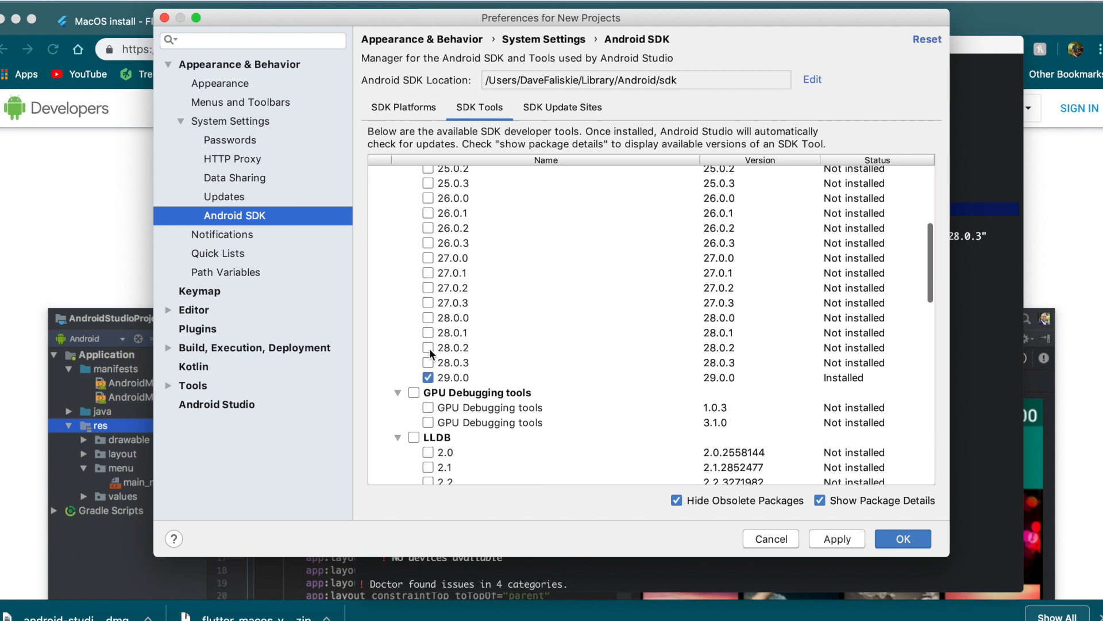
Install Build-Tools 28.0.3 and remove 29.0.0, confirming the change.
left_click(454, 362)
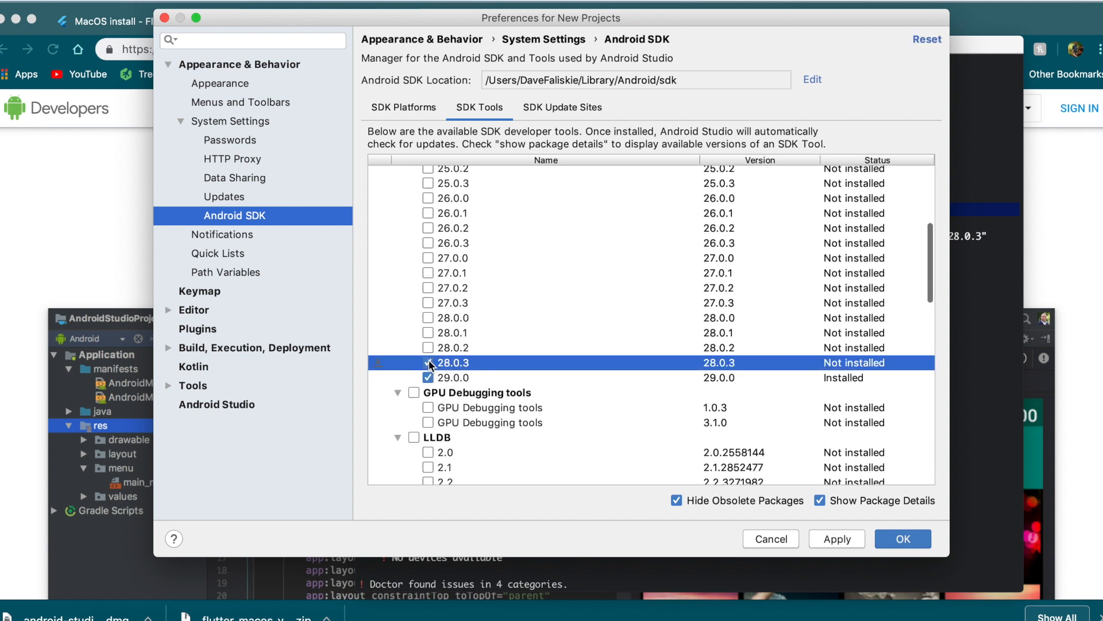
left_click(428, 362)
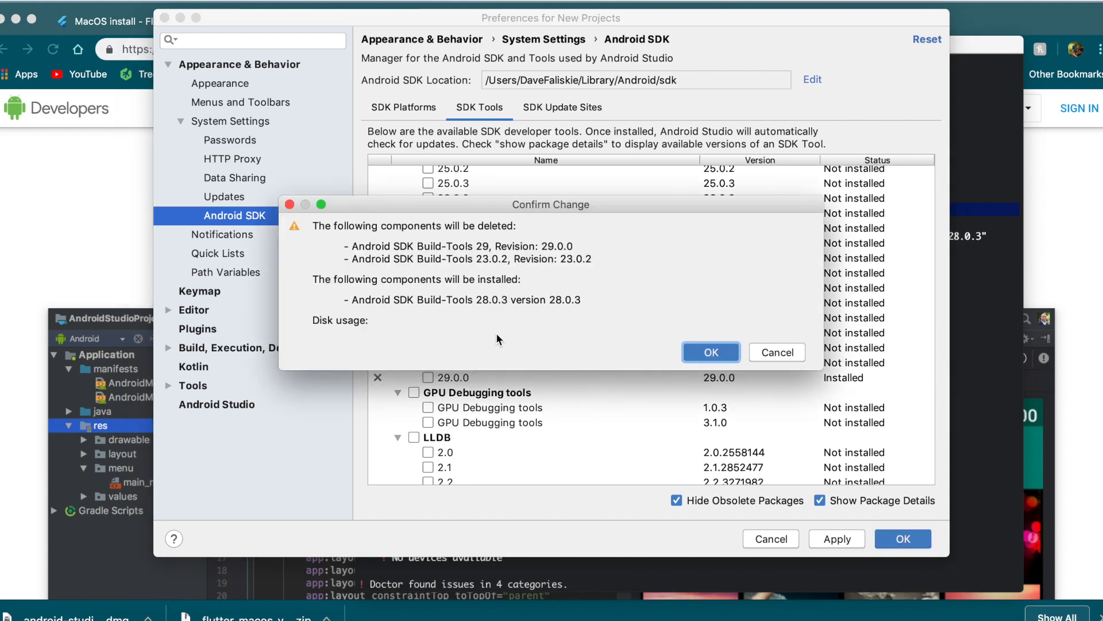
left_click(709, 352)
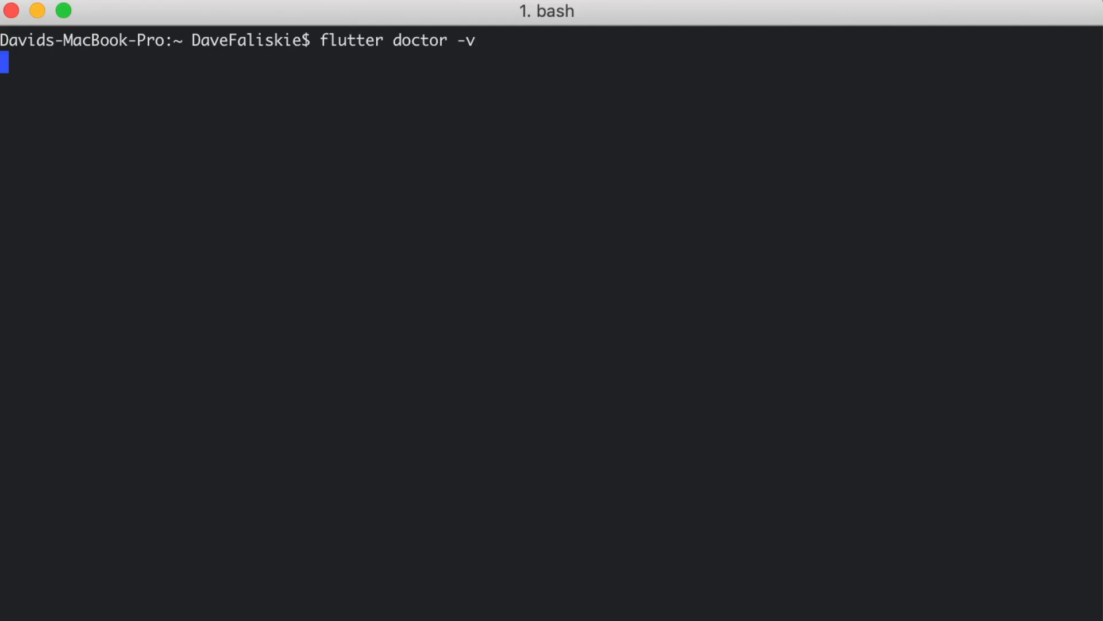
Run the Android license review and answer y to accept each outstanding SDK license agreement.
key("Return")
type("y")
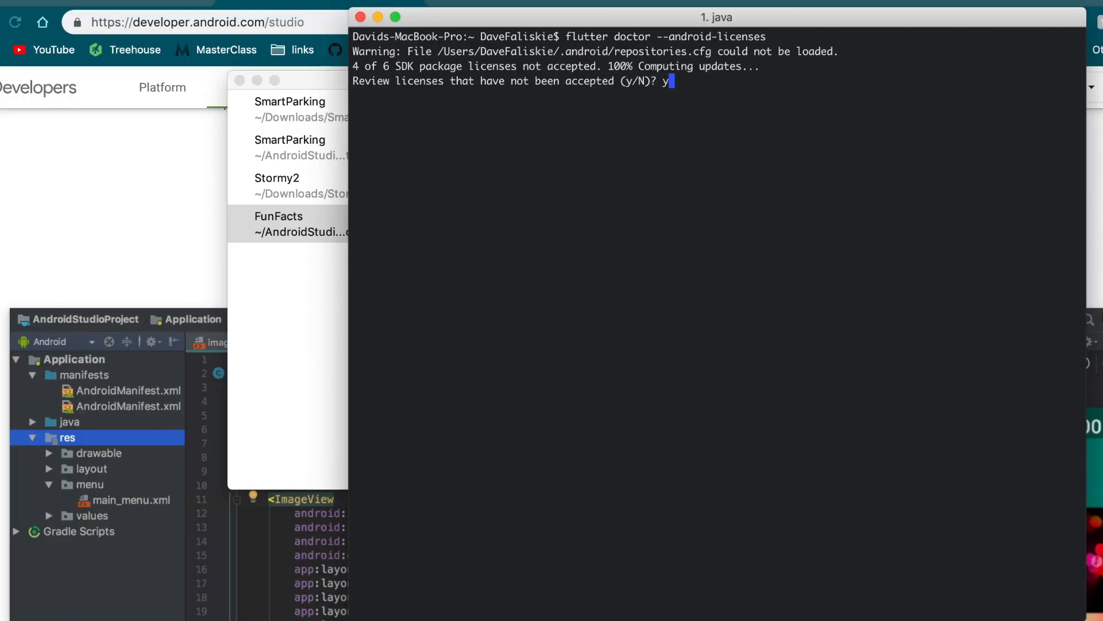
key("Return")
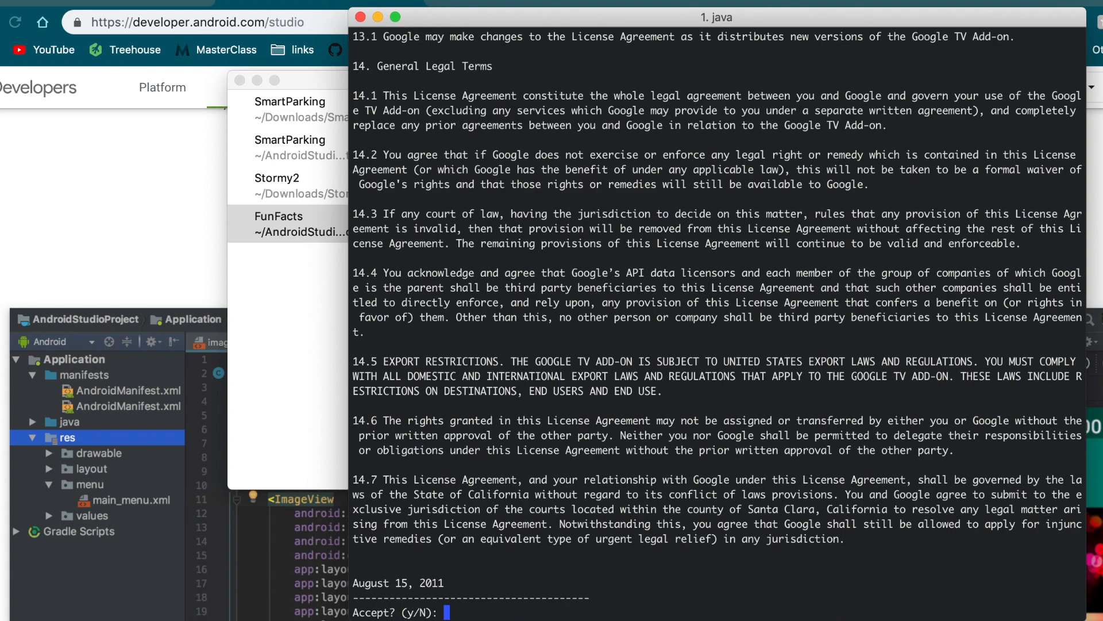
scroll("up", 3)
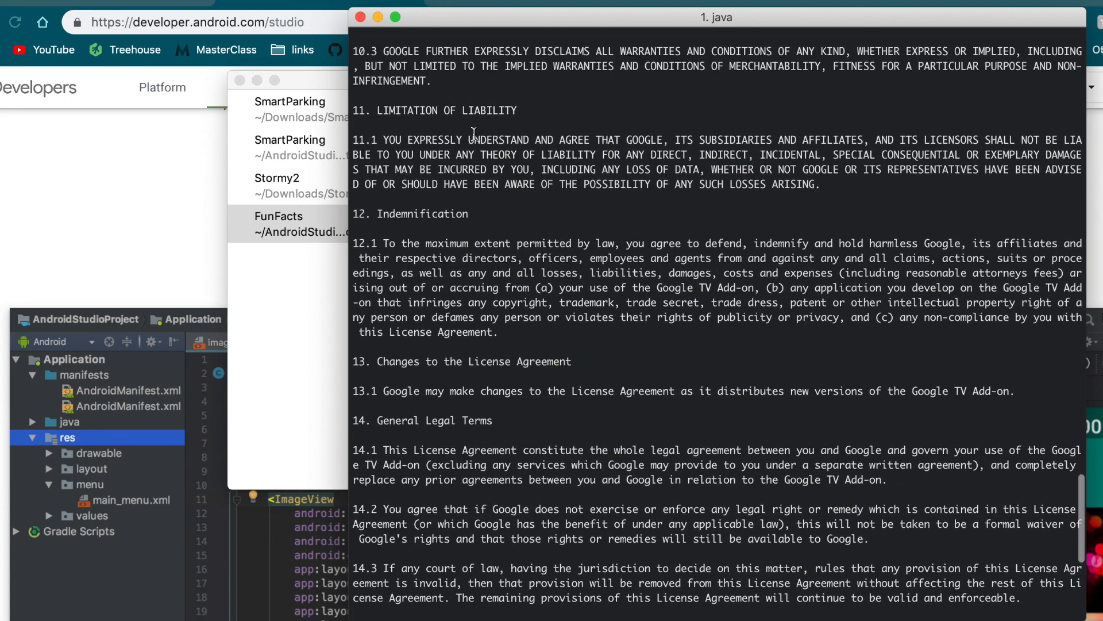
scroll("up", 3)
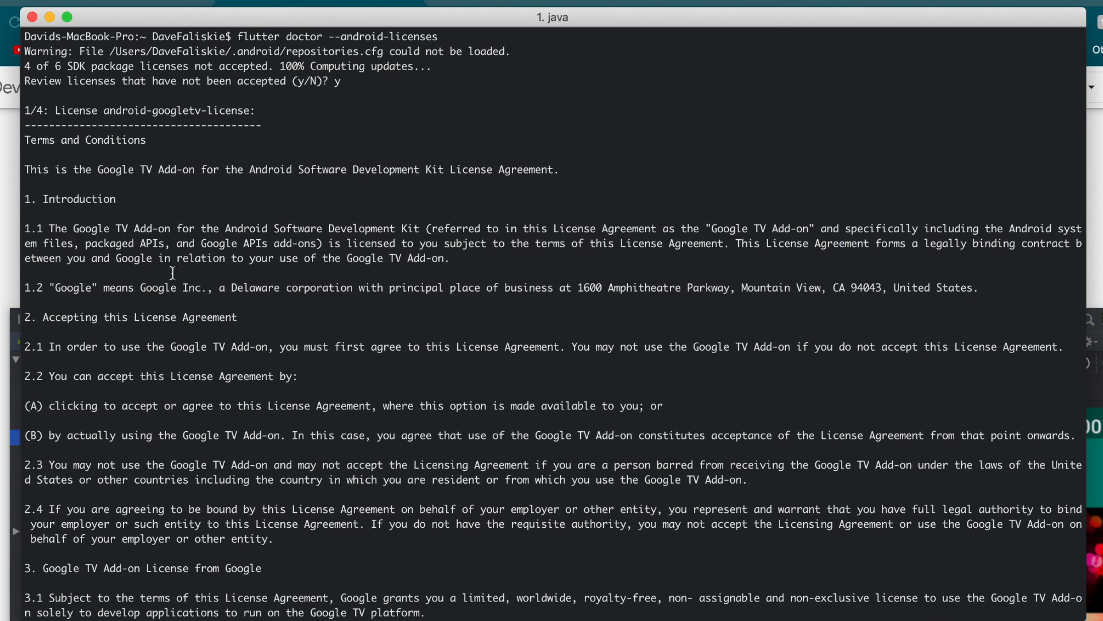
mouse_move(151, 229)
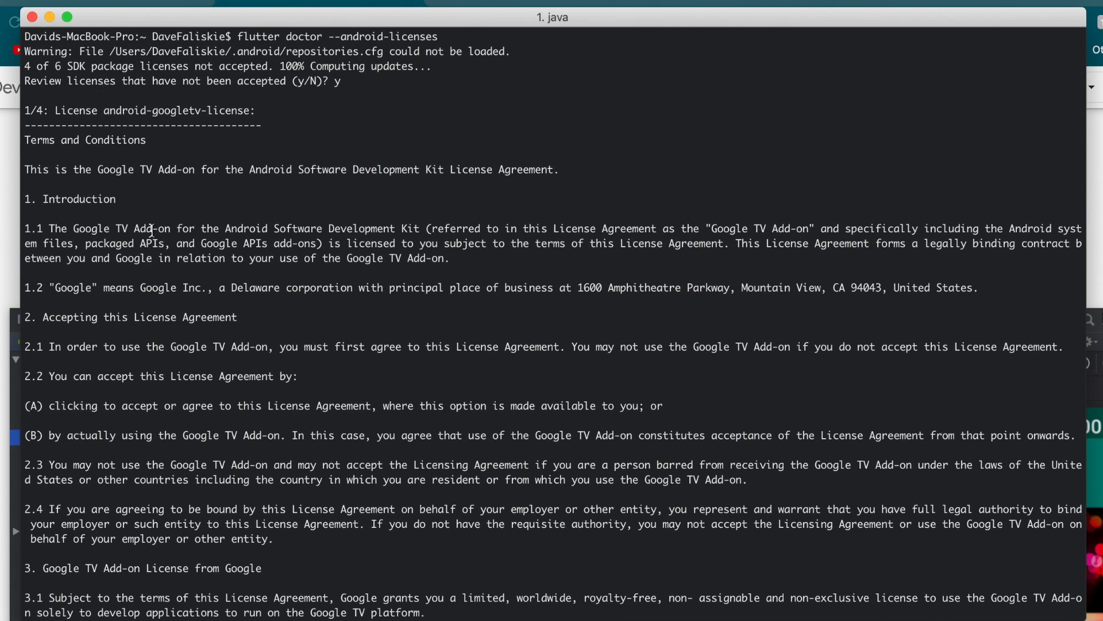
scroll("down", 3)
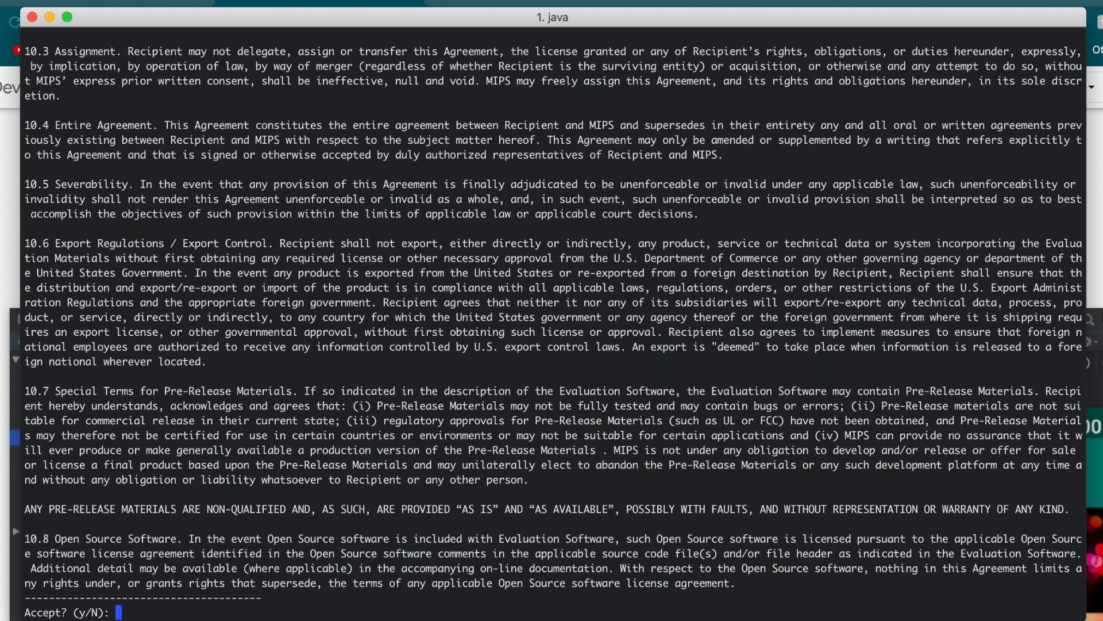
type("y")
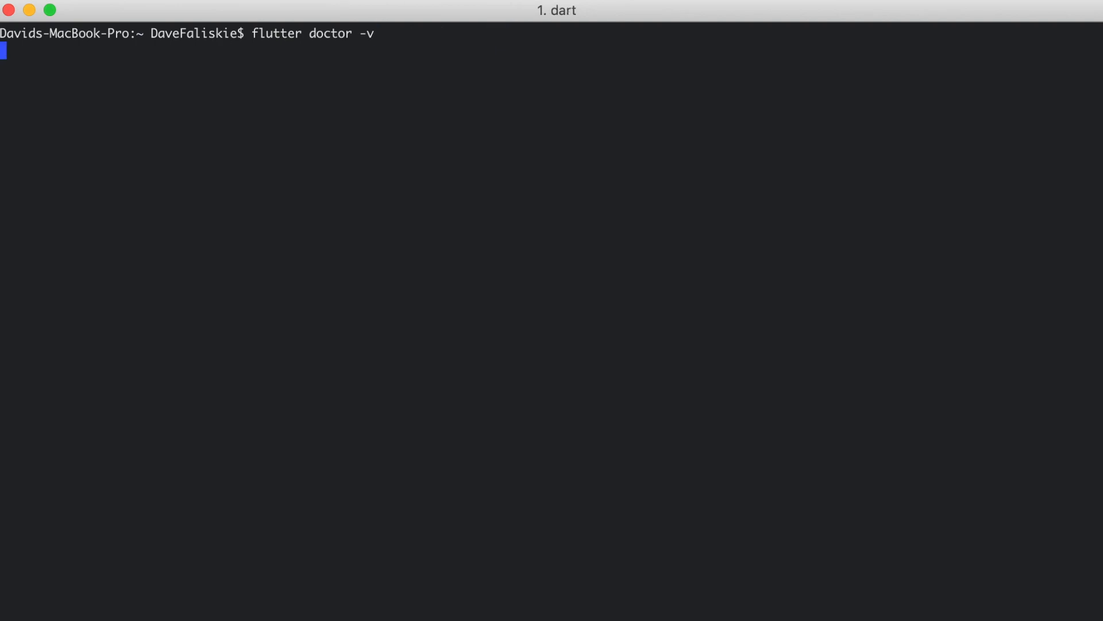
Run flutter doctor -v again, Android toolchain now passing, iOS tools still missing.
key("Return")
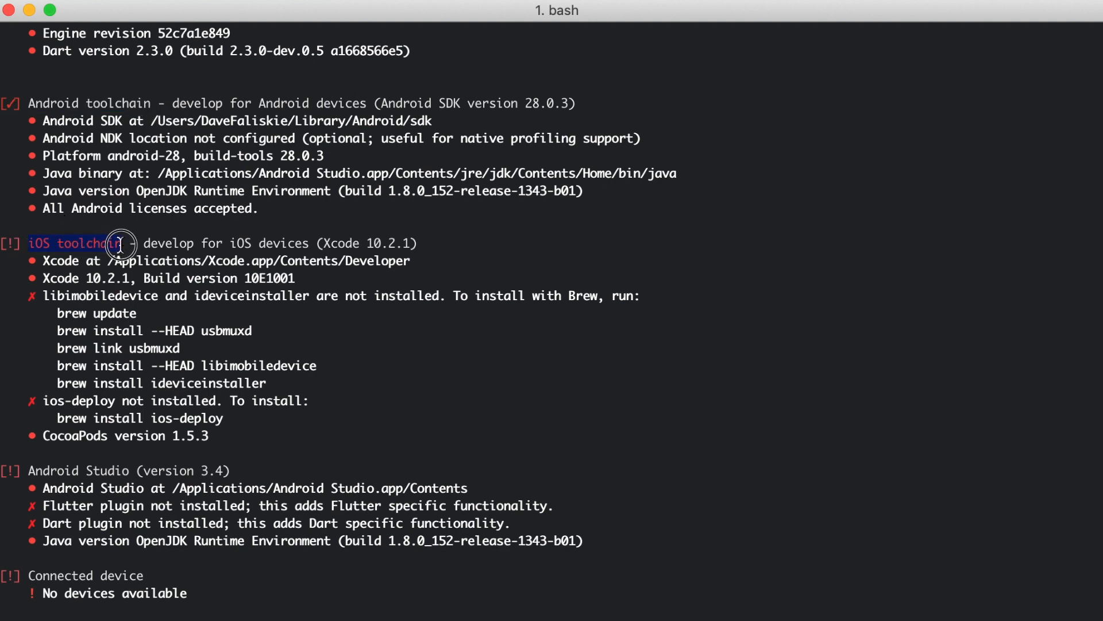
mouse_move(371, 462)
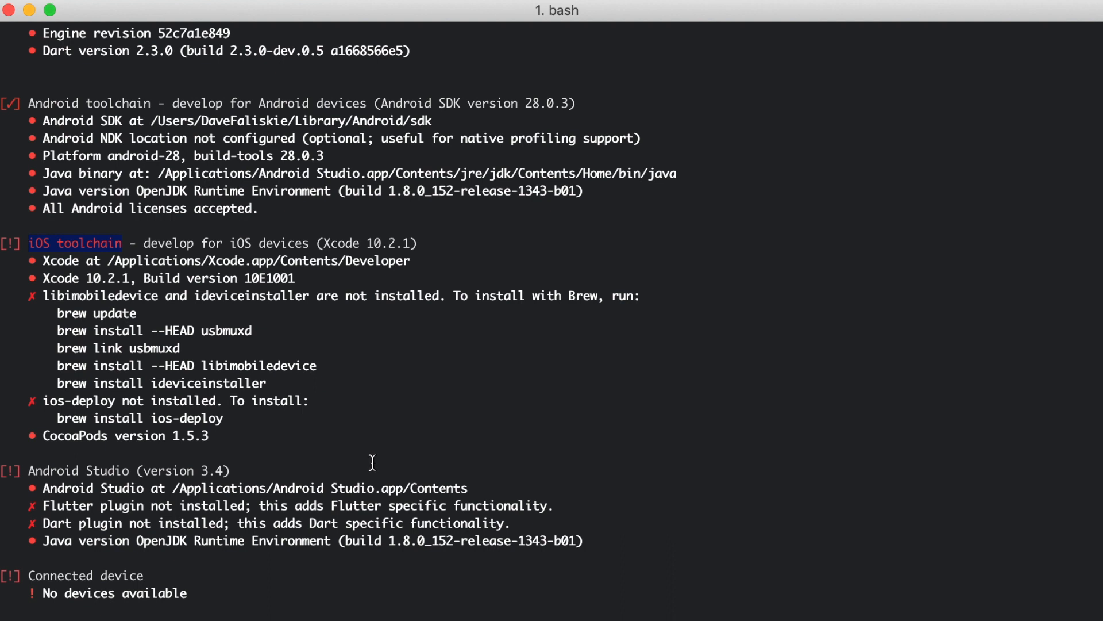
mouse_move(42, 295)
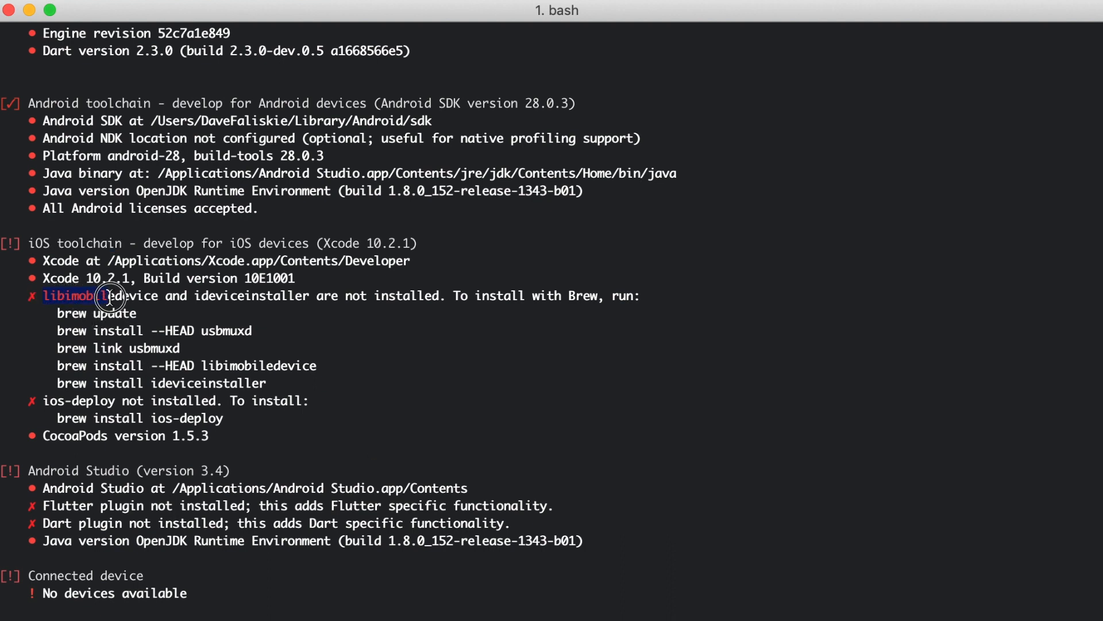
mouse_move(145, 298)
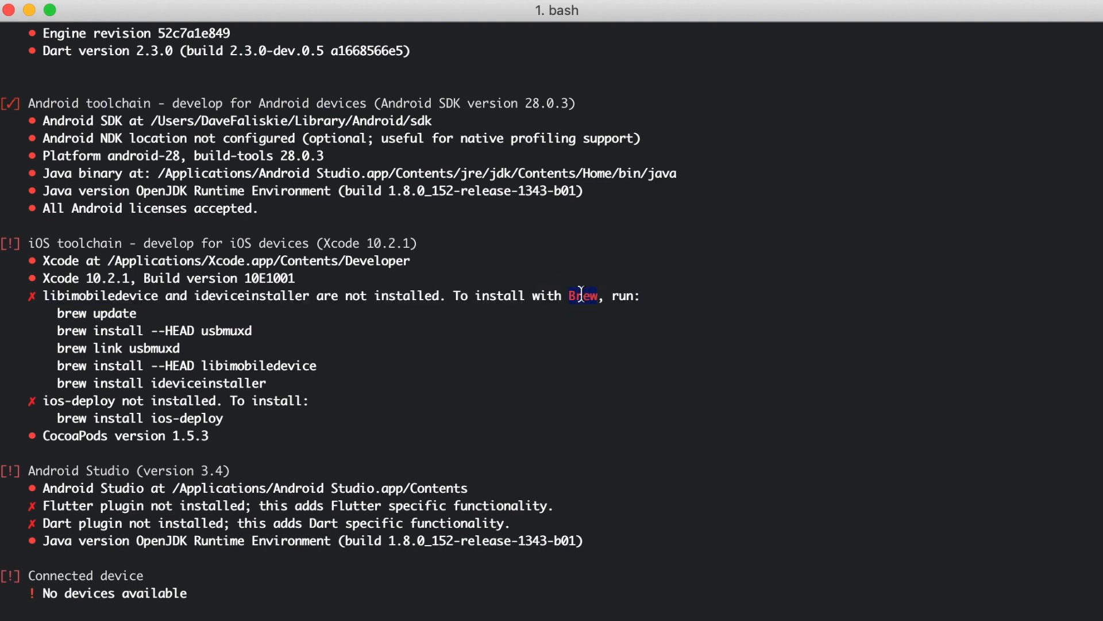
mouse_move(393, 614)
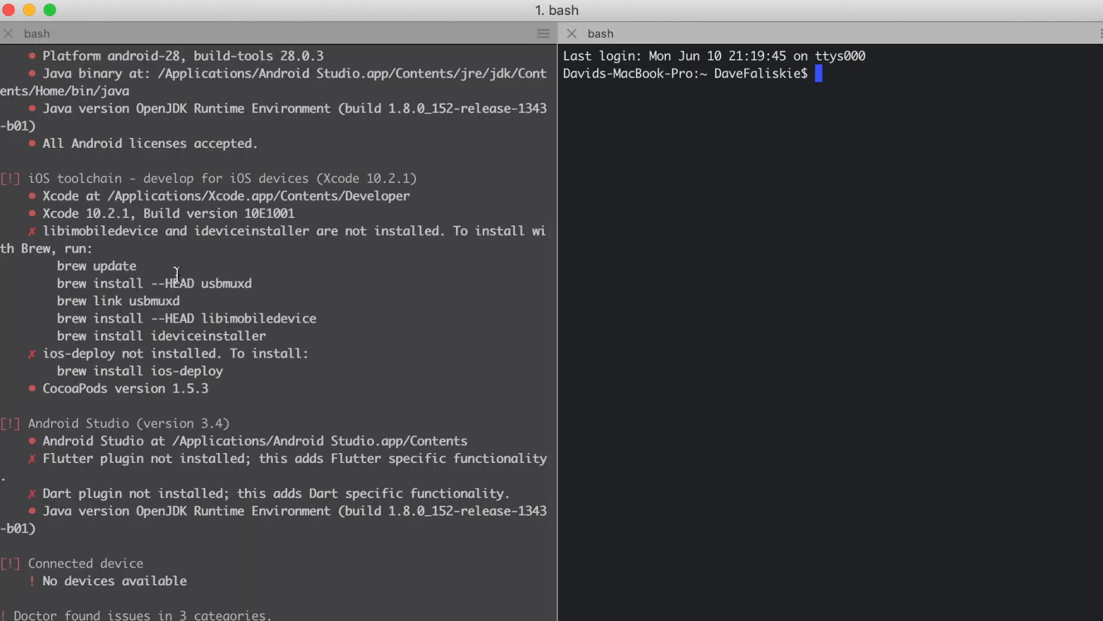
Run the brew commands from the doctor output: update, usbmuxd link, libimobiledevice and ideviceinstaller.
double_click(97, 266)
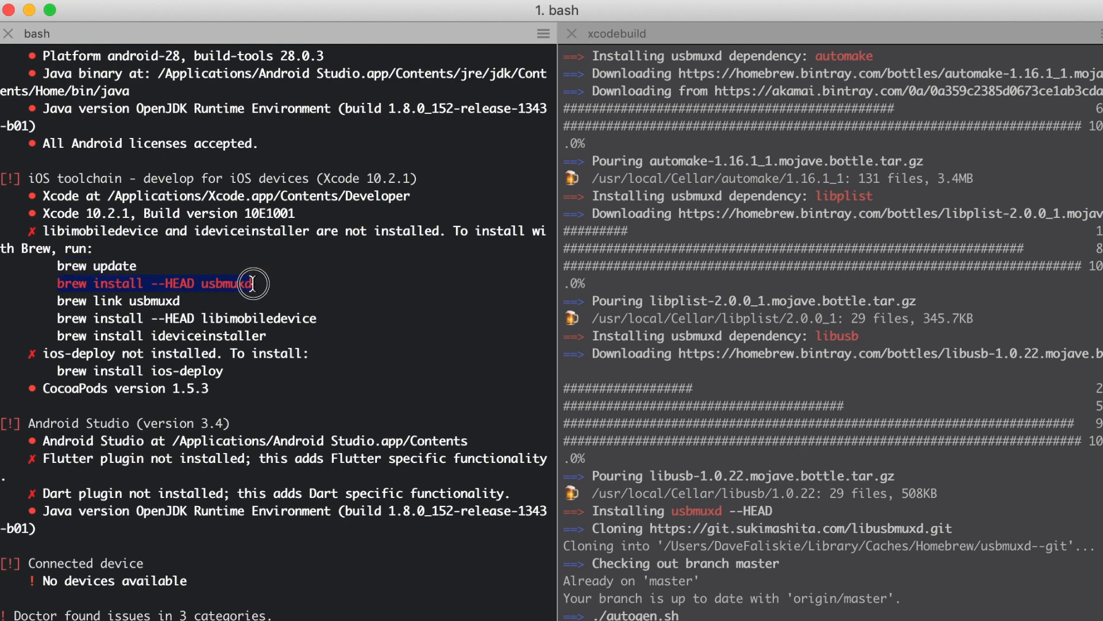
mouse_move(806, 481)
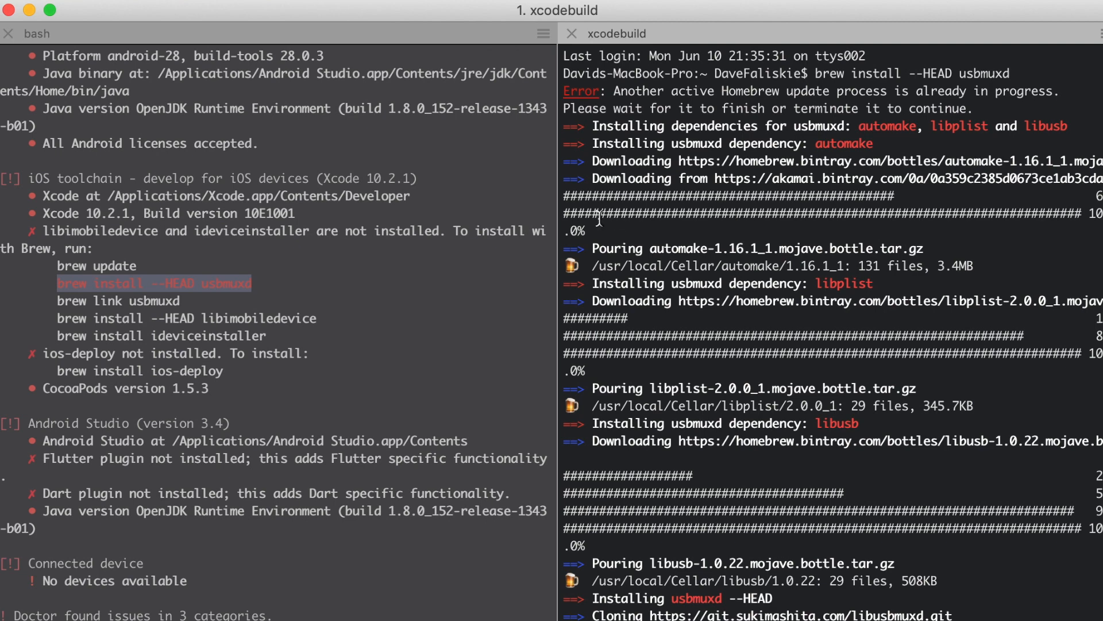
scroll("down", 3)
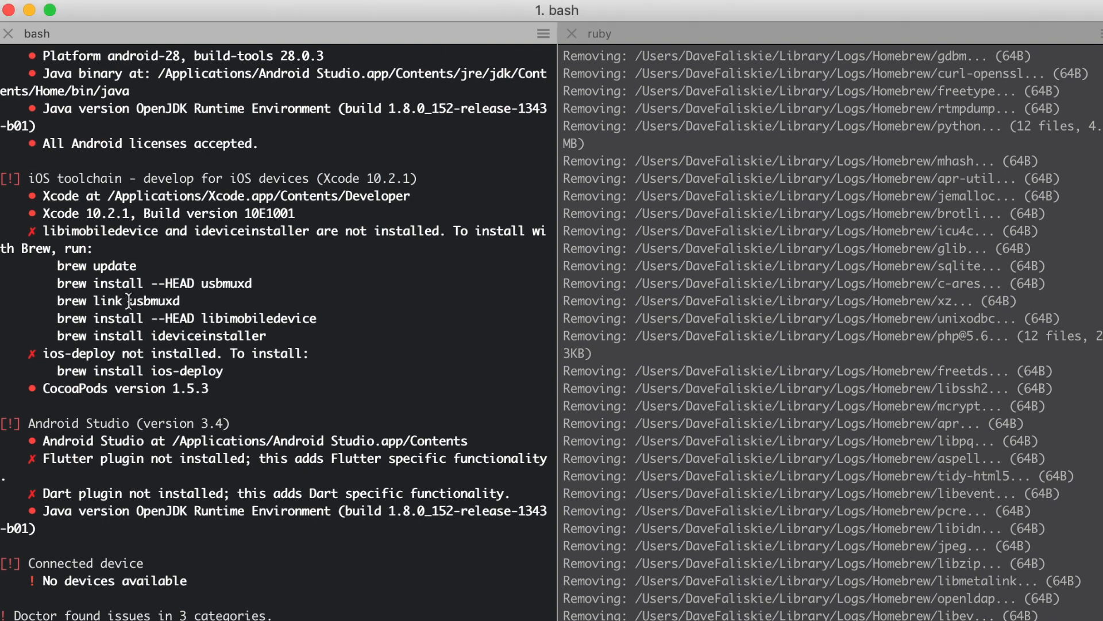
double_click(152, 300)
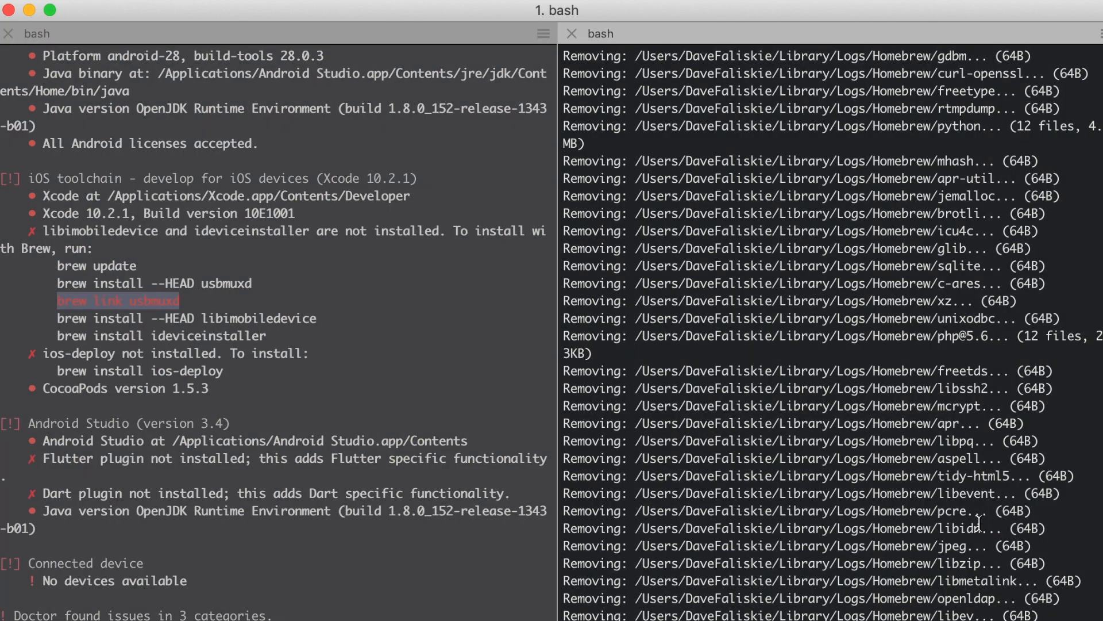
scroll("down", 3)
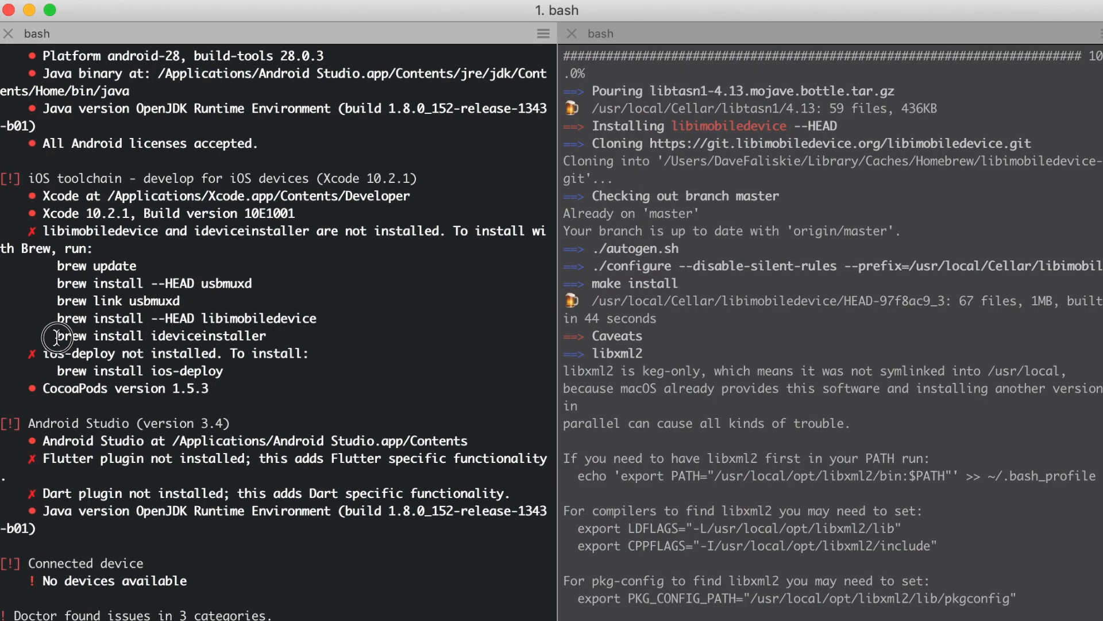
double_click(161, 336)
type("brew install ideviceinstaller")
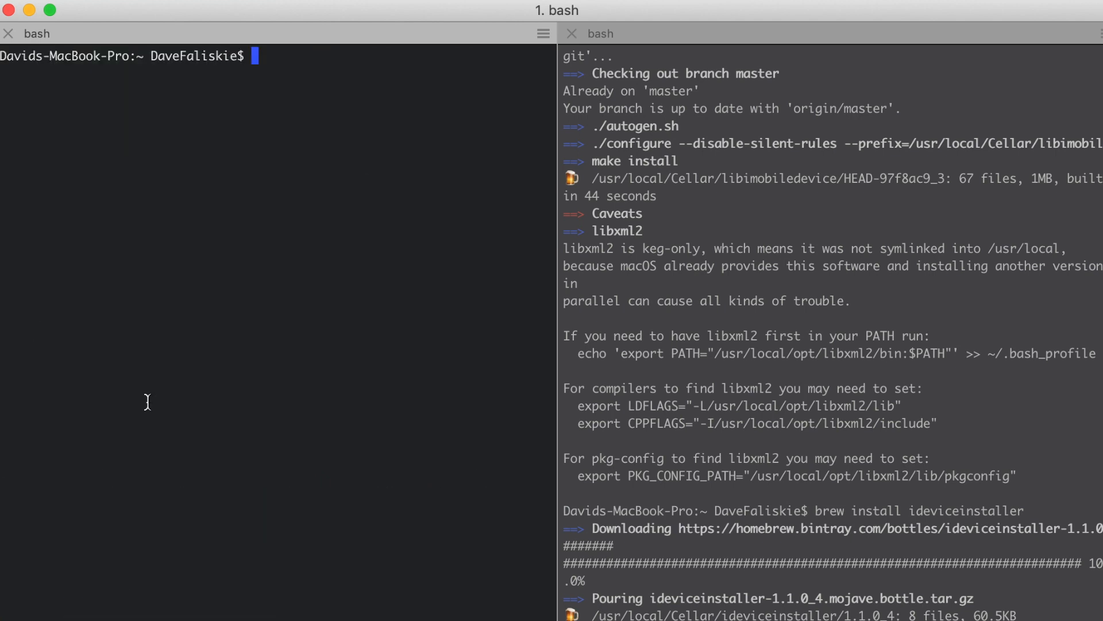
Run brew install ios-deploy and recheck with flutter doctor -v so the iOS toolchain passes.
type("flutter doctor -v")
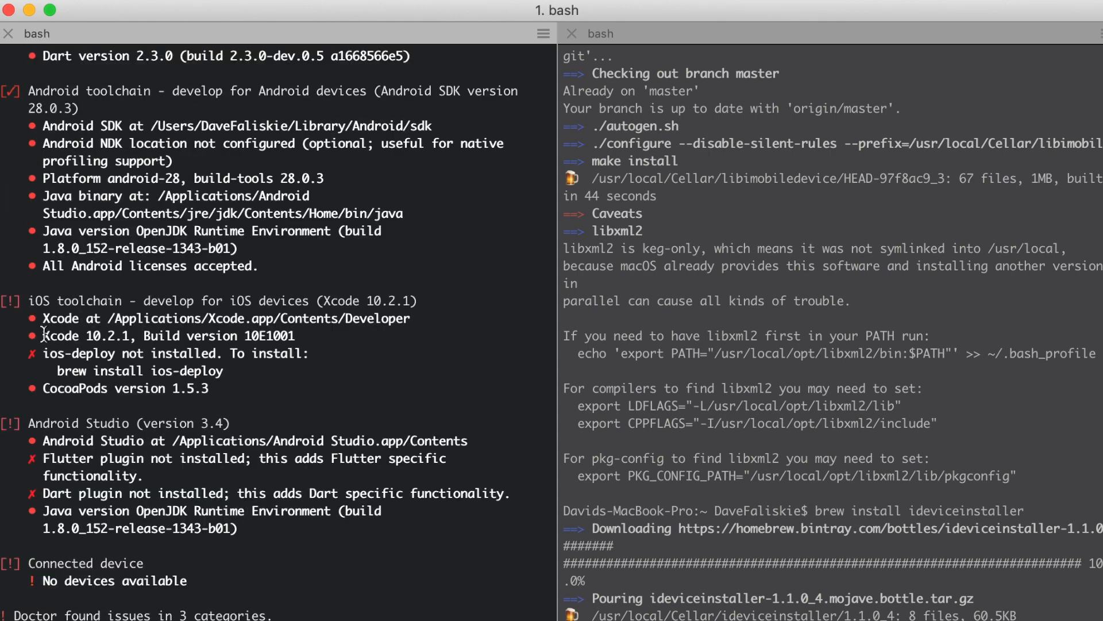
double_click(169, 336)
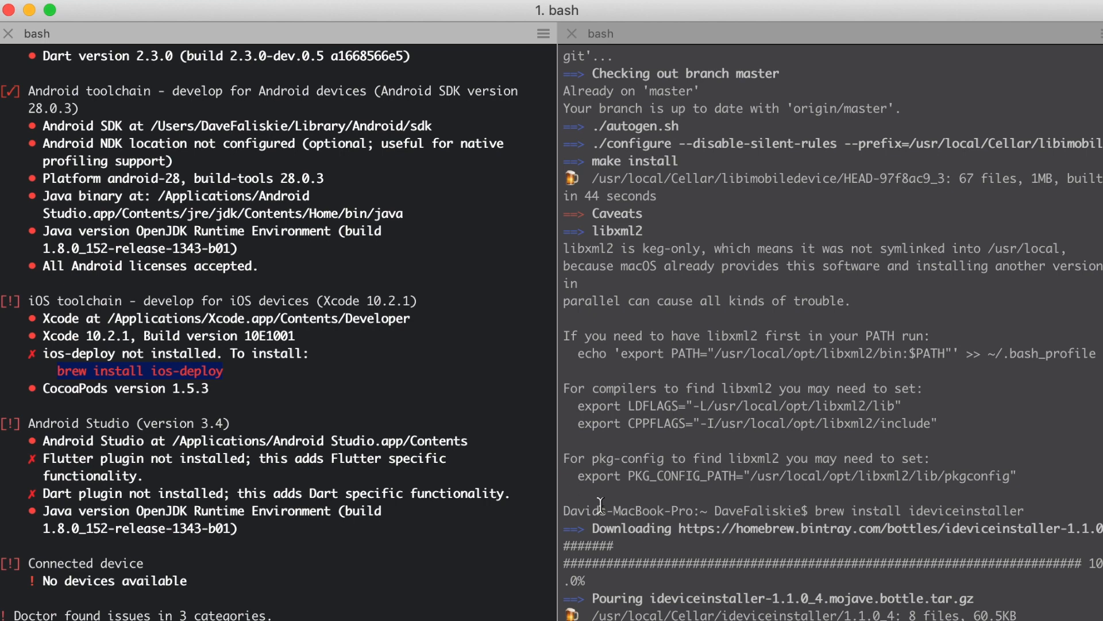
double_click(139, 371)
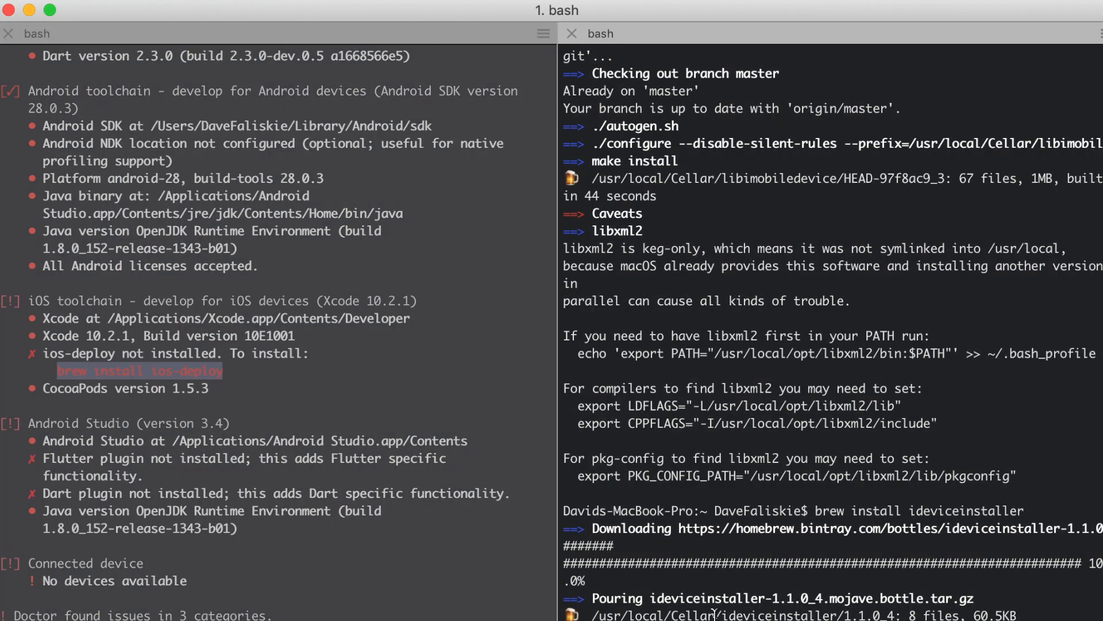
scroll("down", 3)
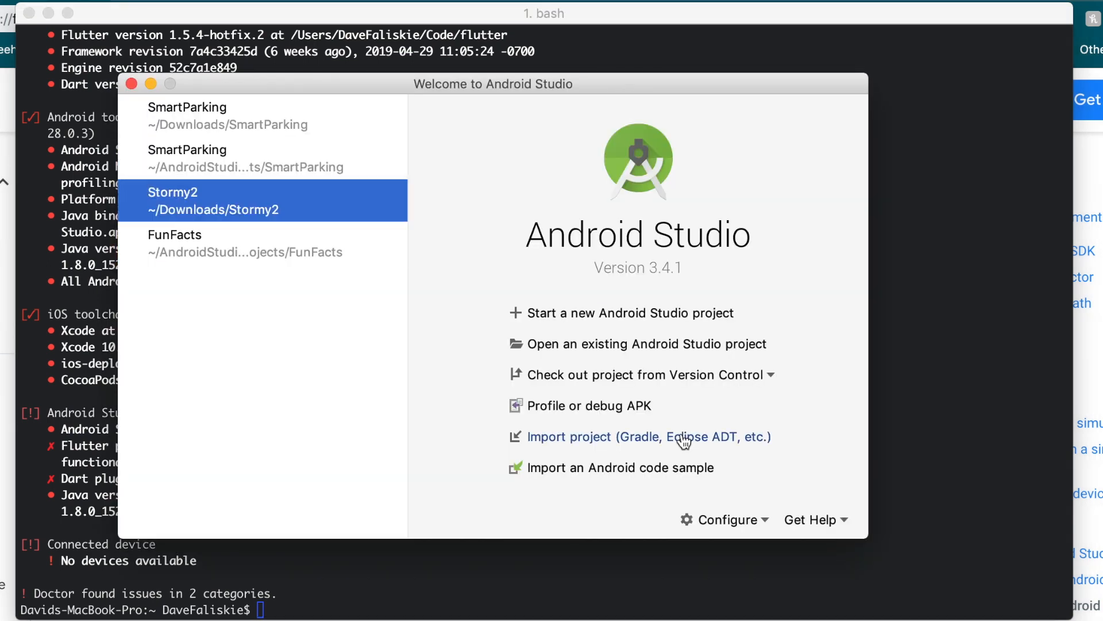
From the Welcome screen's Configure > Plugins, search the marketplace for 'flutter'.
left_click(729, 520)
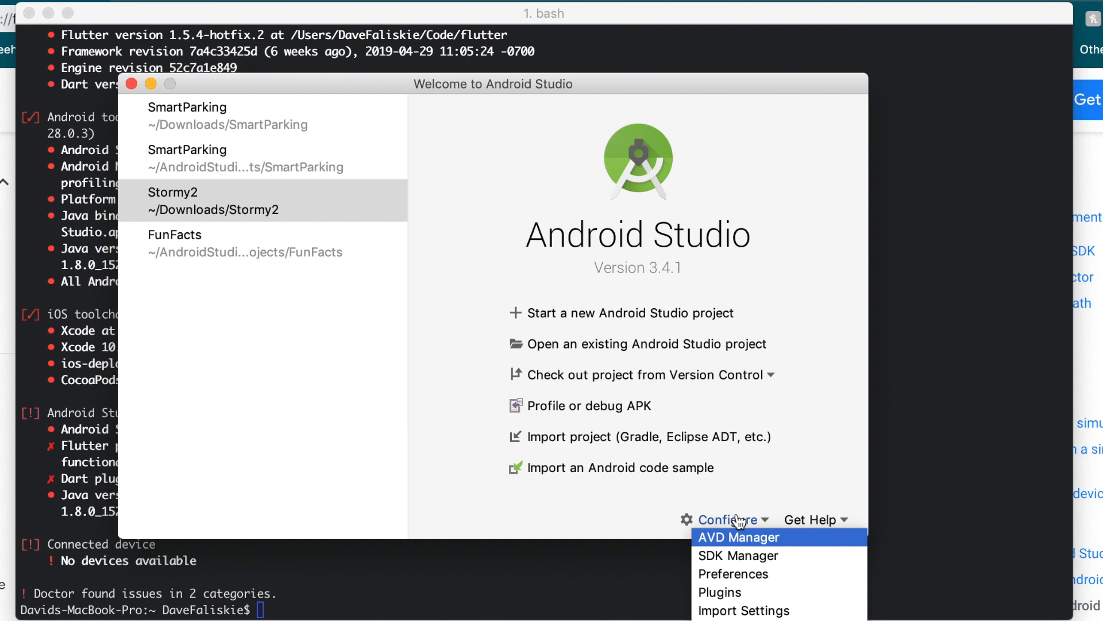
left_click(719, 592)
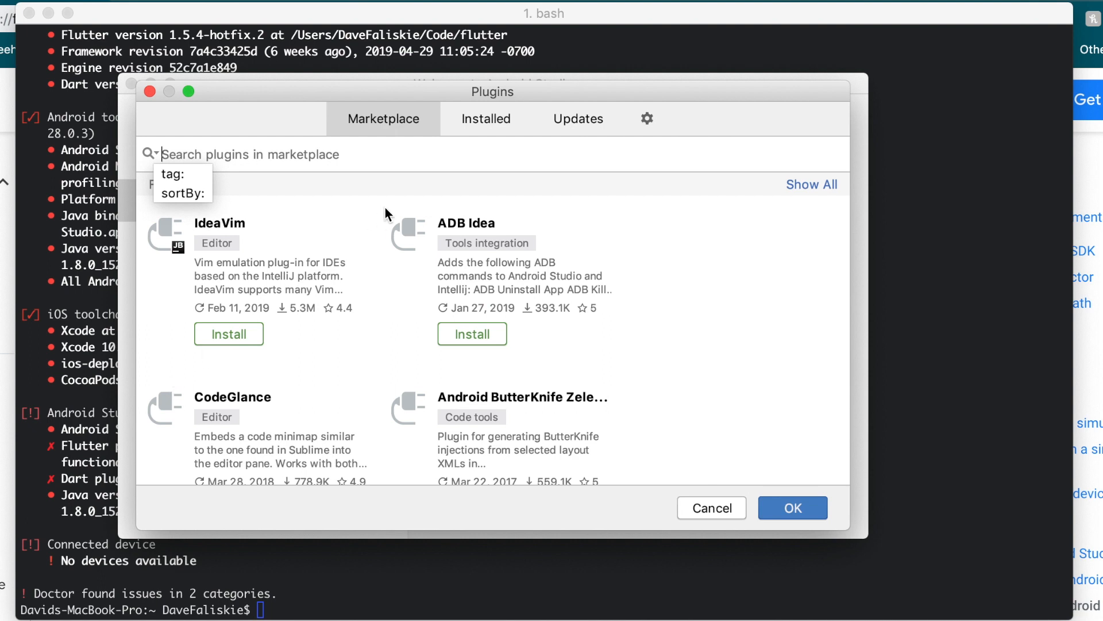
left_click(292, 154)
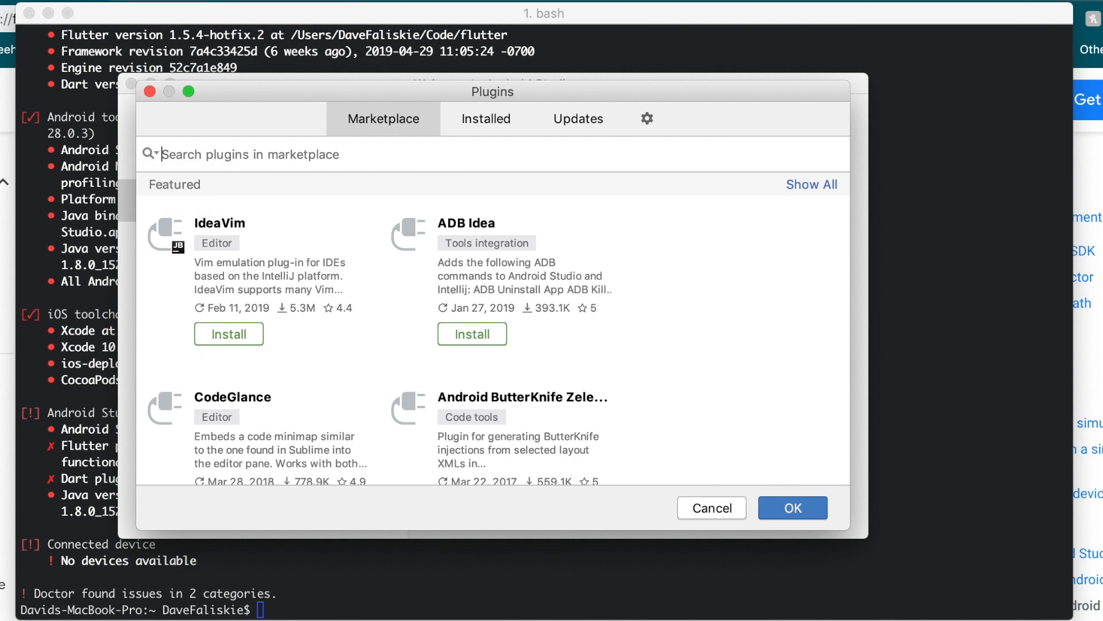
mouse_move(418, 159)
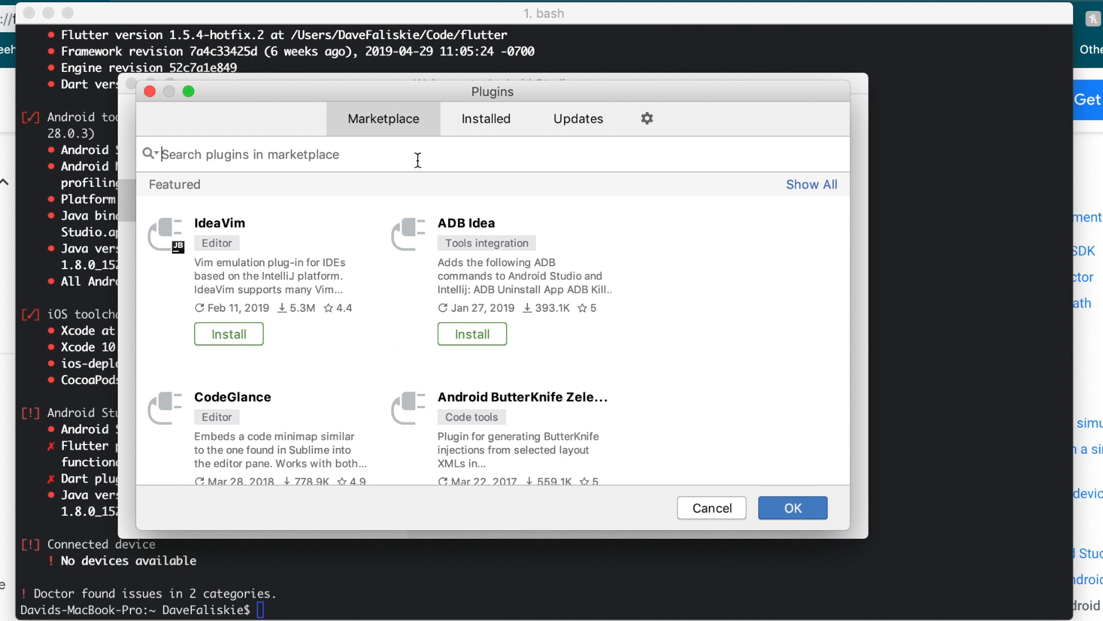
type("flutter")
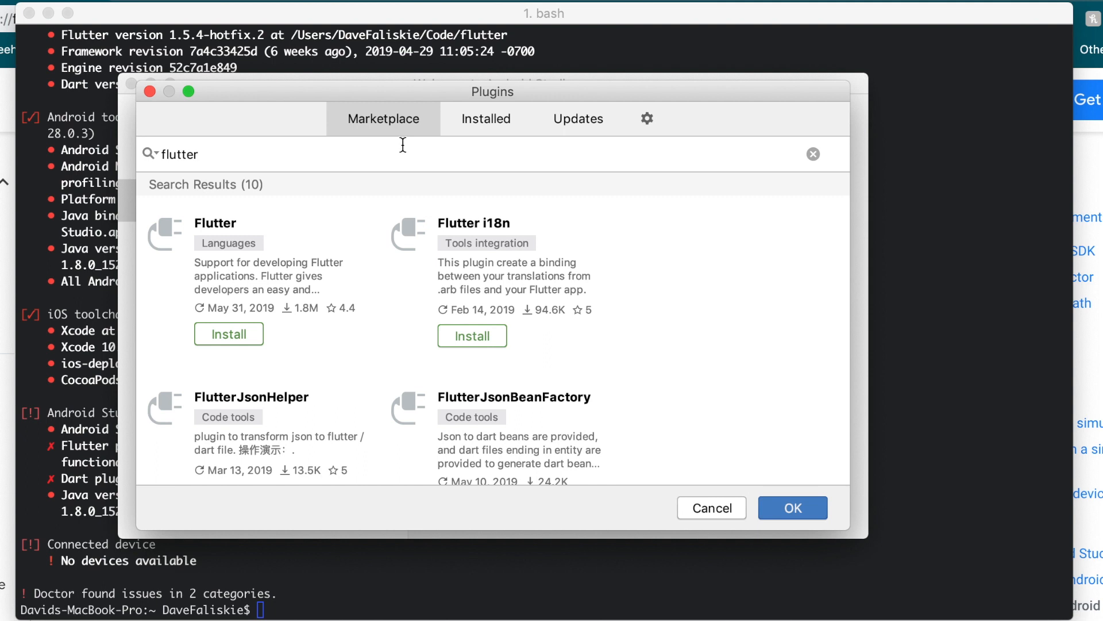
Install the Flutter plugin, accept the privacy note and restart the IDE.
left_click(228, 334)
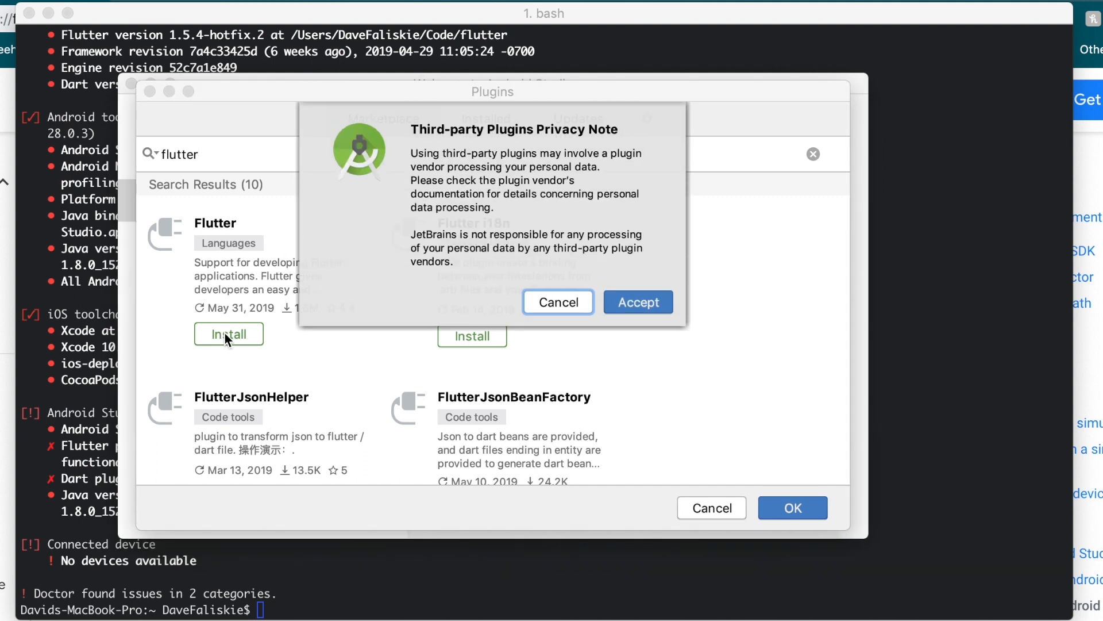
left_click(636, 302)
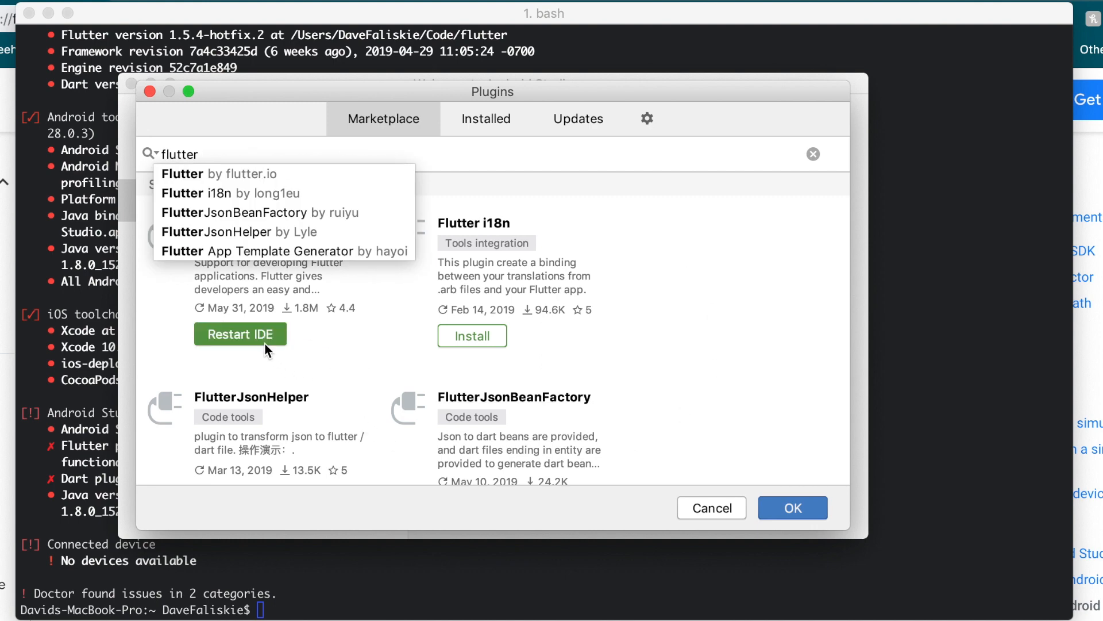
left_click(240, 333)
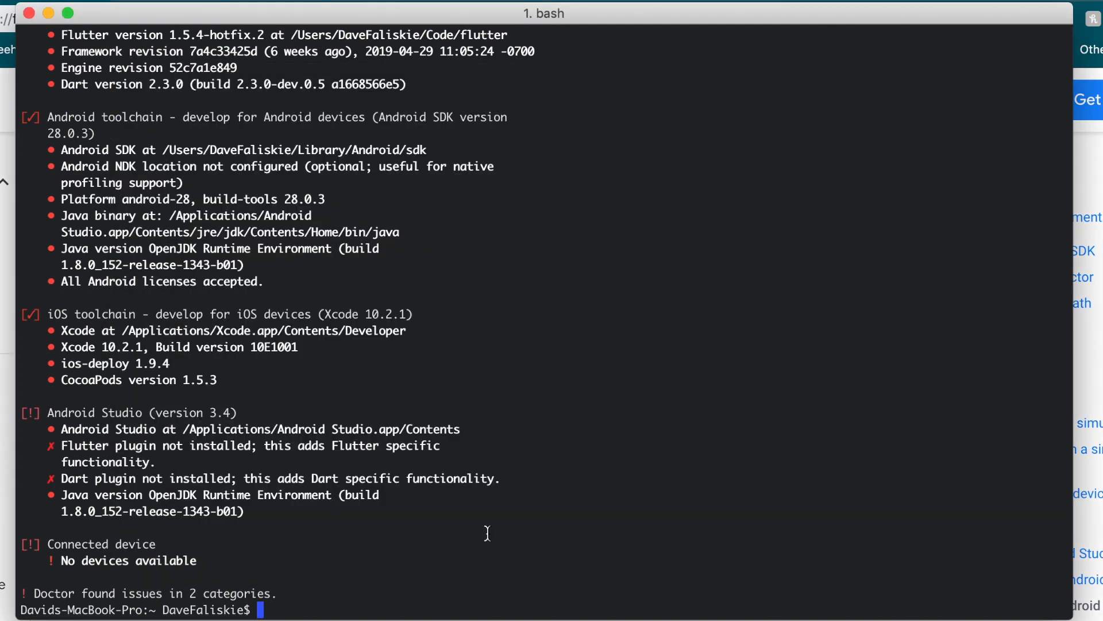
Run flutter doctor -v and confirm the Flutter and Dart plugins are now listed as installed.
type("flutter doctor -v")
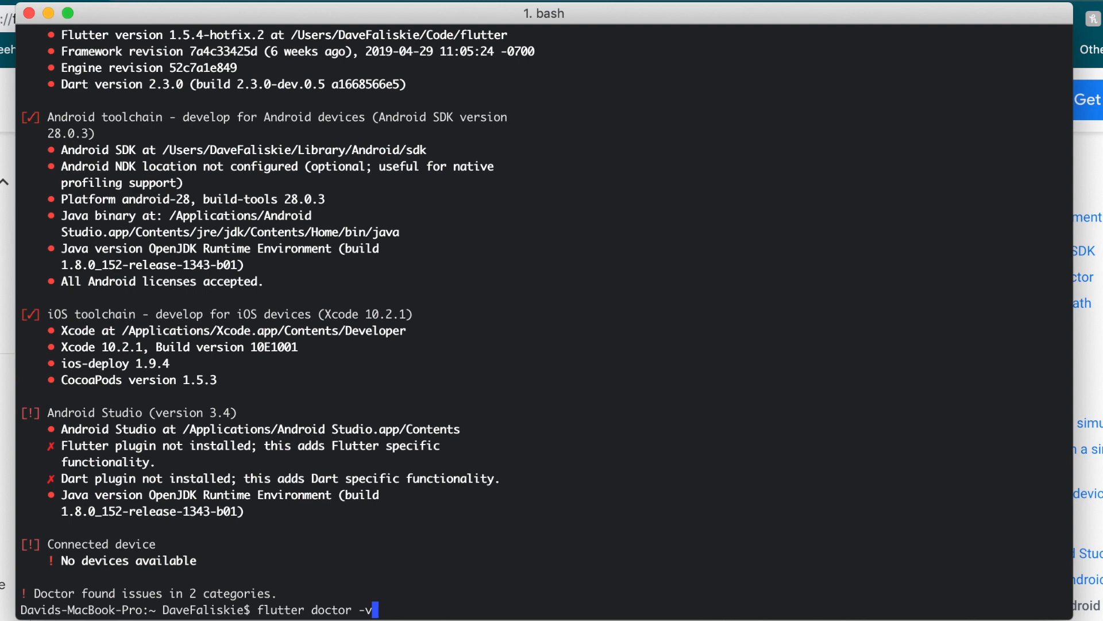
key("Return")
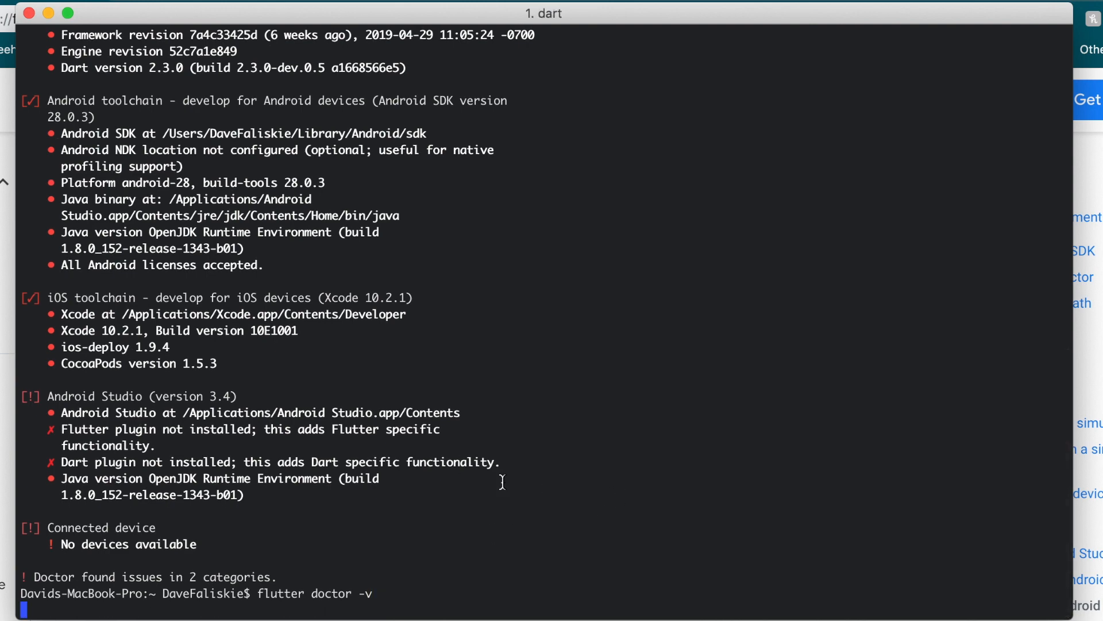
mouse_move(422, 543)
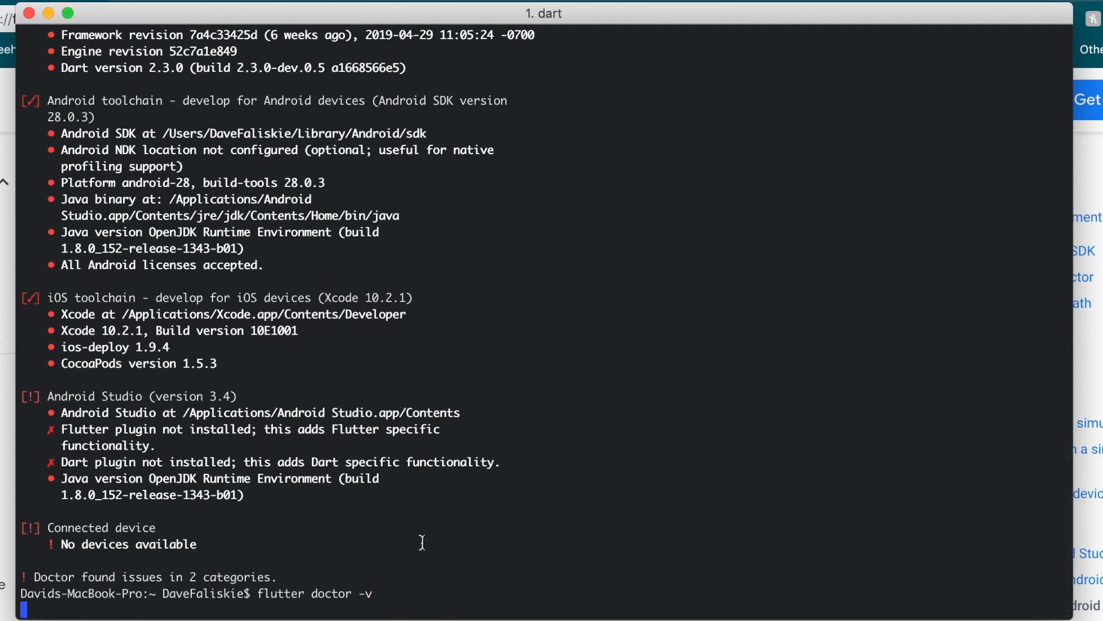
key("Return")
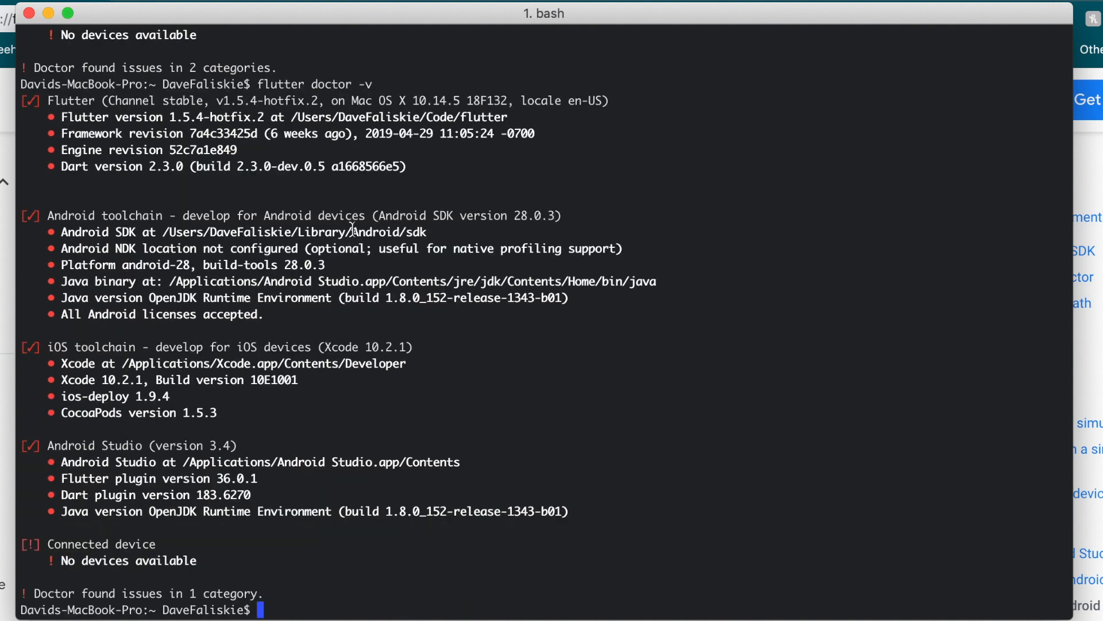
mouse_move(48, 454)
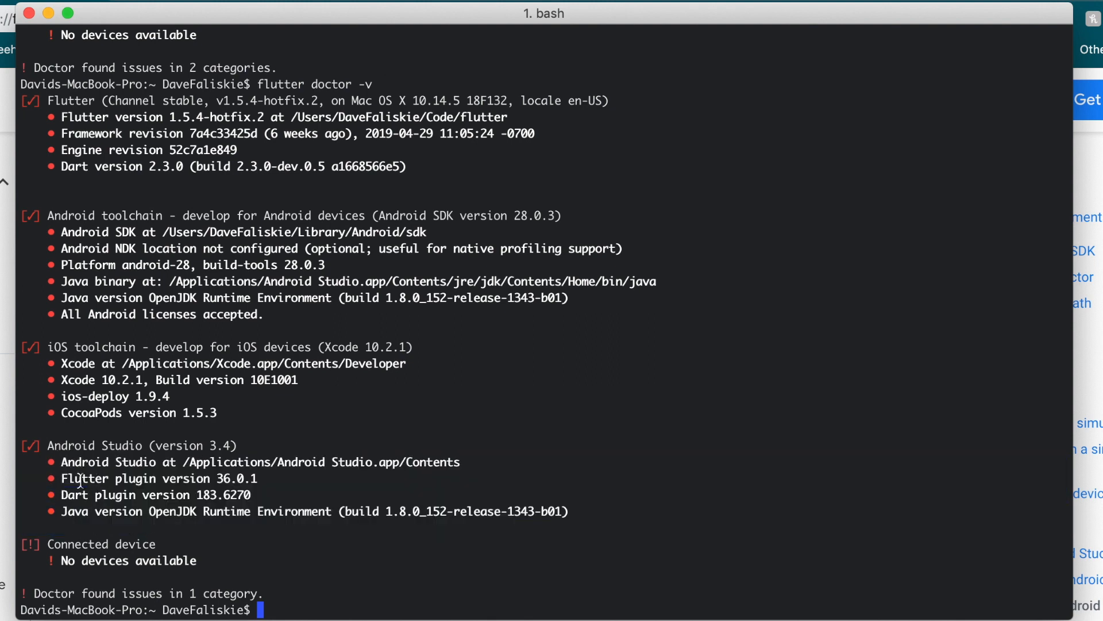
double_click(84, 478)
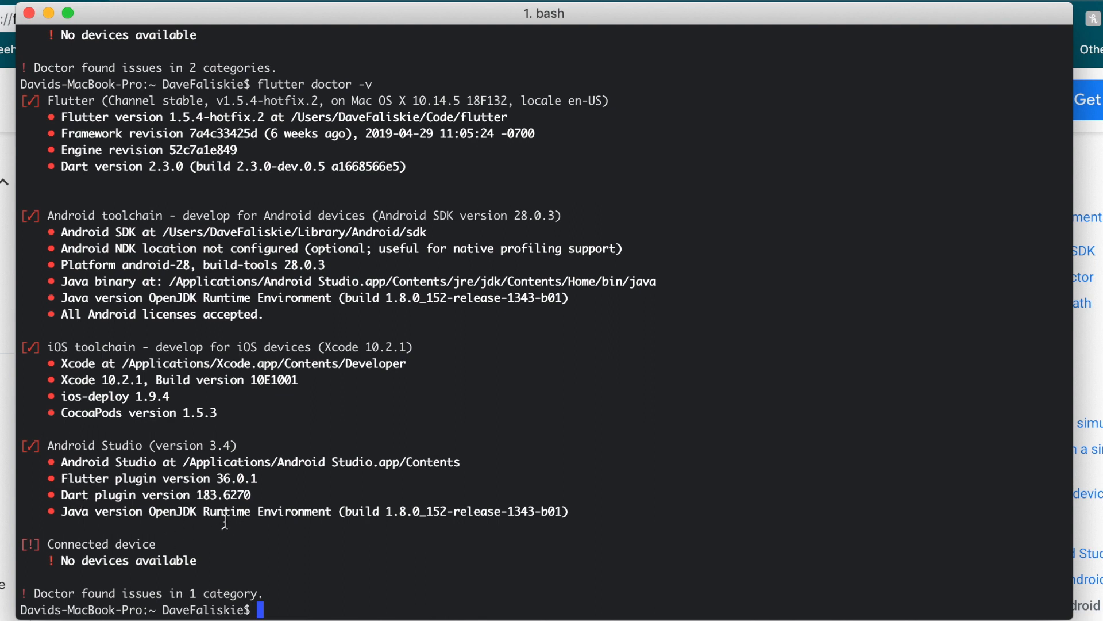
mouse_move(246, 544)
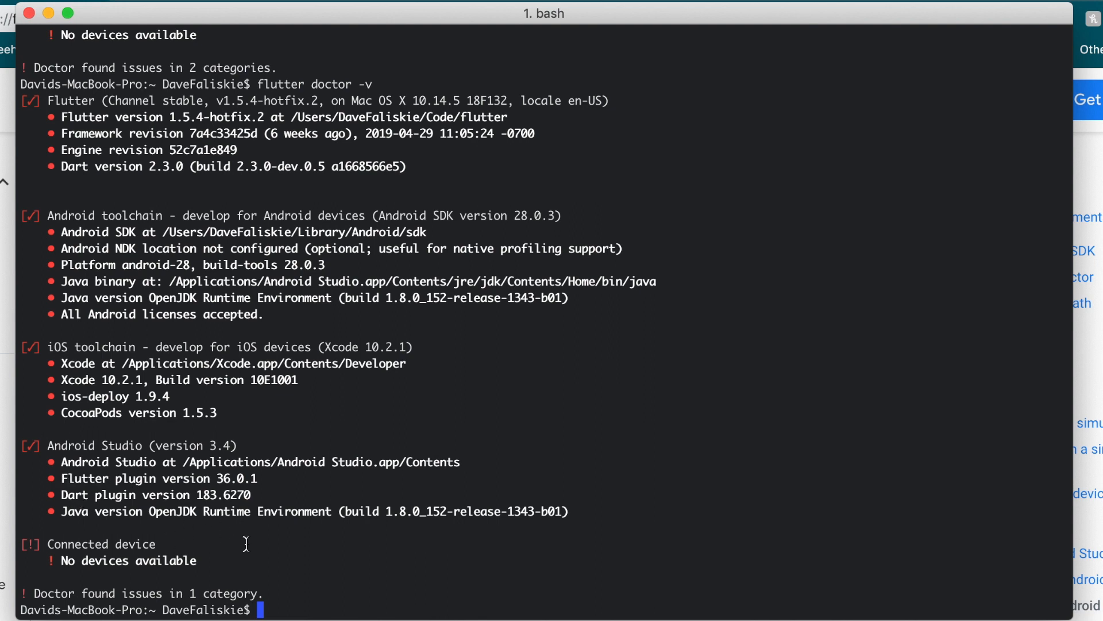
mouse_move(82, 544)
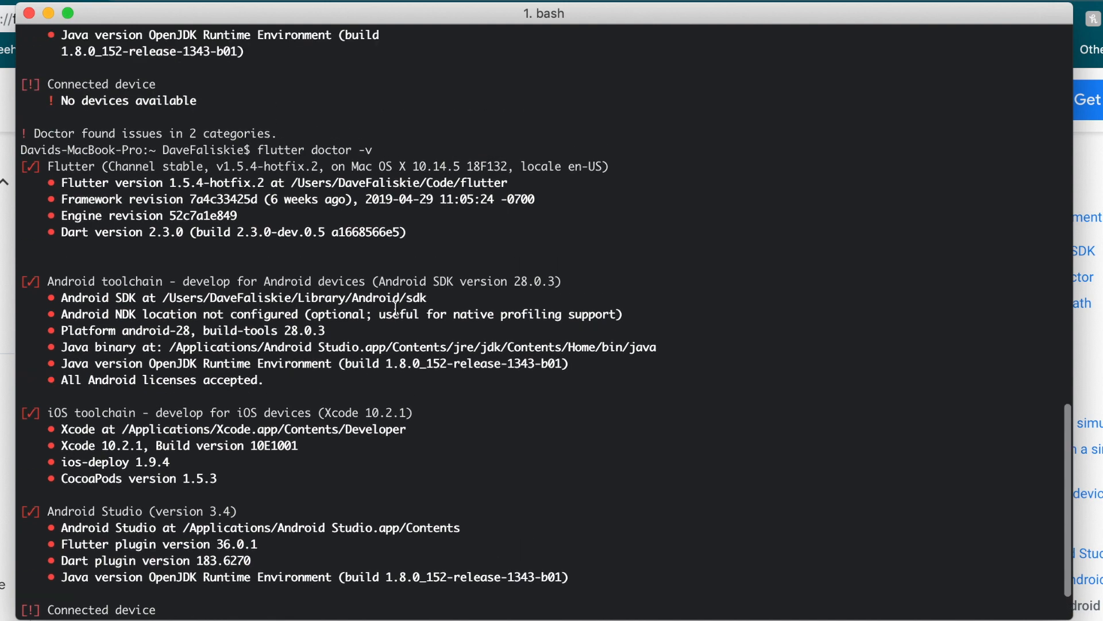
scroll("down", 3)
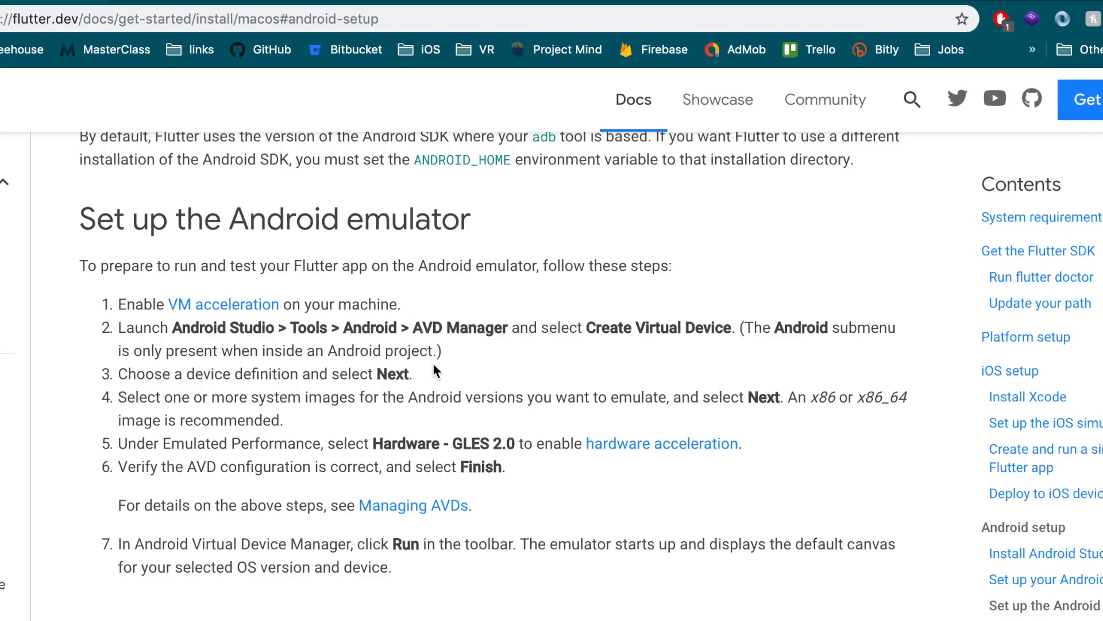
Scroll the docs to 'Set up the iOS simulator' and select the open -a Simulator command.
scroll("up", 3)
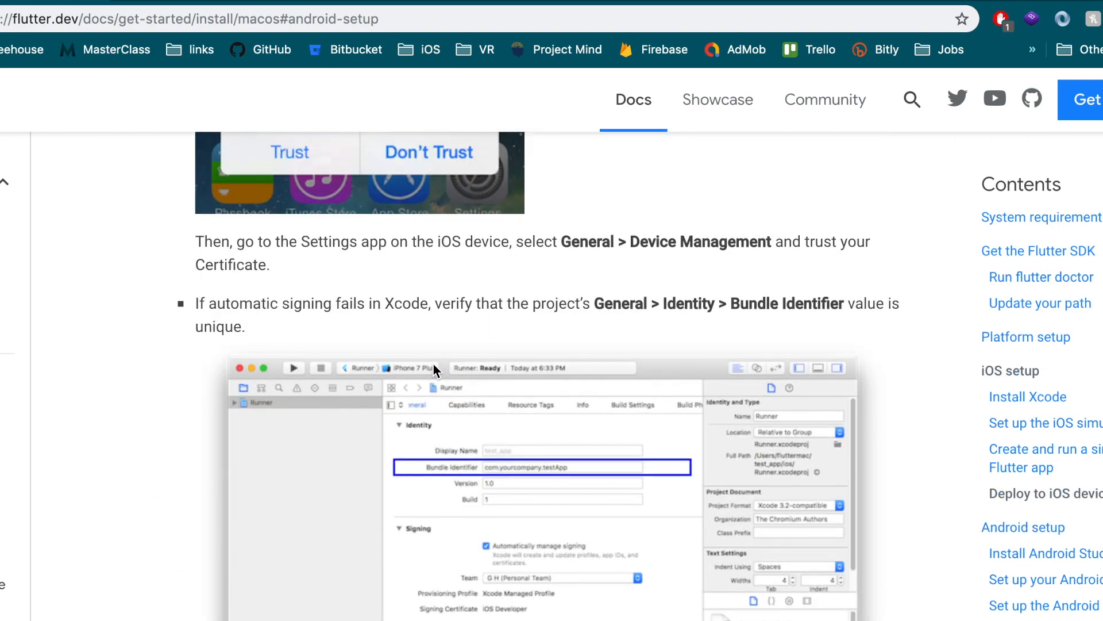
scroll("down", 3)
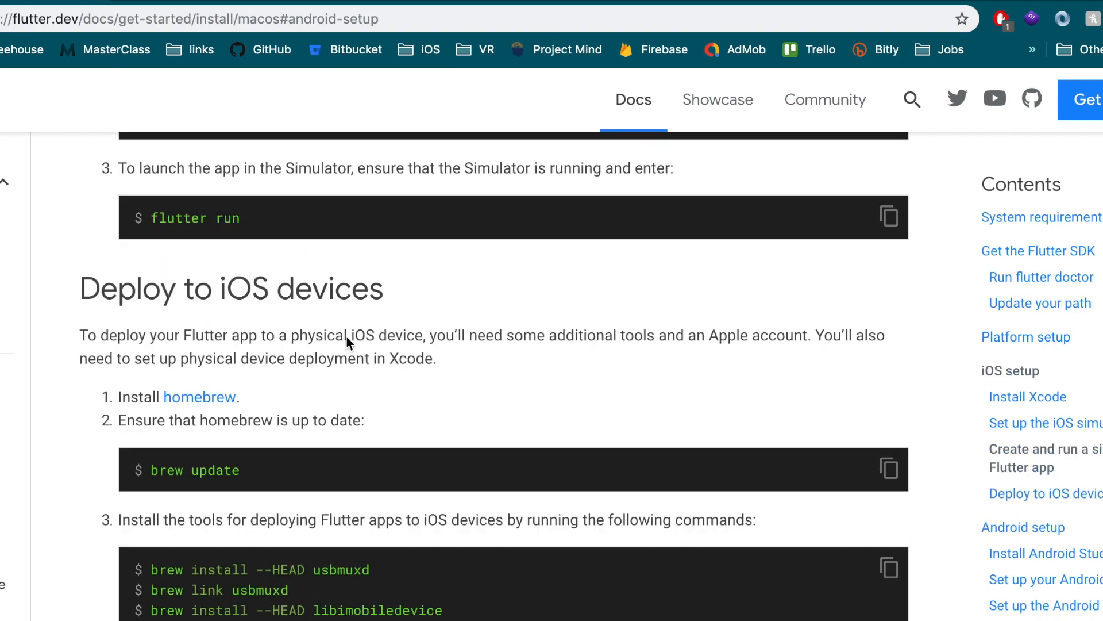
scroll("up", 3)
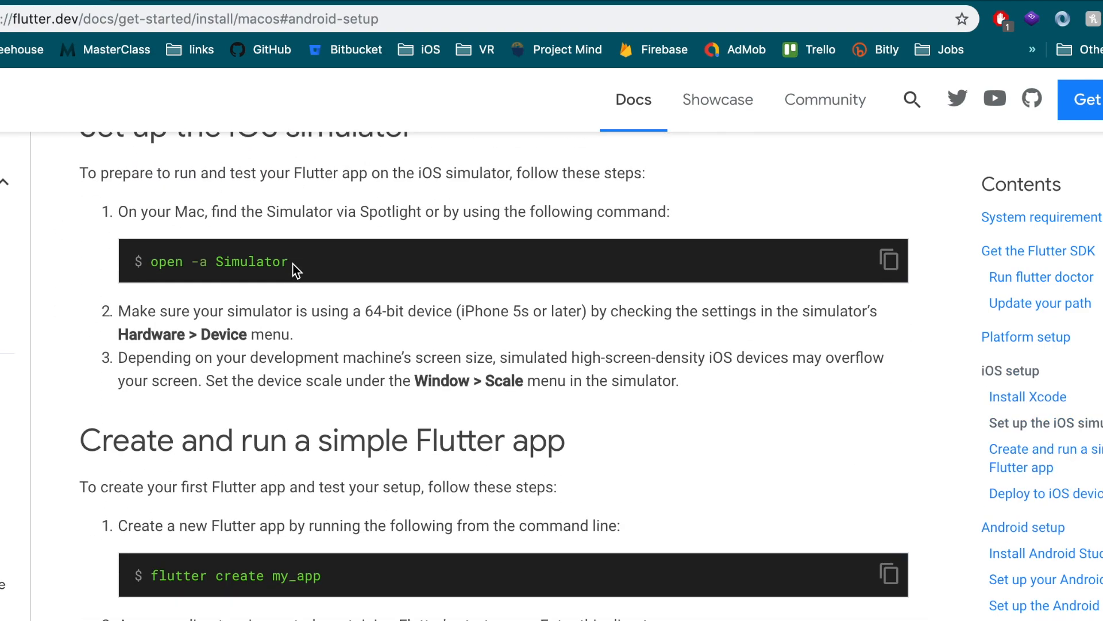
scroll("up", 3)
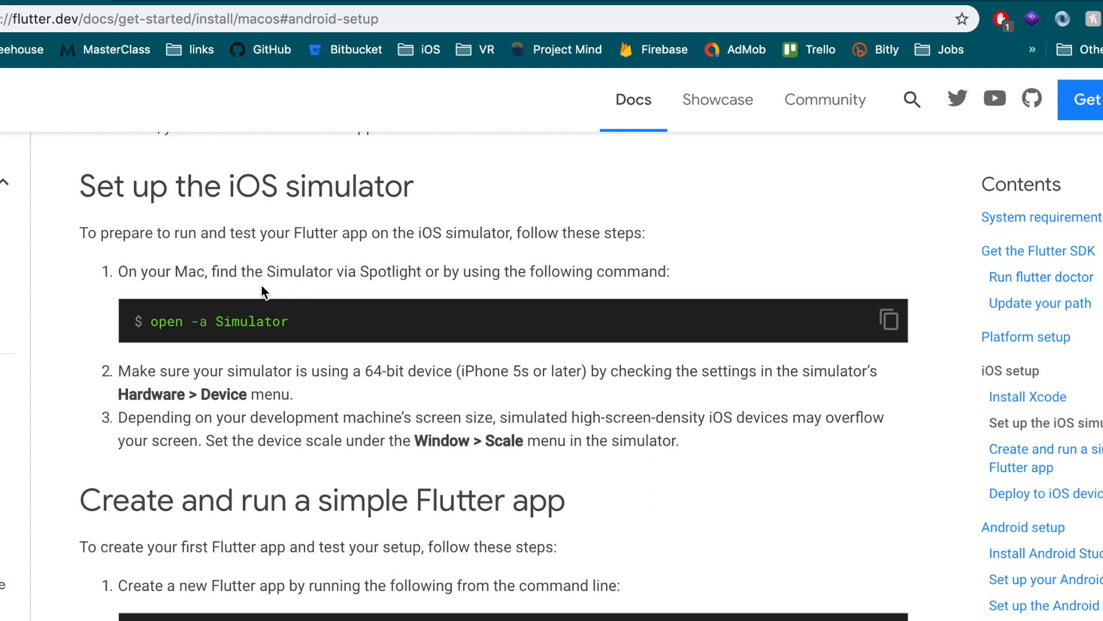
double_click(219, 320)
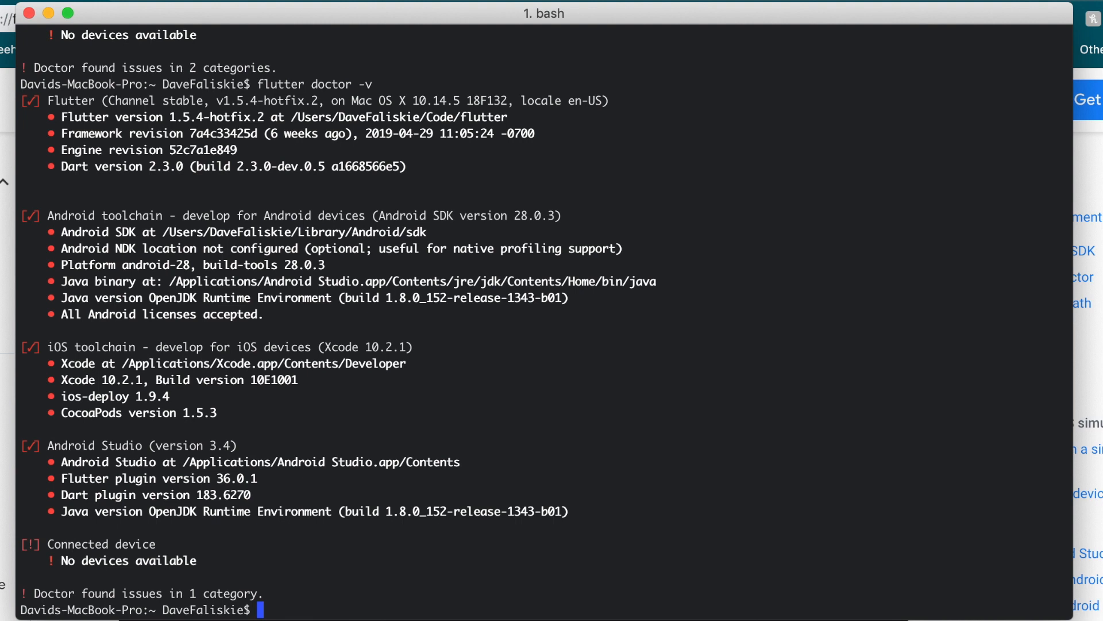
Run 'open -a Simulator' to launch the iOS Simulator, then cd into the Code folder.
type("open -a Simulator")
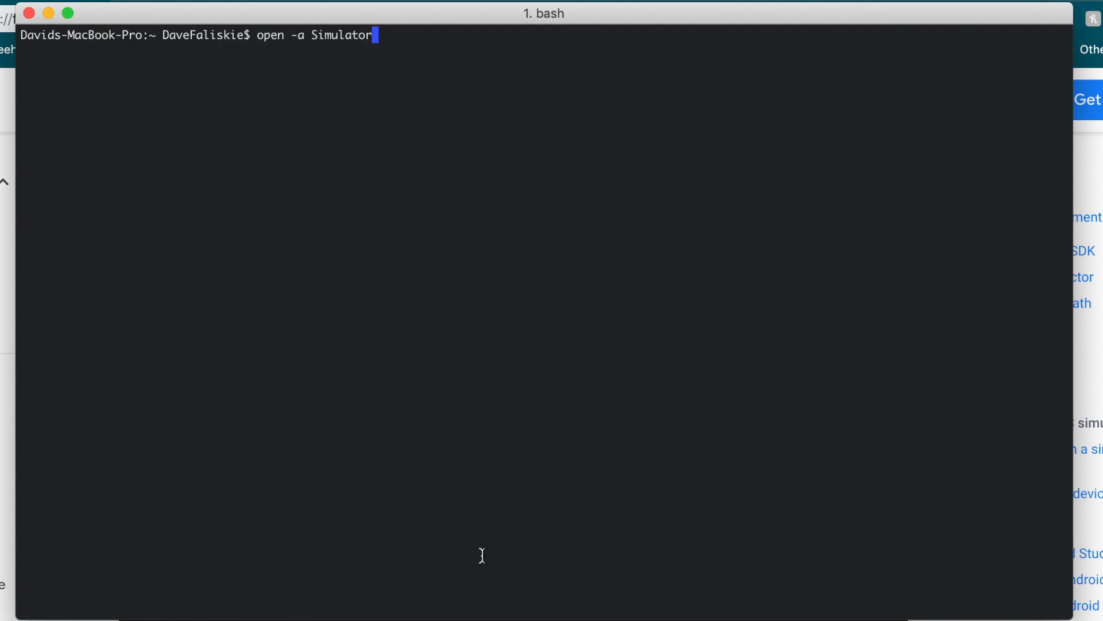
key("Return")
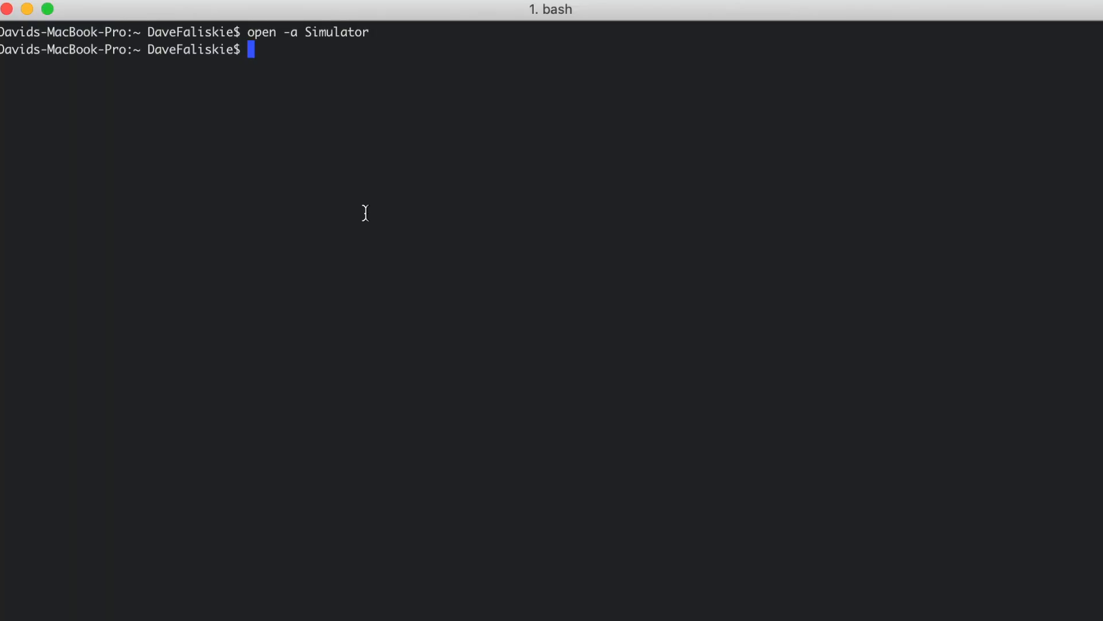
type("cd $")
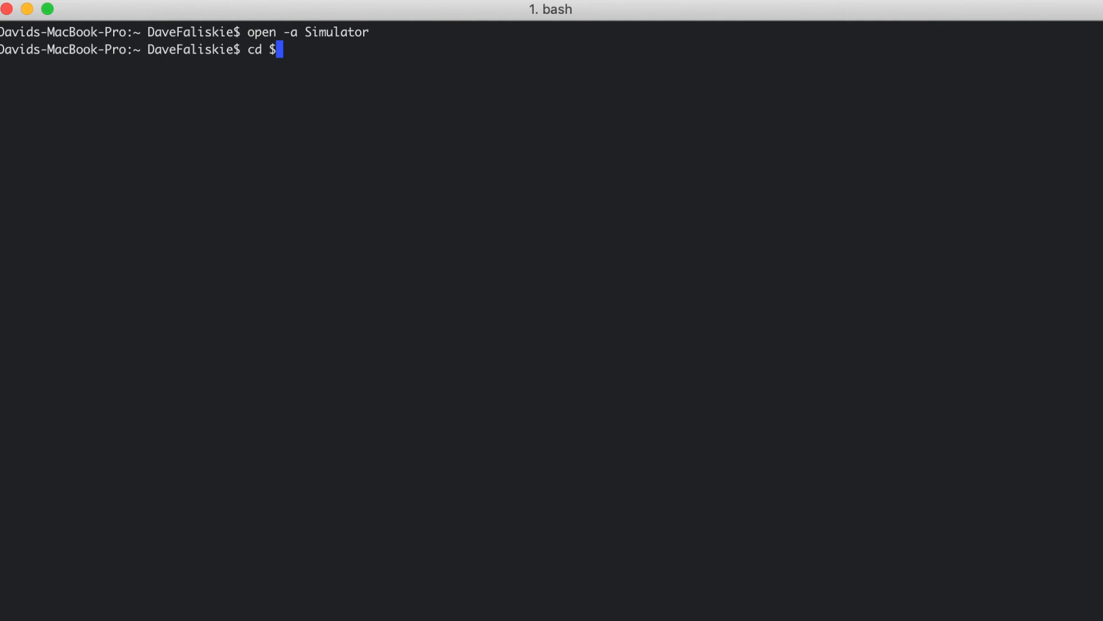
key("Return")
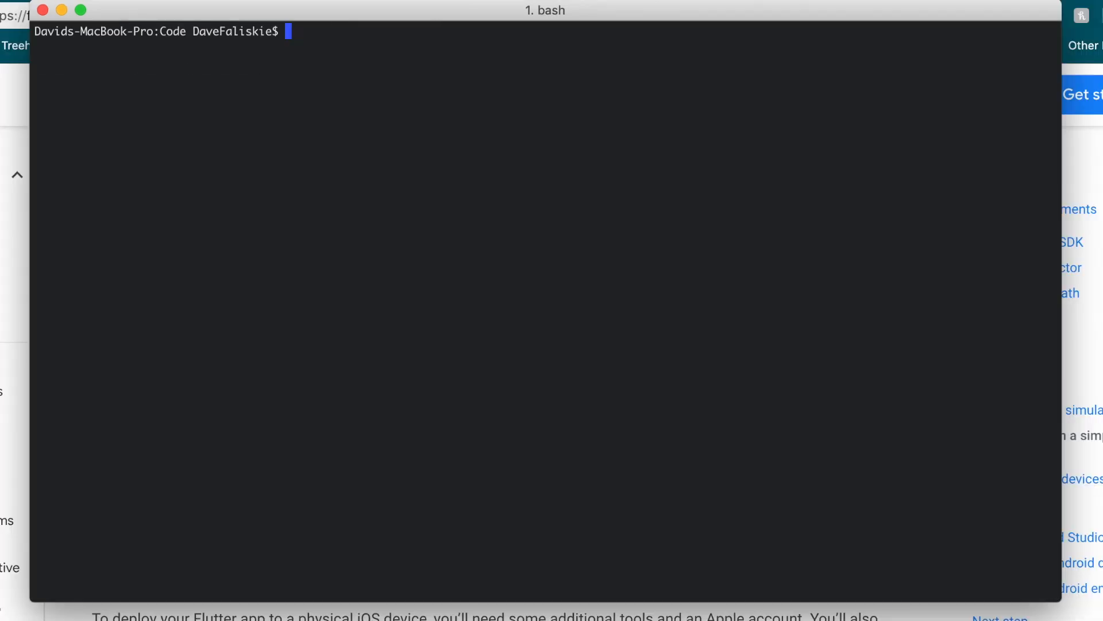
Run 'flutter create travel_budget', replacing the my_app placeholder name.
type("flutter create my_app")
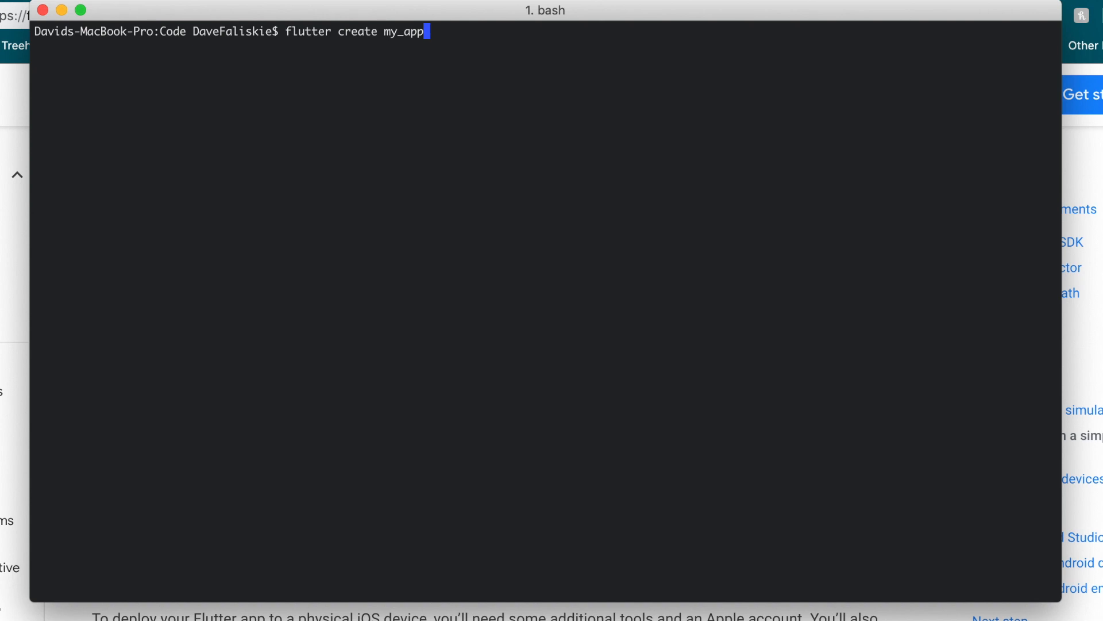
key("Backspace")
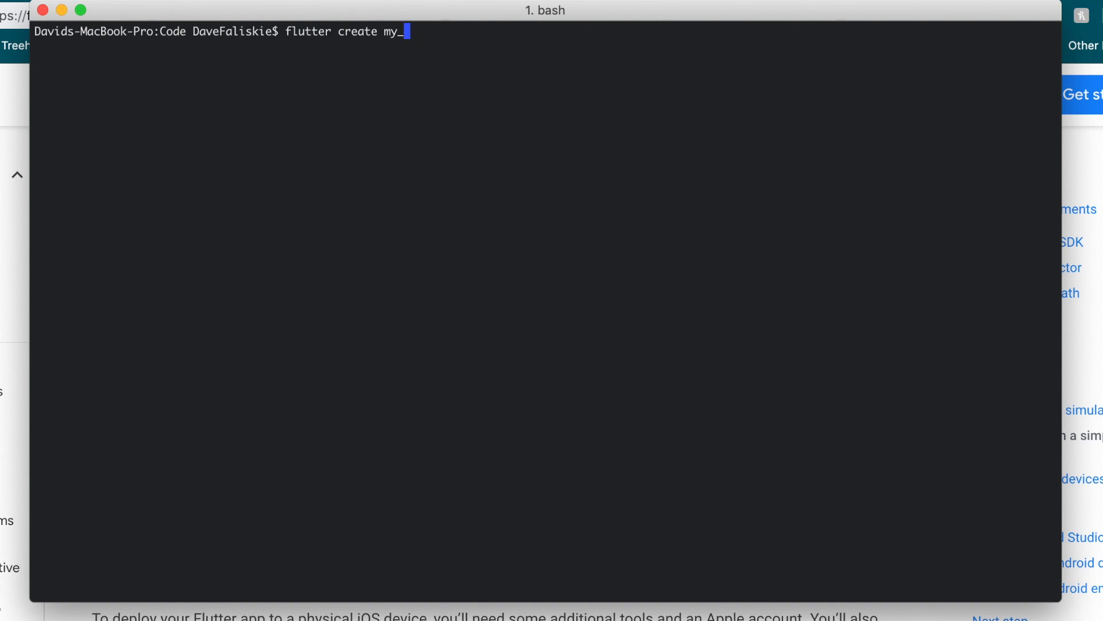
key("Backspace")
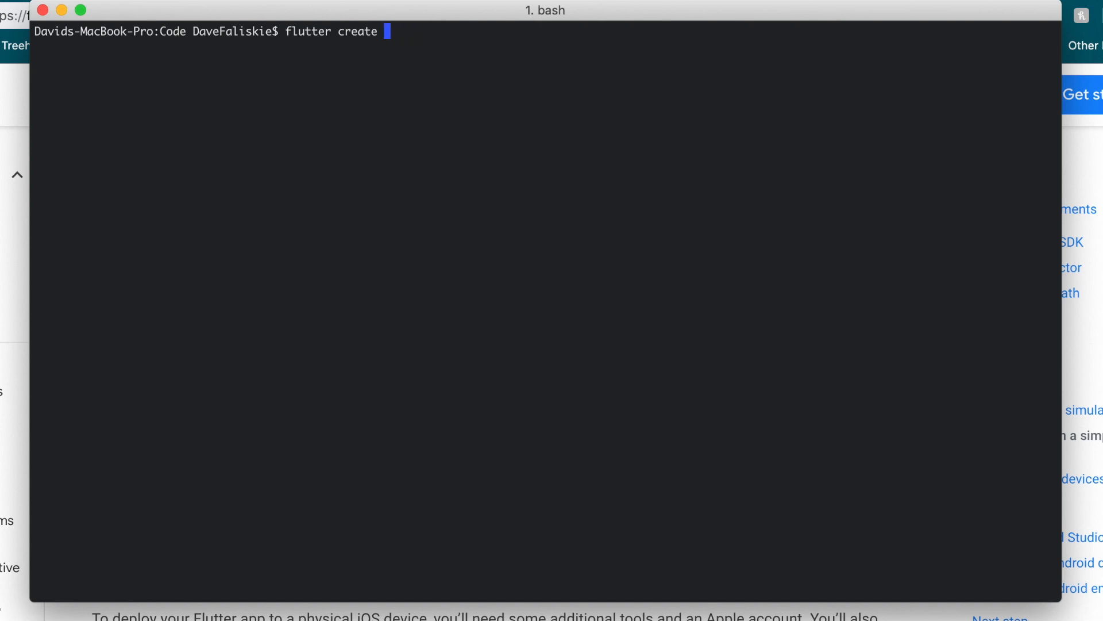
type("t")
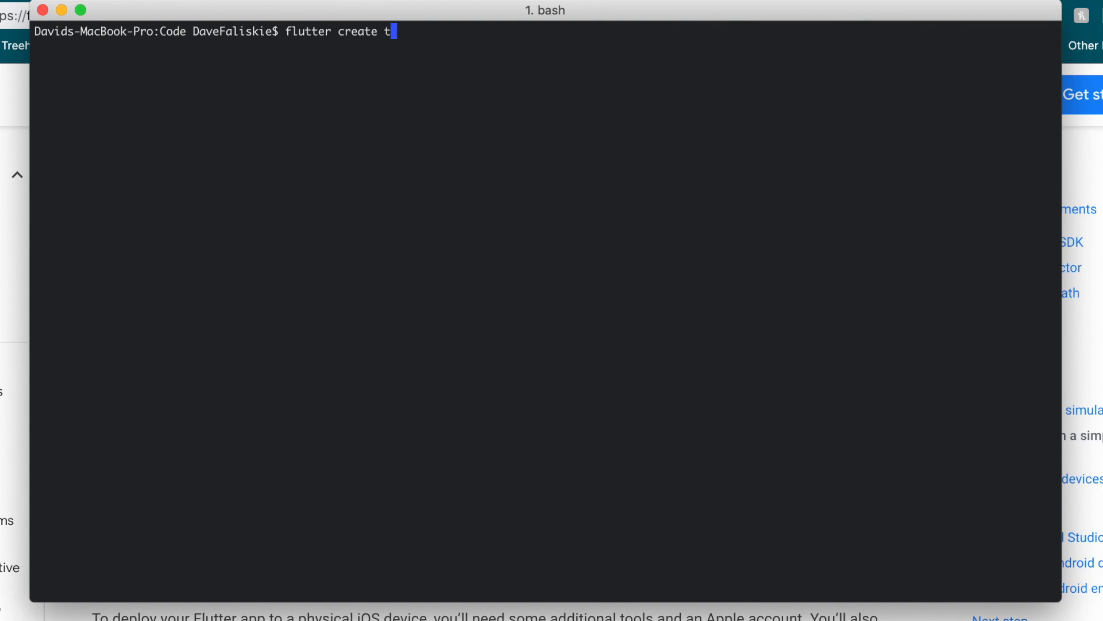
type("ravel_bu")
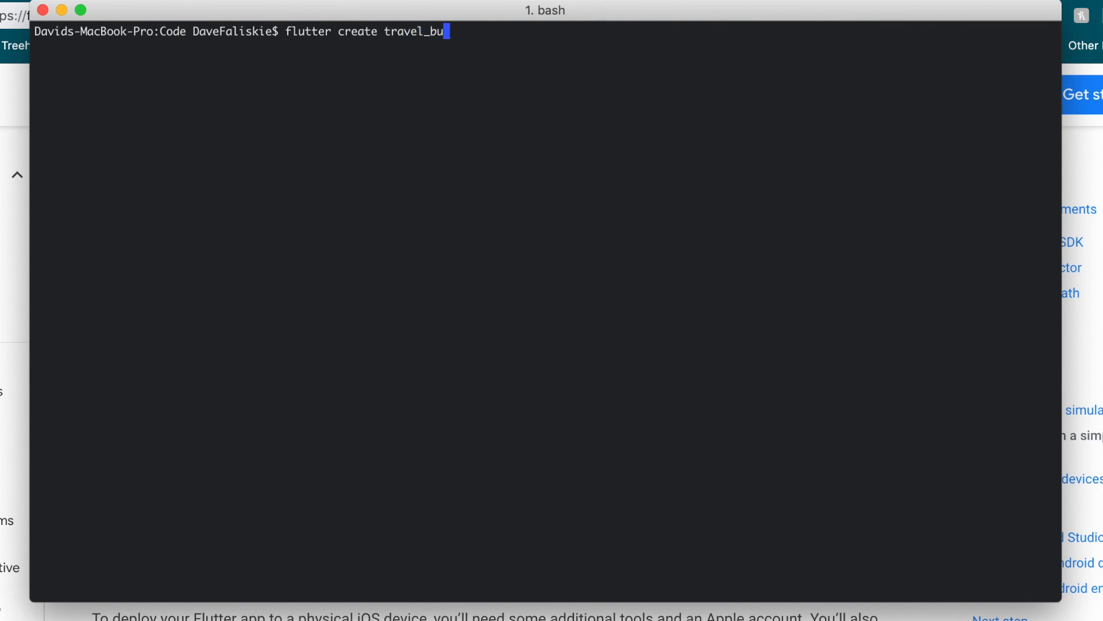
type("dget")
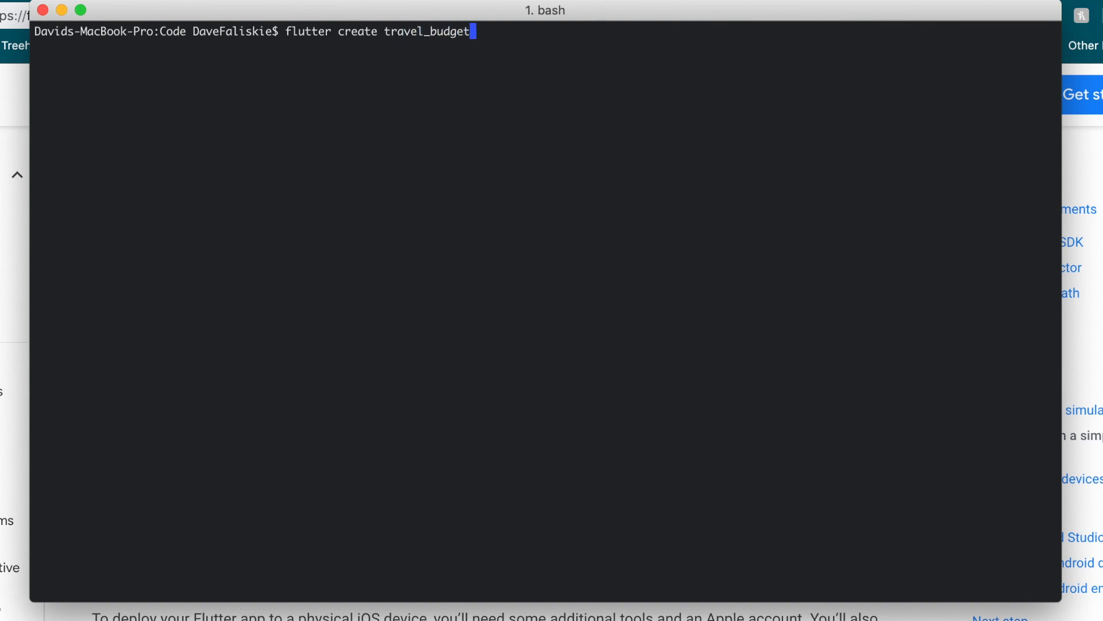
key("Return")
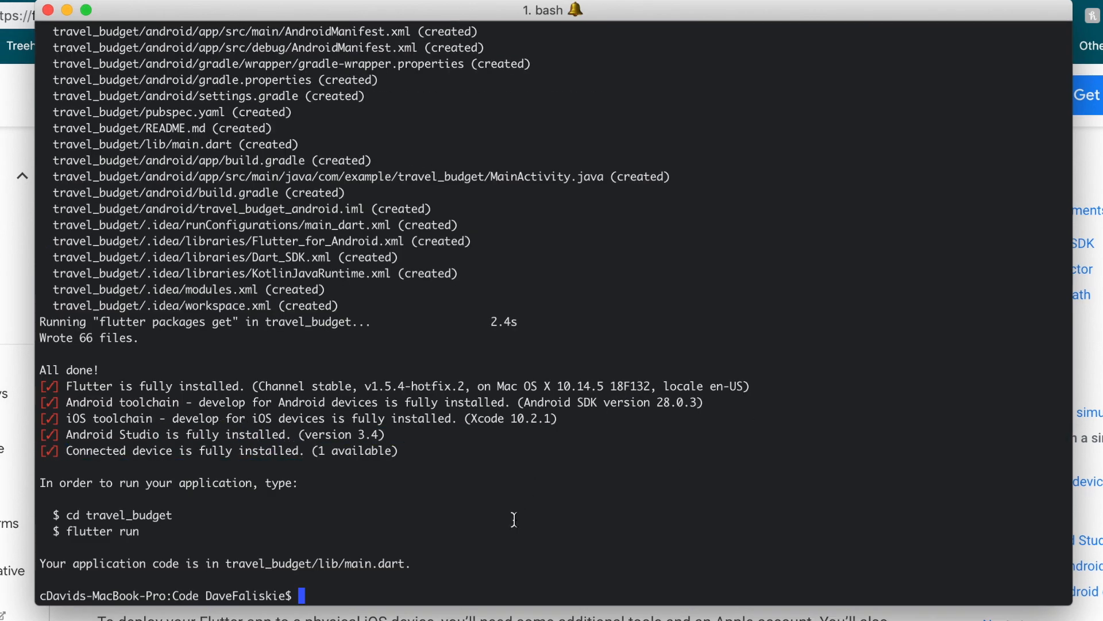
mouse_move(287, 526)
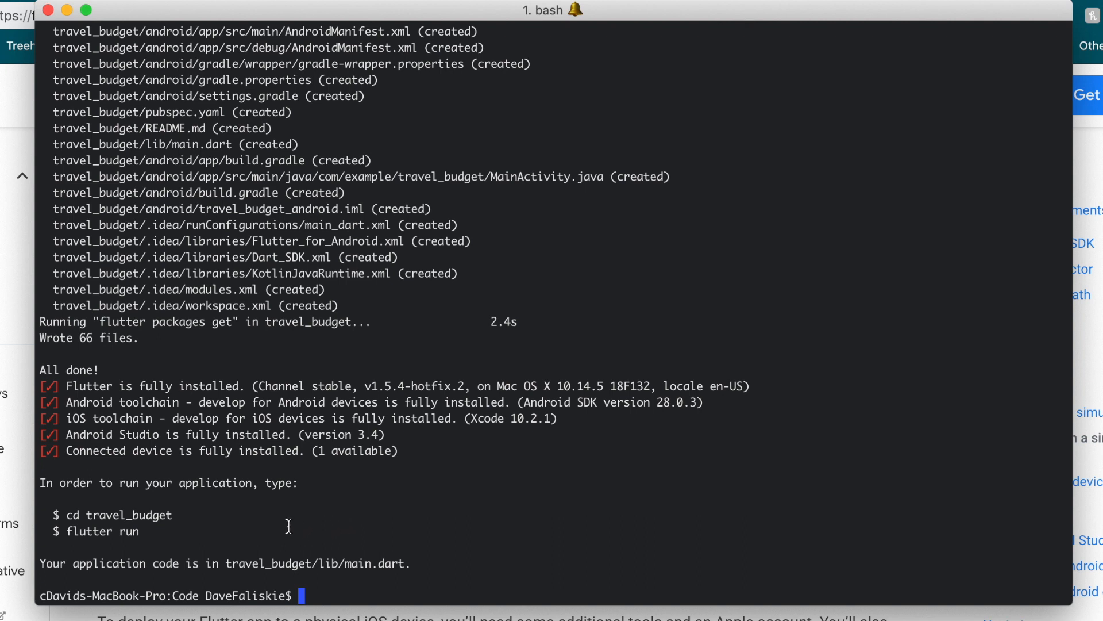
Move into travel_budget/ and start 'flutter run' on the iPhone Xr simulator.
type("cd")
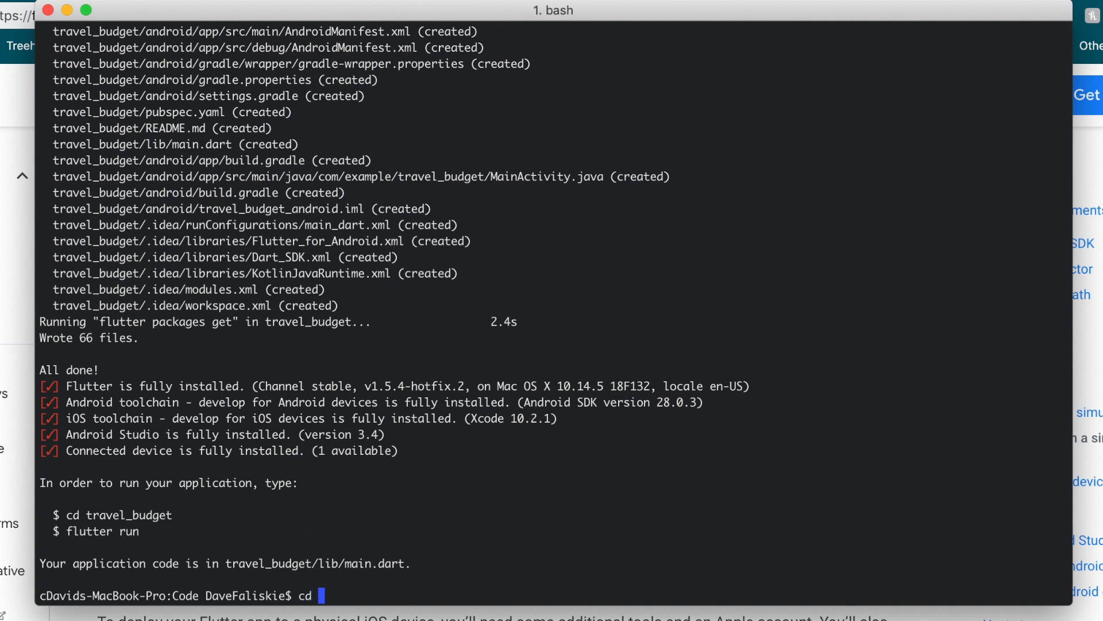
type("tr")
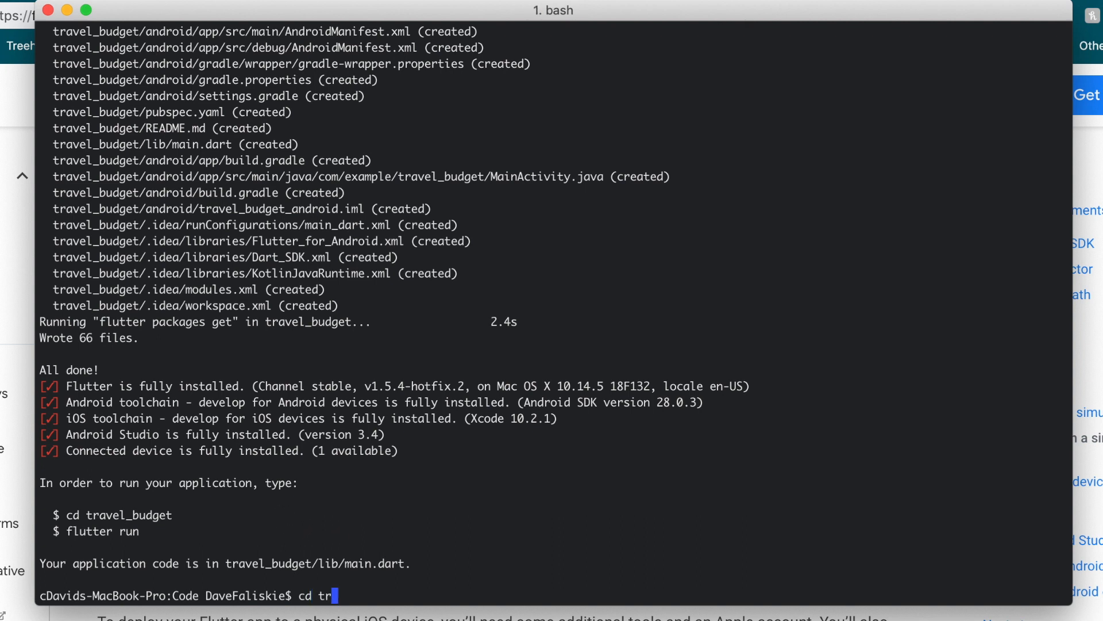
key("Return")
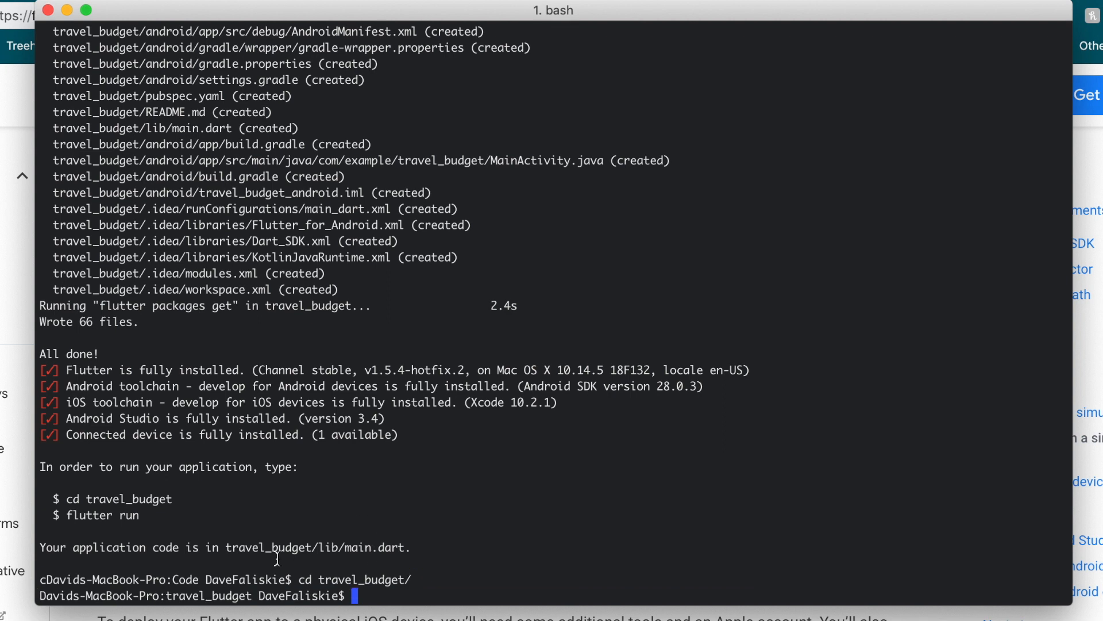
type("f")
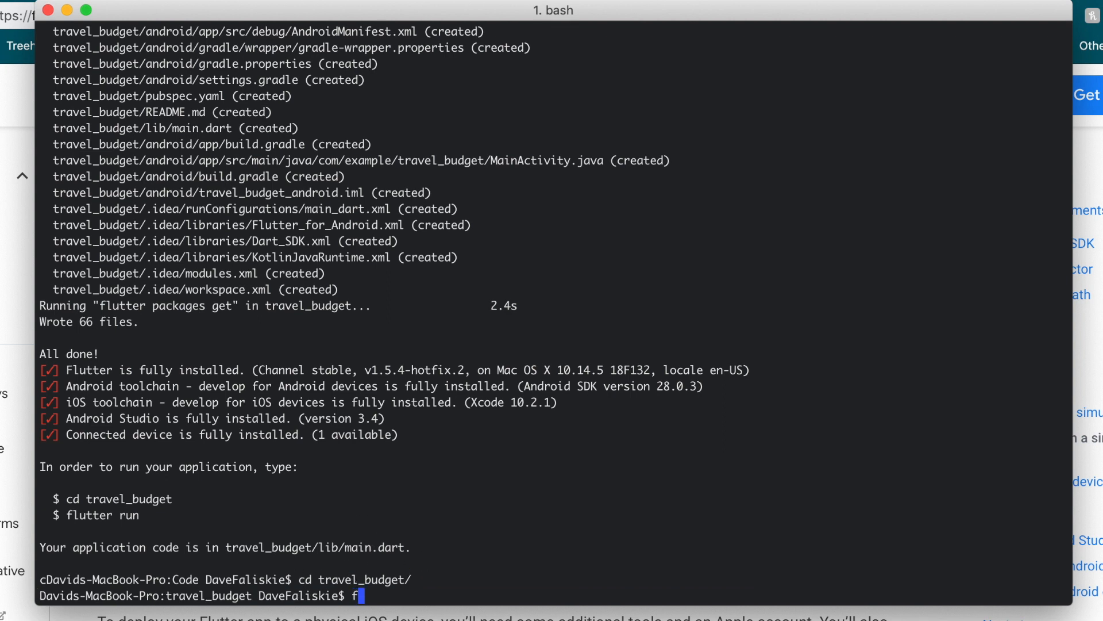
type("lutter run")
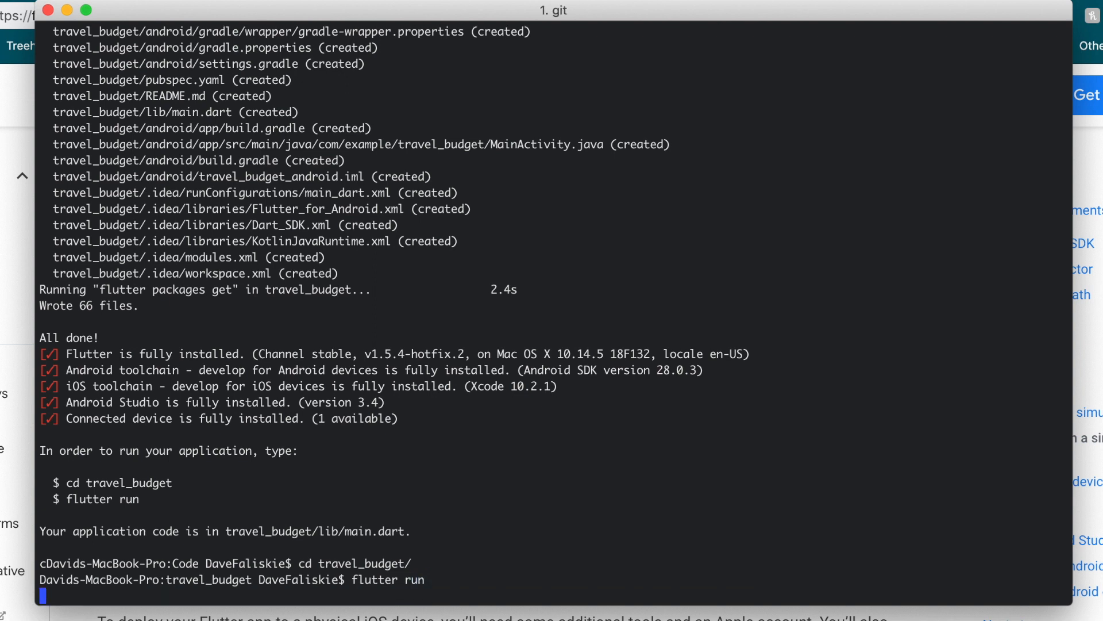
key("Return")
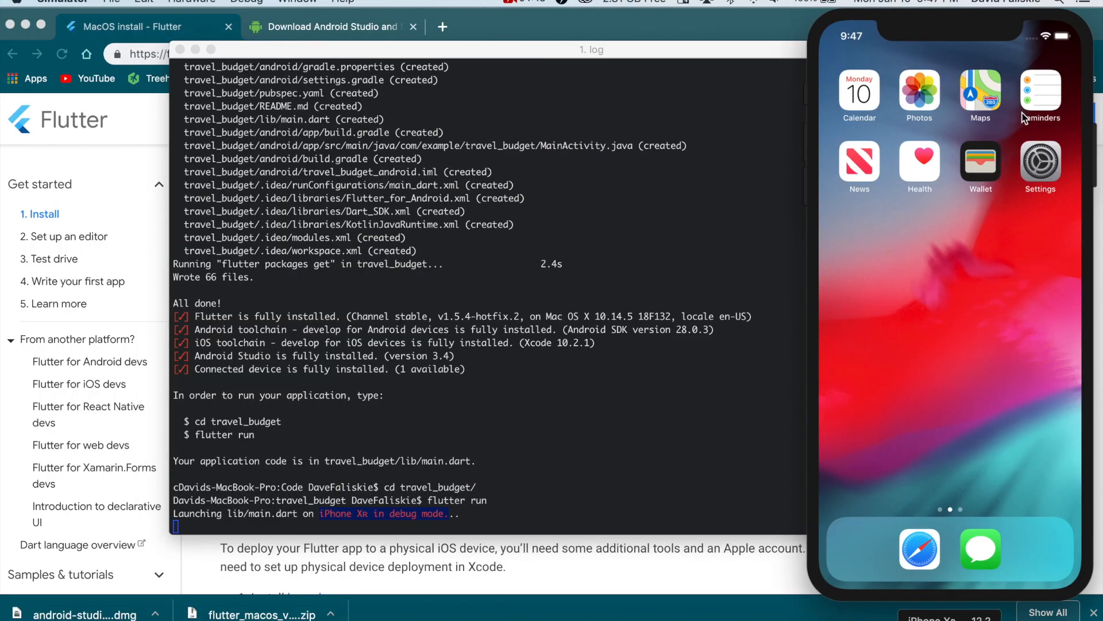
mouse_move(940, 312)
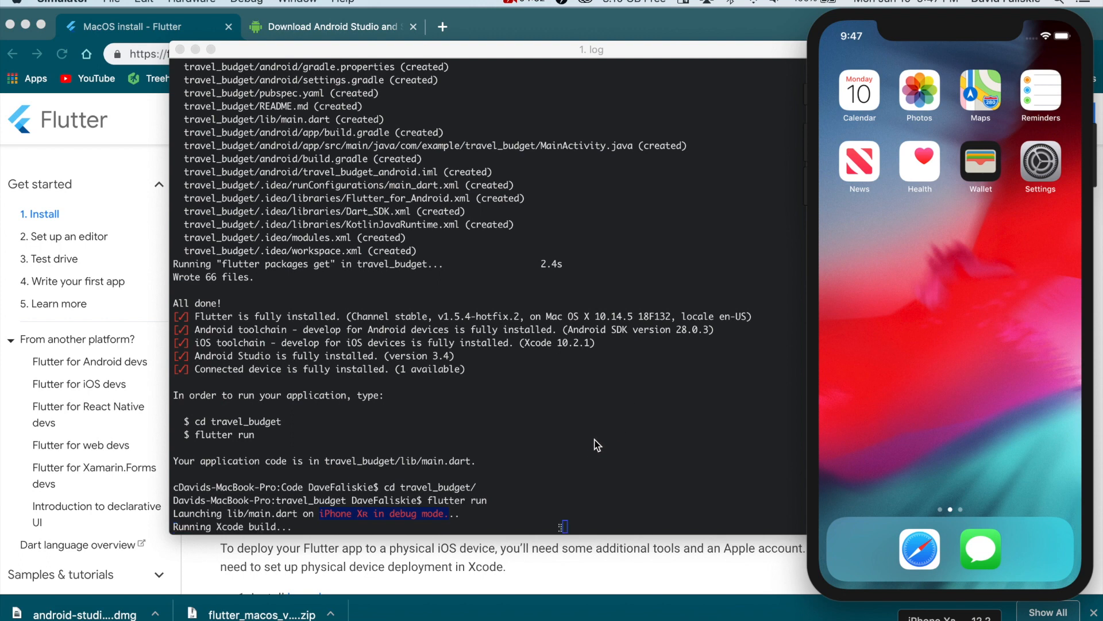
Tap the floating + button on the running demo to raise the counter to 6.
scroll("down", 3)
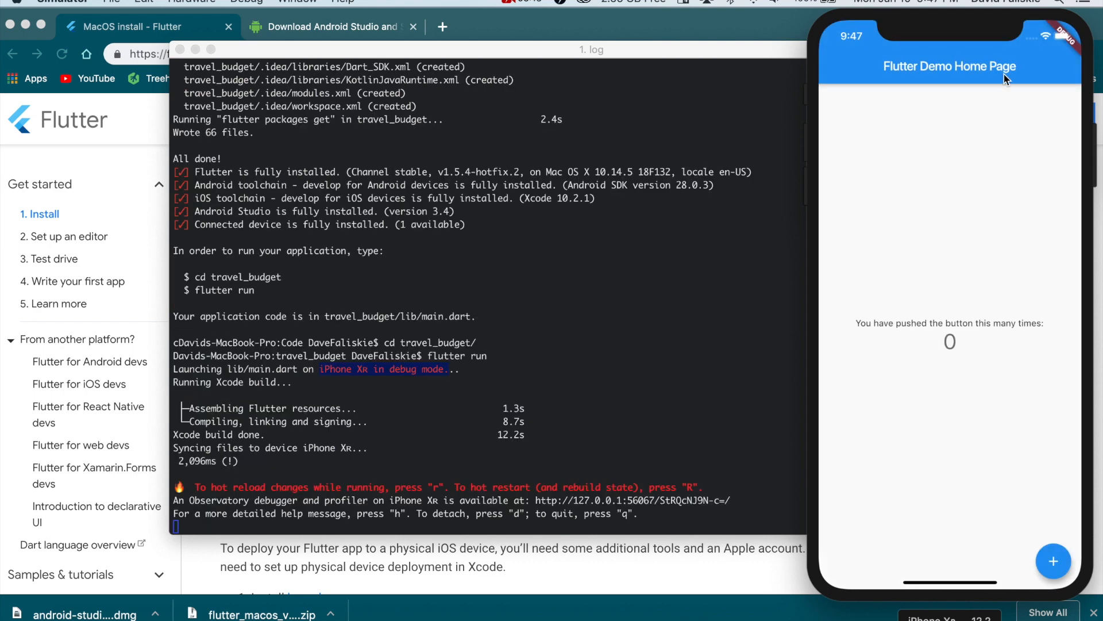
mouse_move(901, 88)
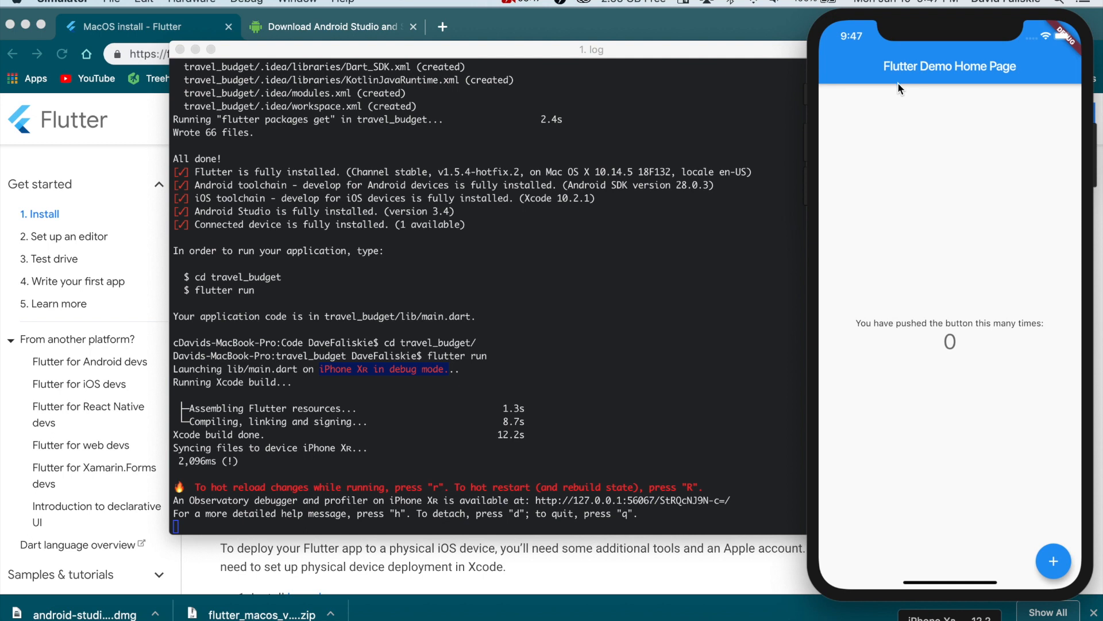
mouse_move(883, 342)
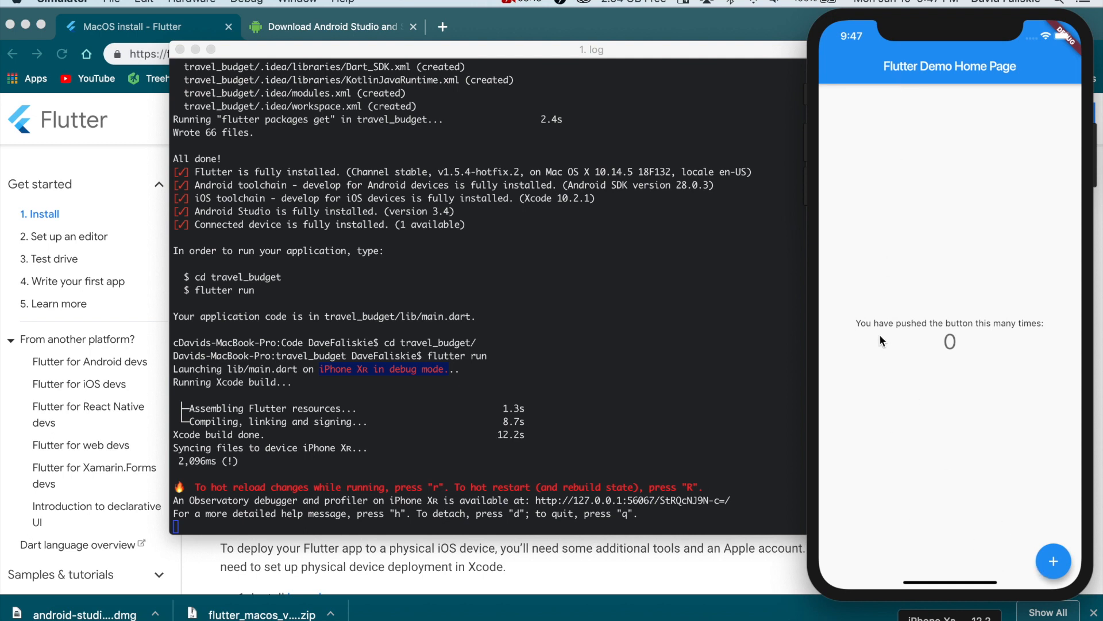
mouse_move(1054, 560)
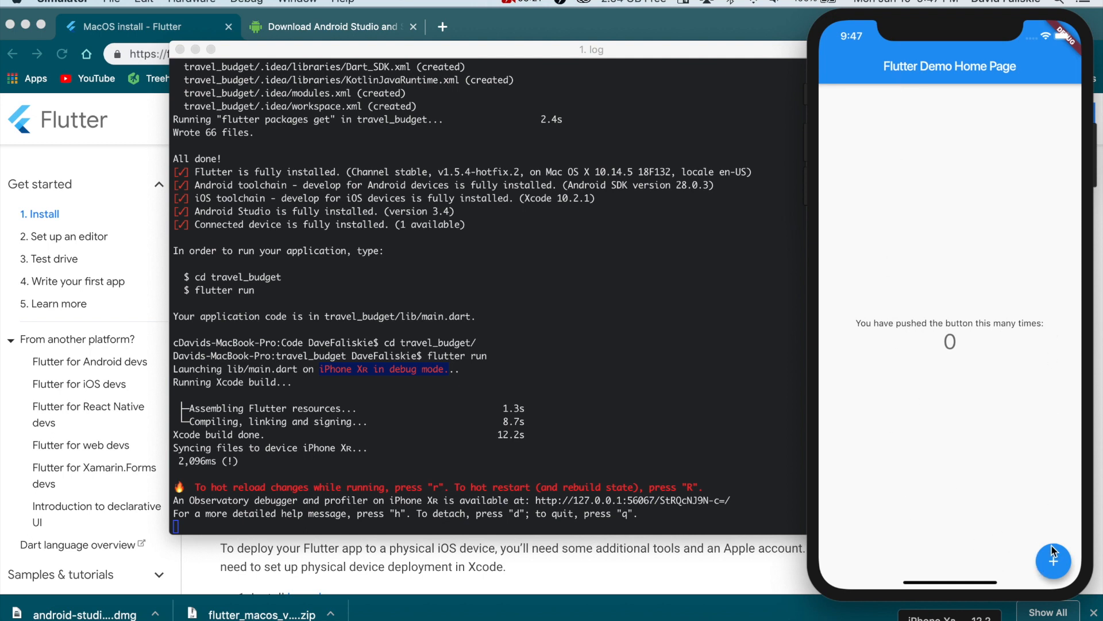
left_click(1054, 561)
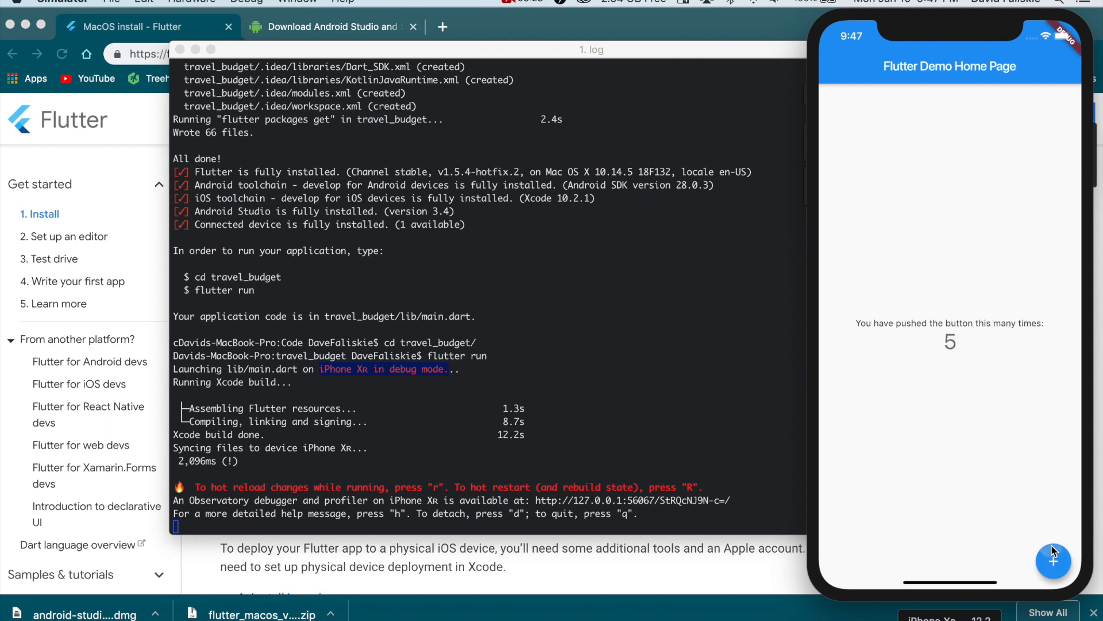
left_click(1054, 560)
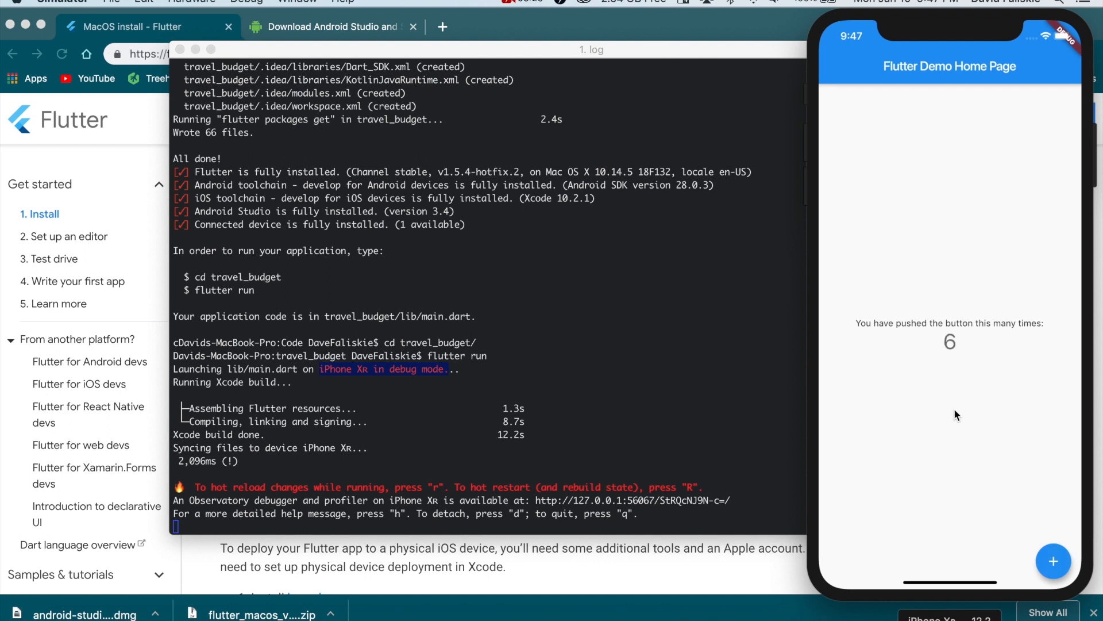